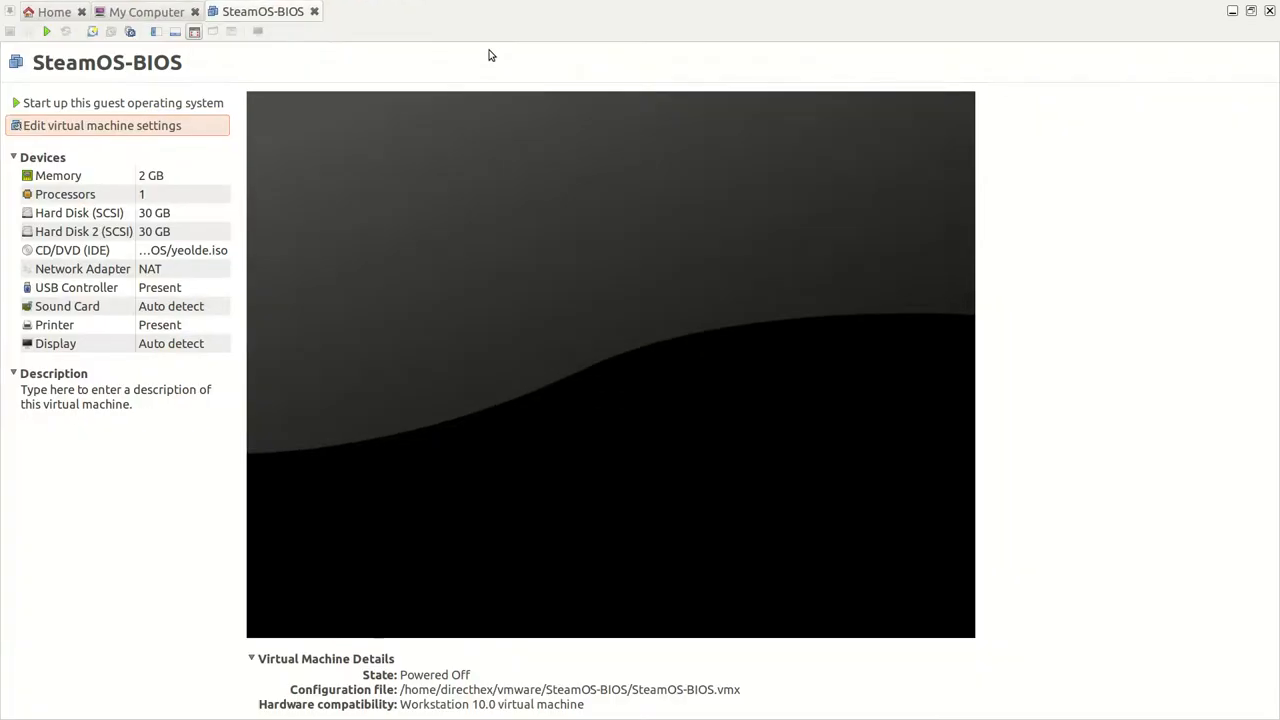
pyautogui.moveTo(488, 202)
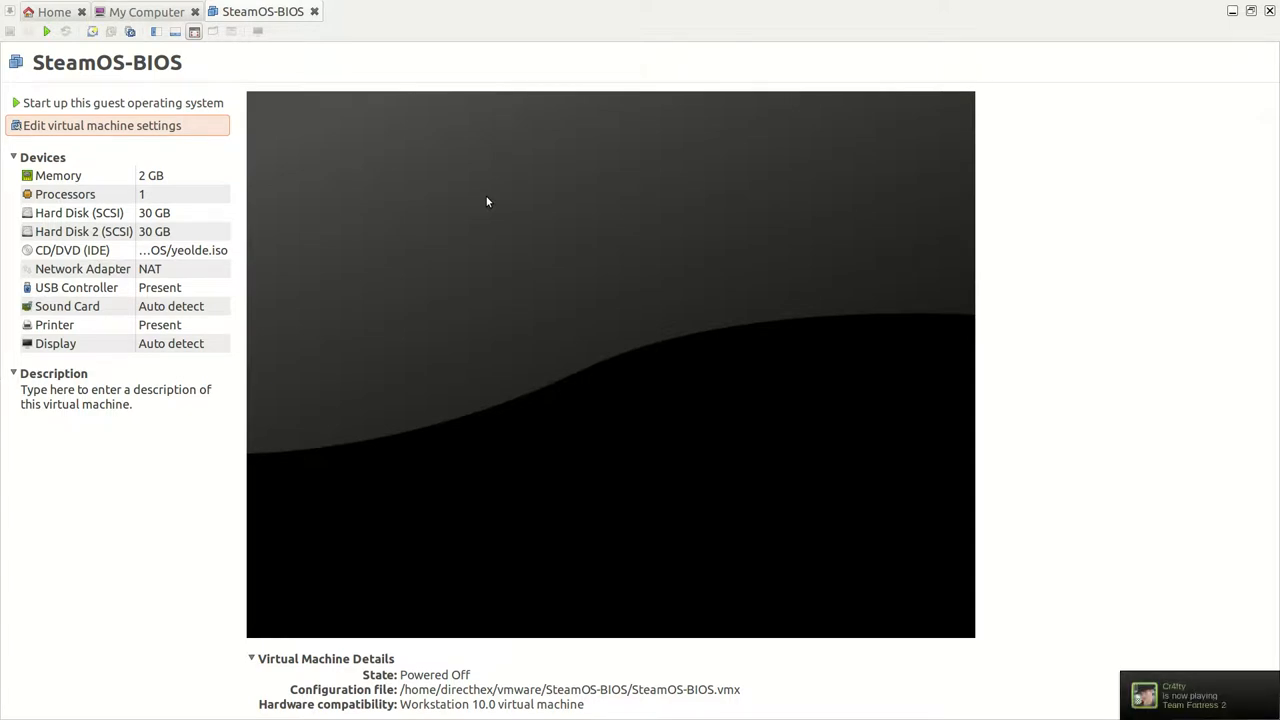
pyautogui.moveTo(408, 122)
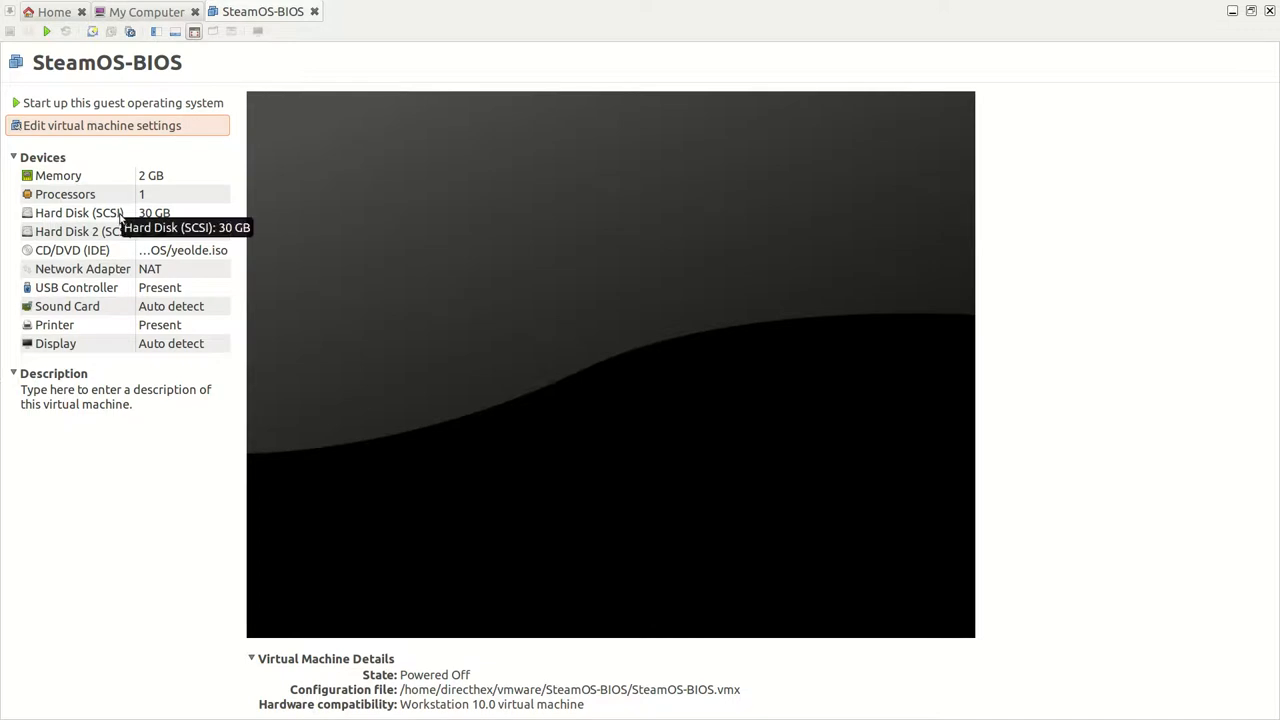
pyautogui.moveTo(104, 328)
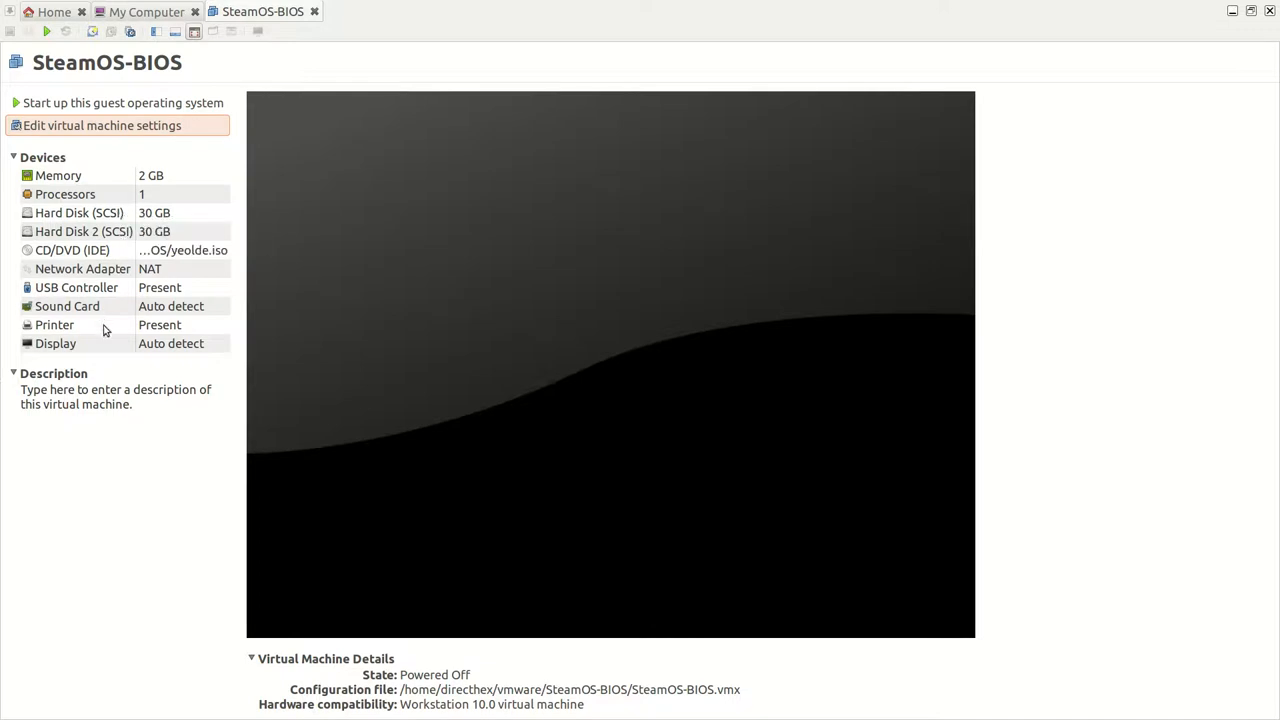
pyautogui.moveTo(64, 348)
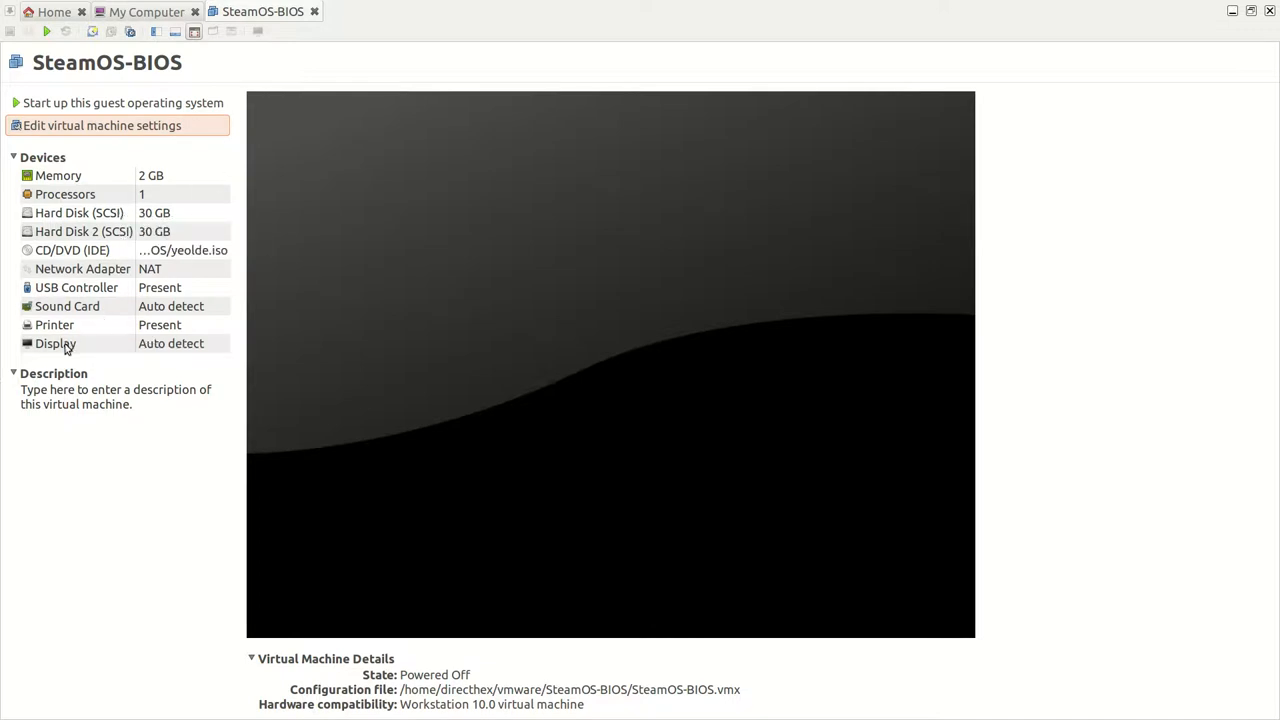
# Step: Review the virtual machine's display settings and close them without saving changes
pyautogui.click(100, 124)
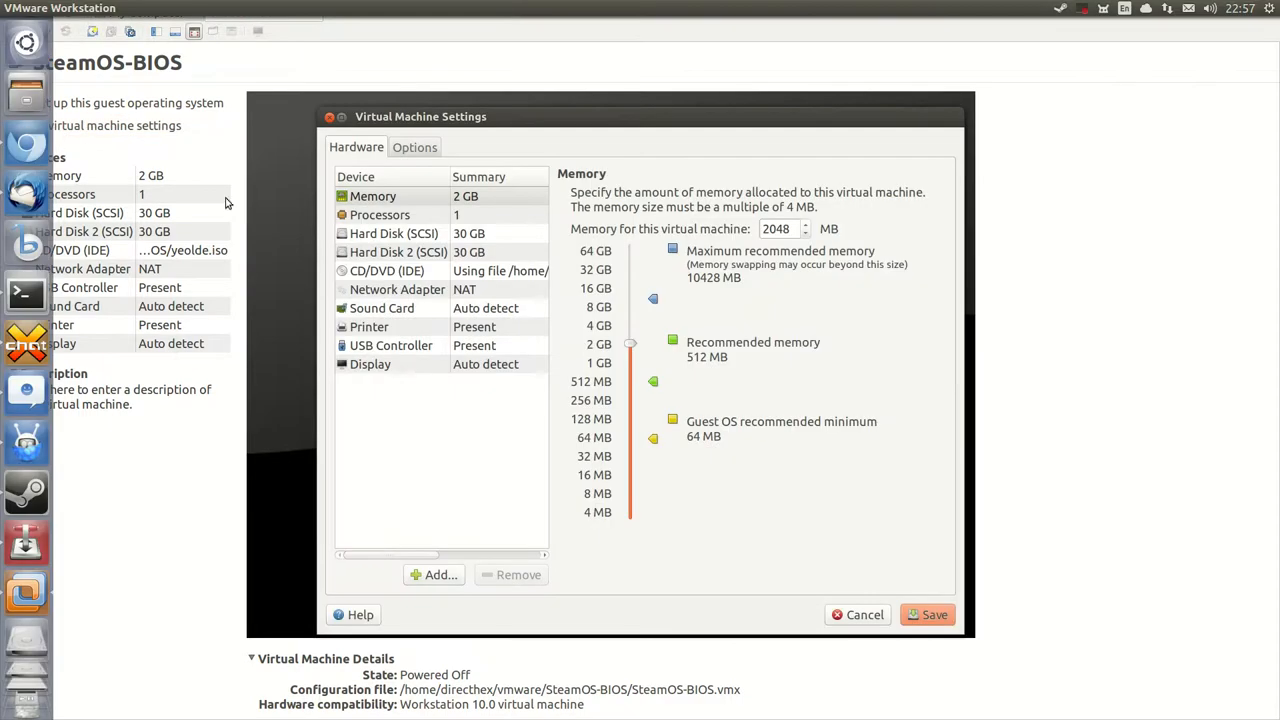
pyautogui.click(368, 364)
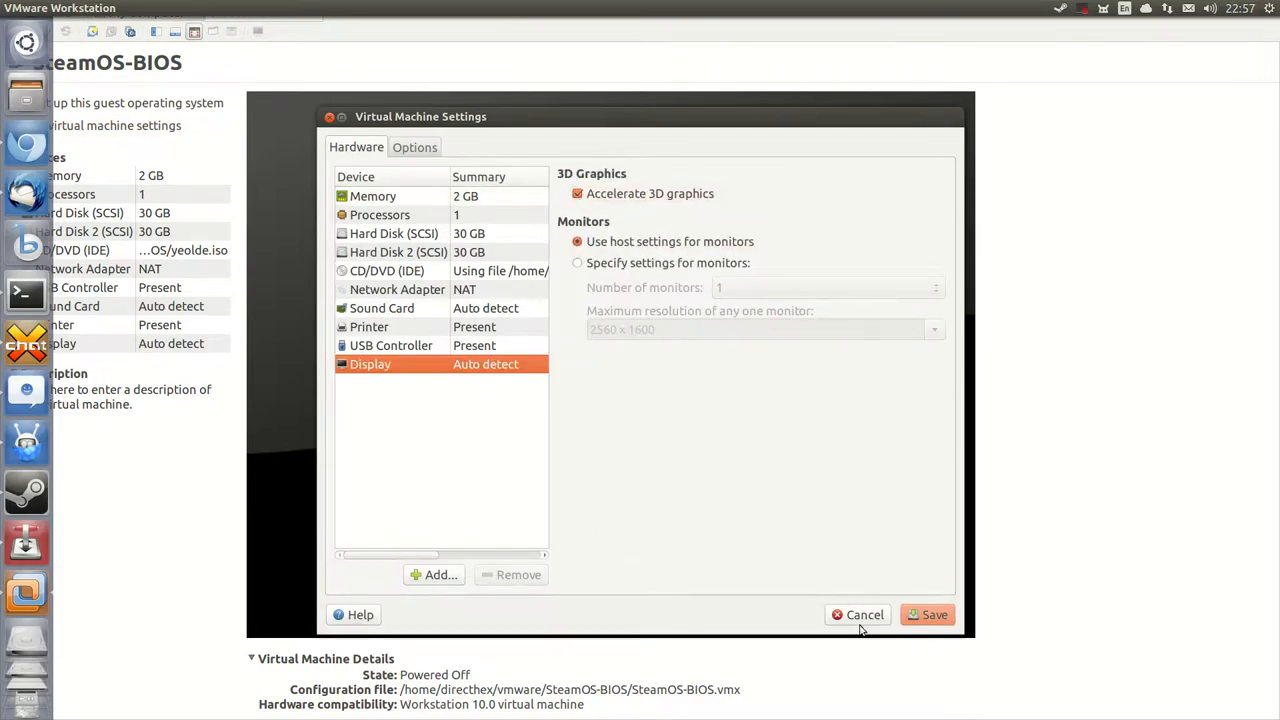
pyautogui.click(856, 616)
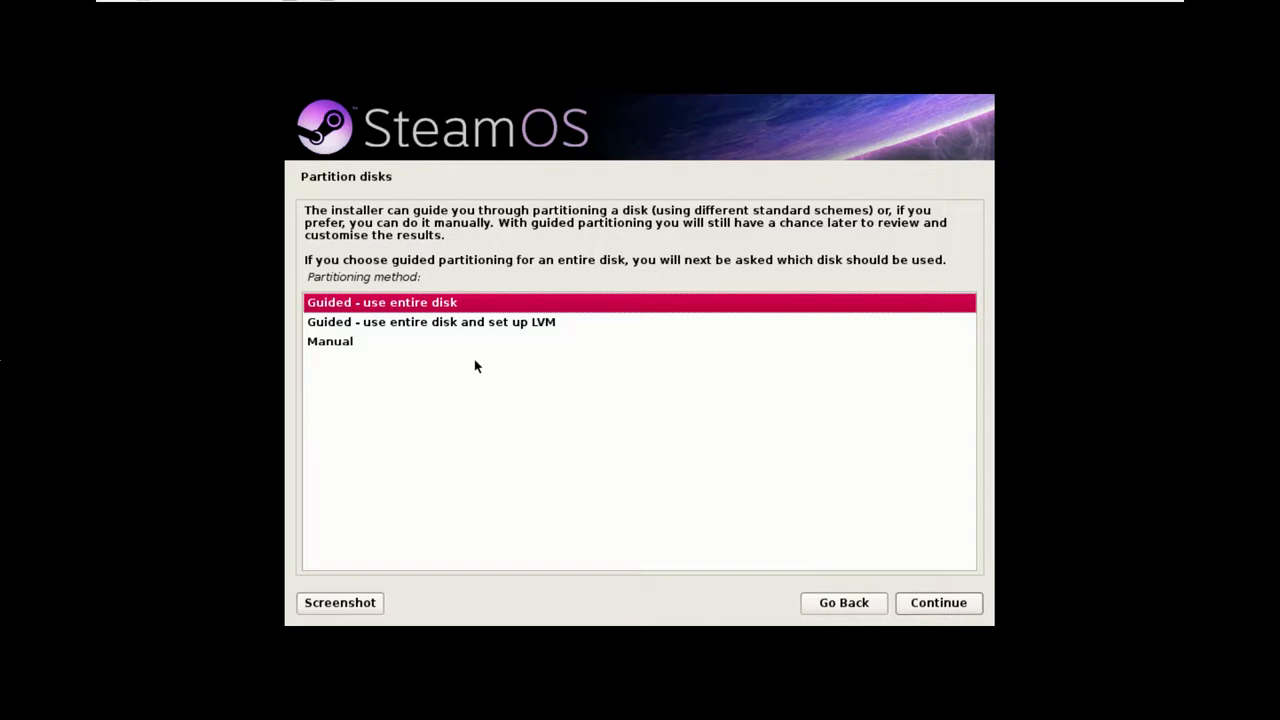
pyautogui.moveTo(370, 362)
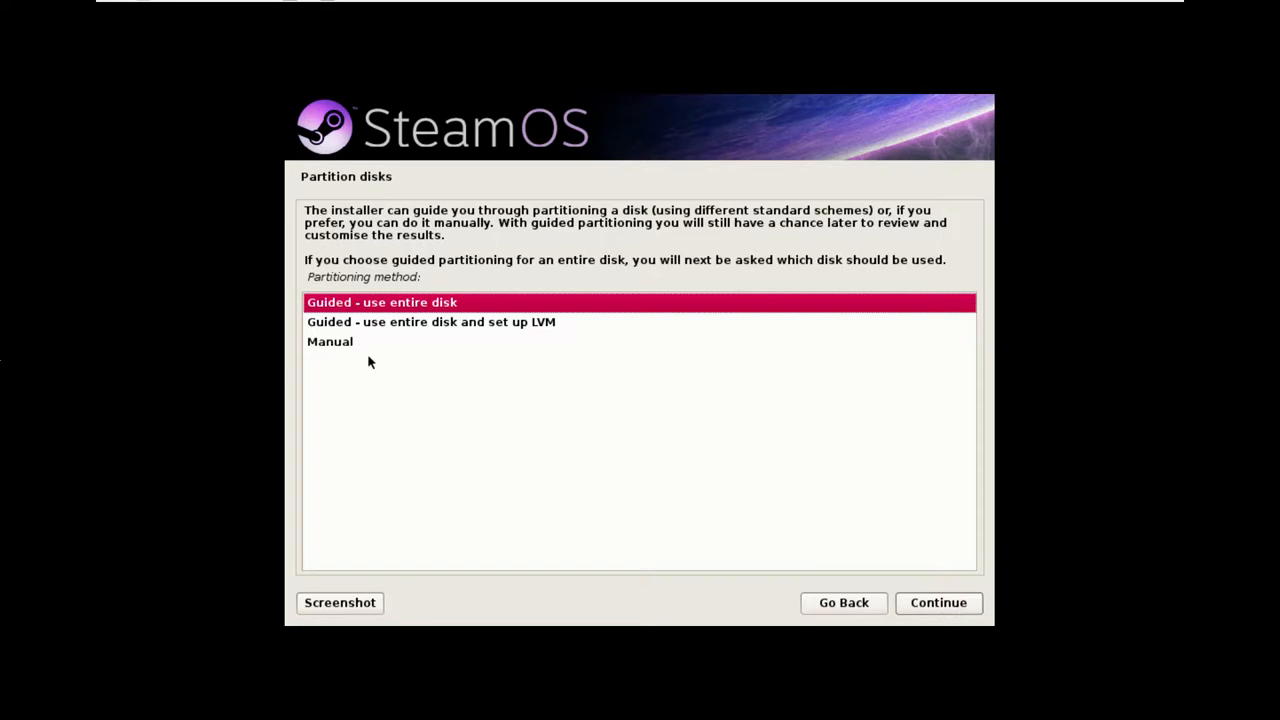
pyautogui.moveTo(336, 464)
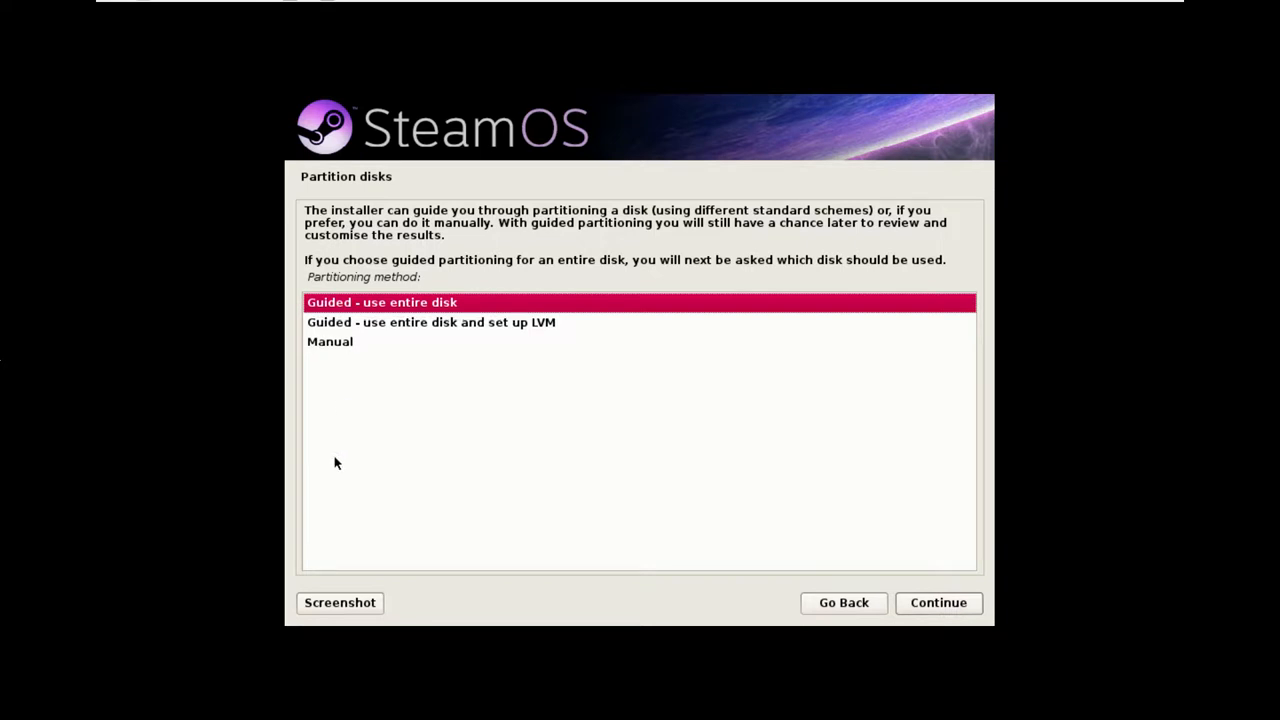
pyautogui.moveTo(336, 468)
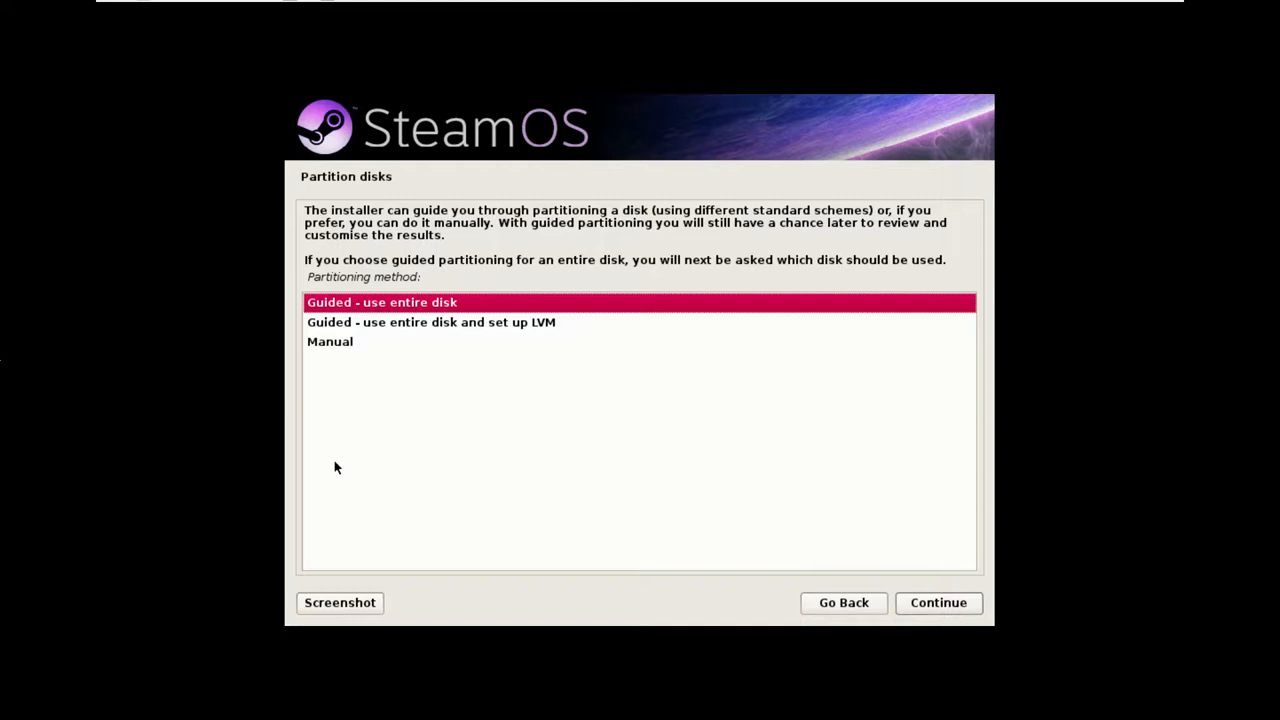
pyautogui.moveTo(344, 468)
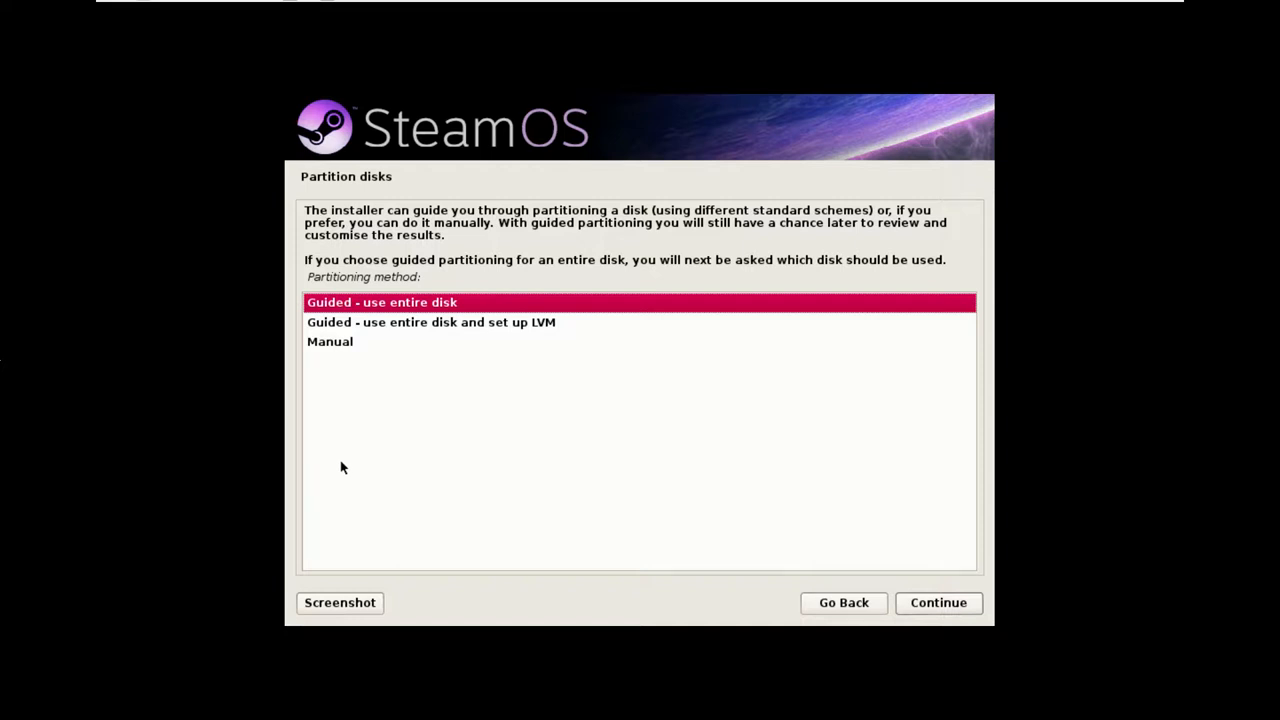
pyautogui.moveTo(404, 398)
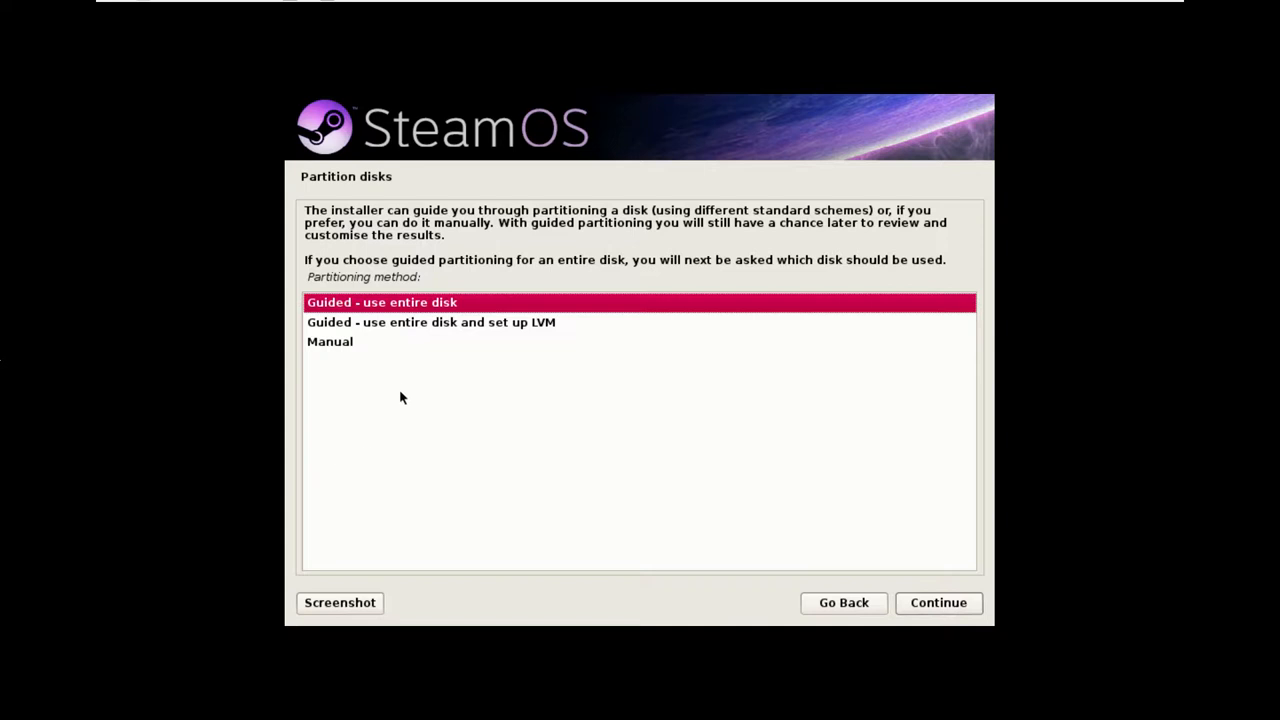
pyautogui.moveTo(368, 356)
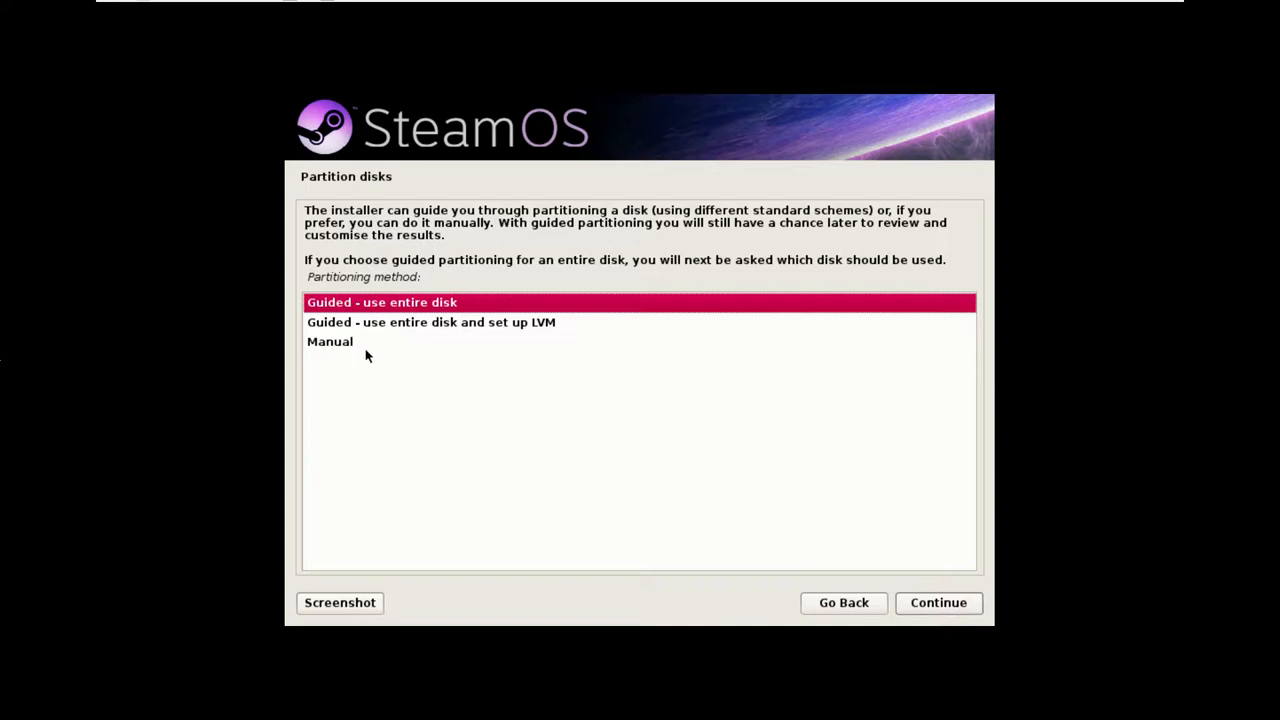
pyautogui.moveTo(340, 340)
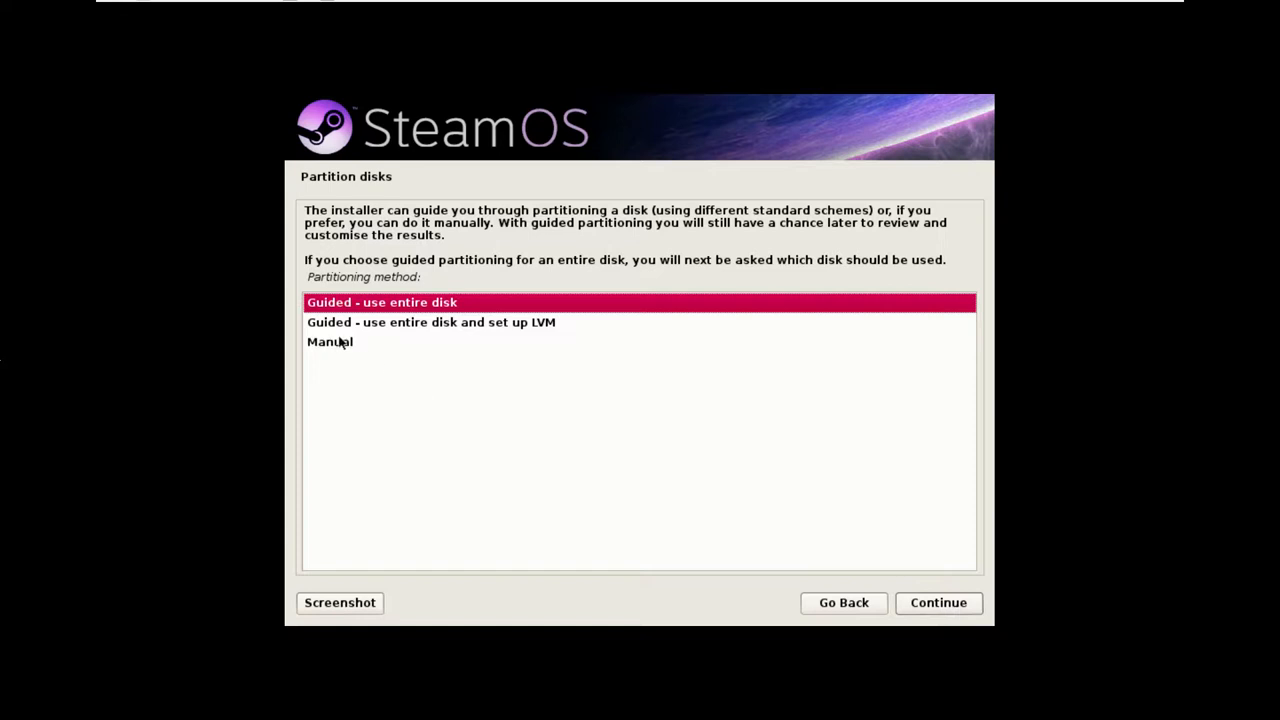
pyautogui.moveTo(360, 350)
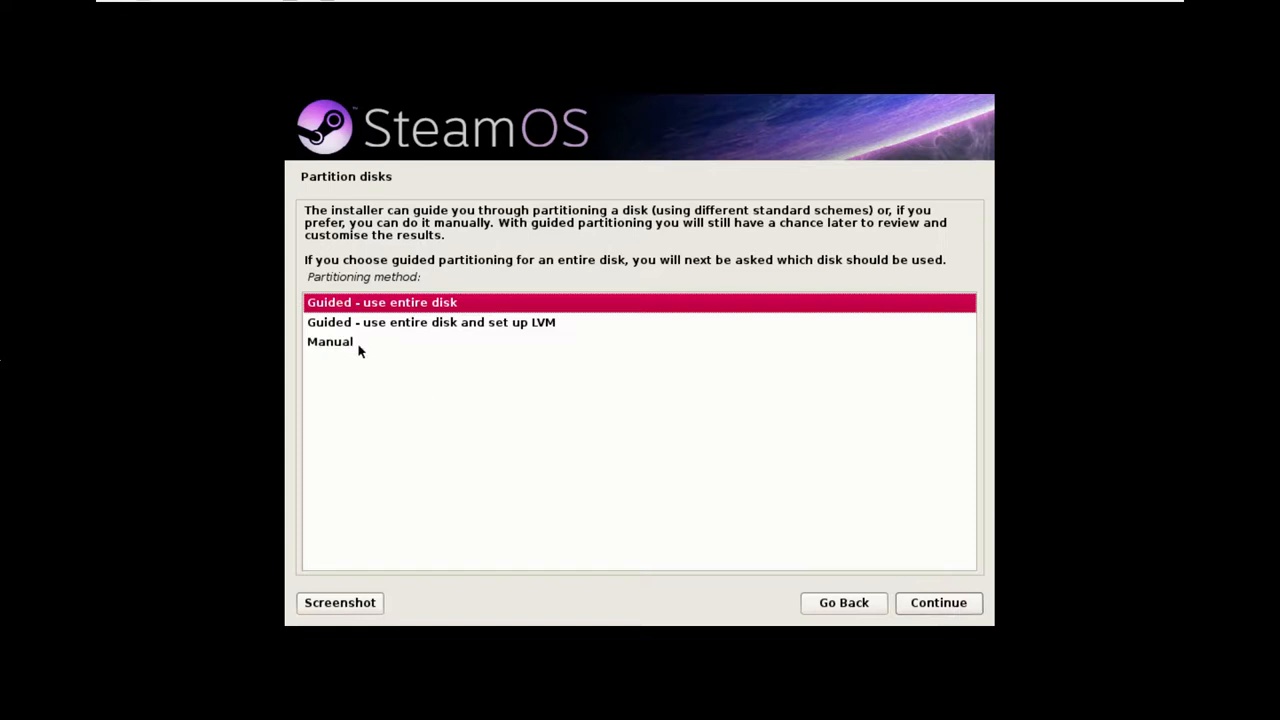
# Step: Choose Manual partitioning and give the first SCSI disk, sda, a new empty partition table
pyautogui.click(330, 340)
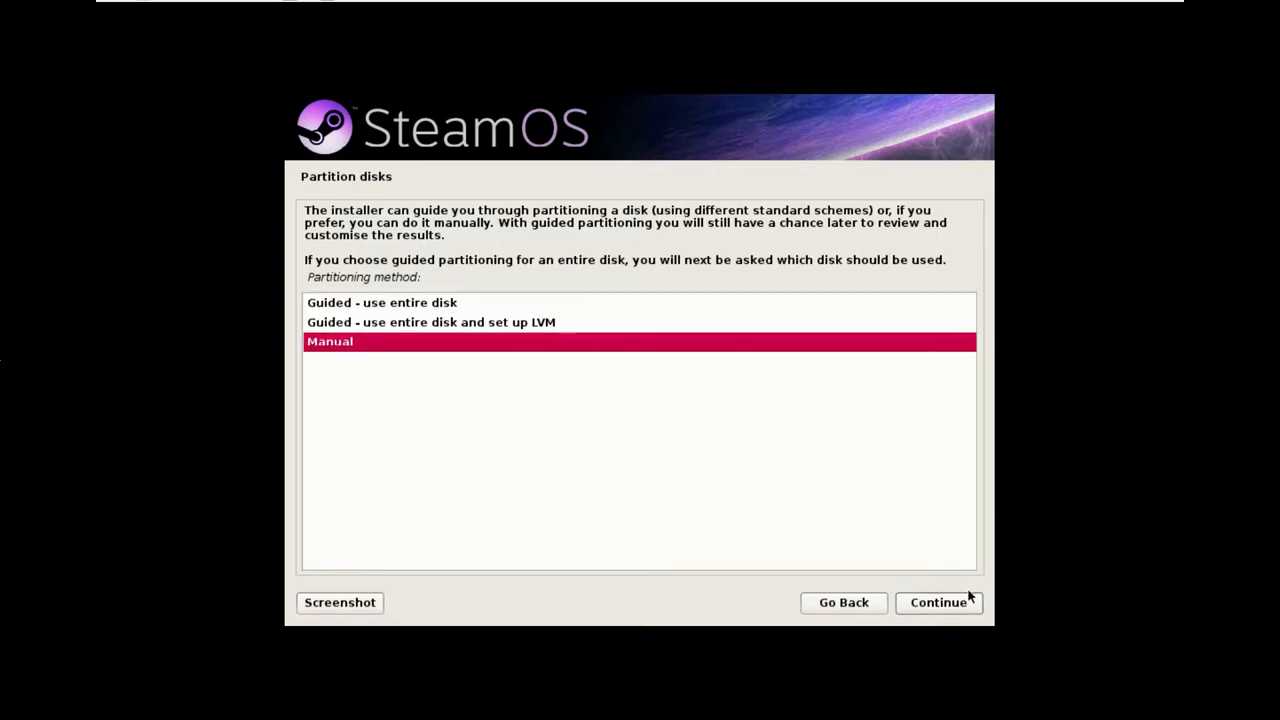
pyautogui.click(938, 602)
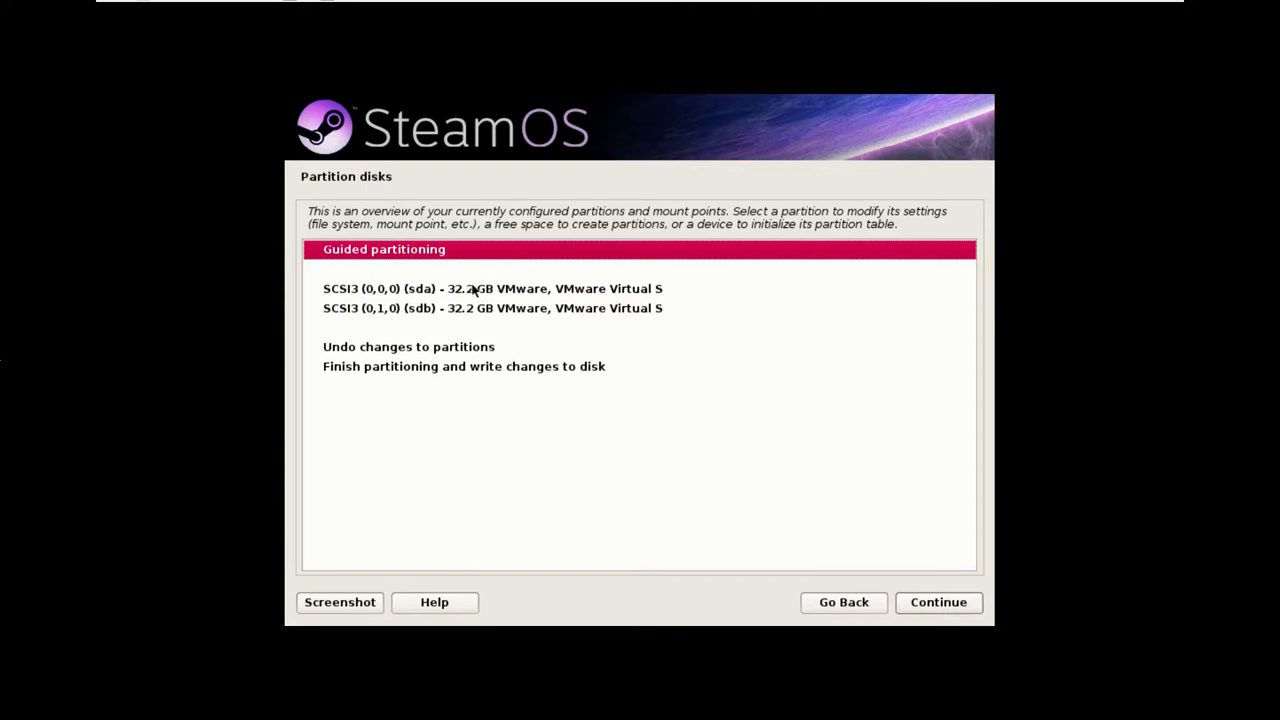
pyautogui.click(492, 288)
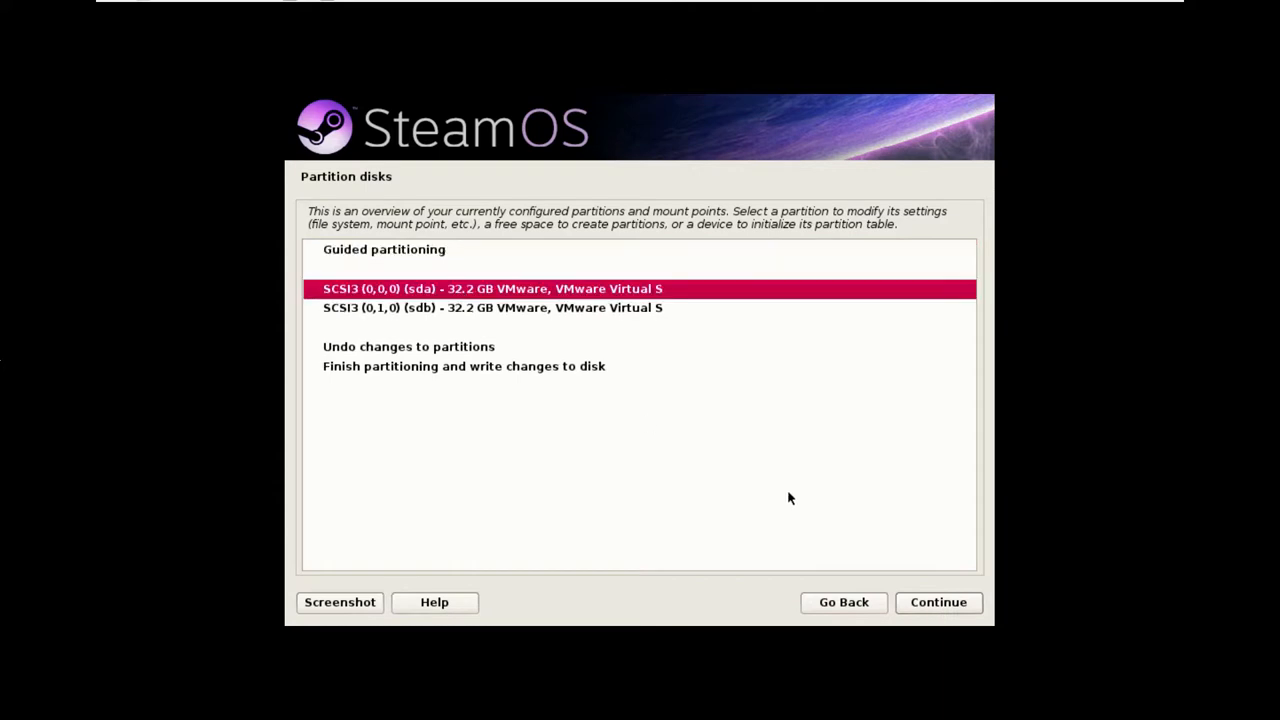
pyautogui.click(488, 288)
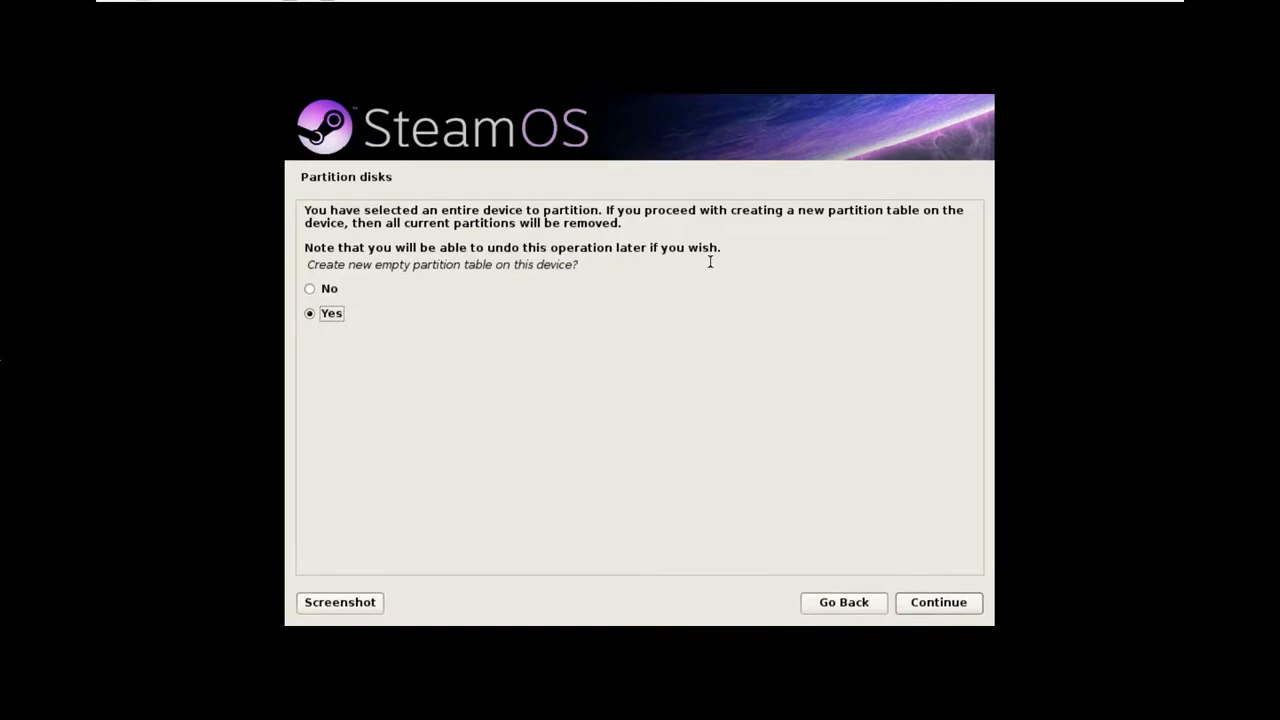
pyautogui.click(938, 604)
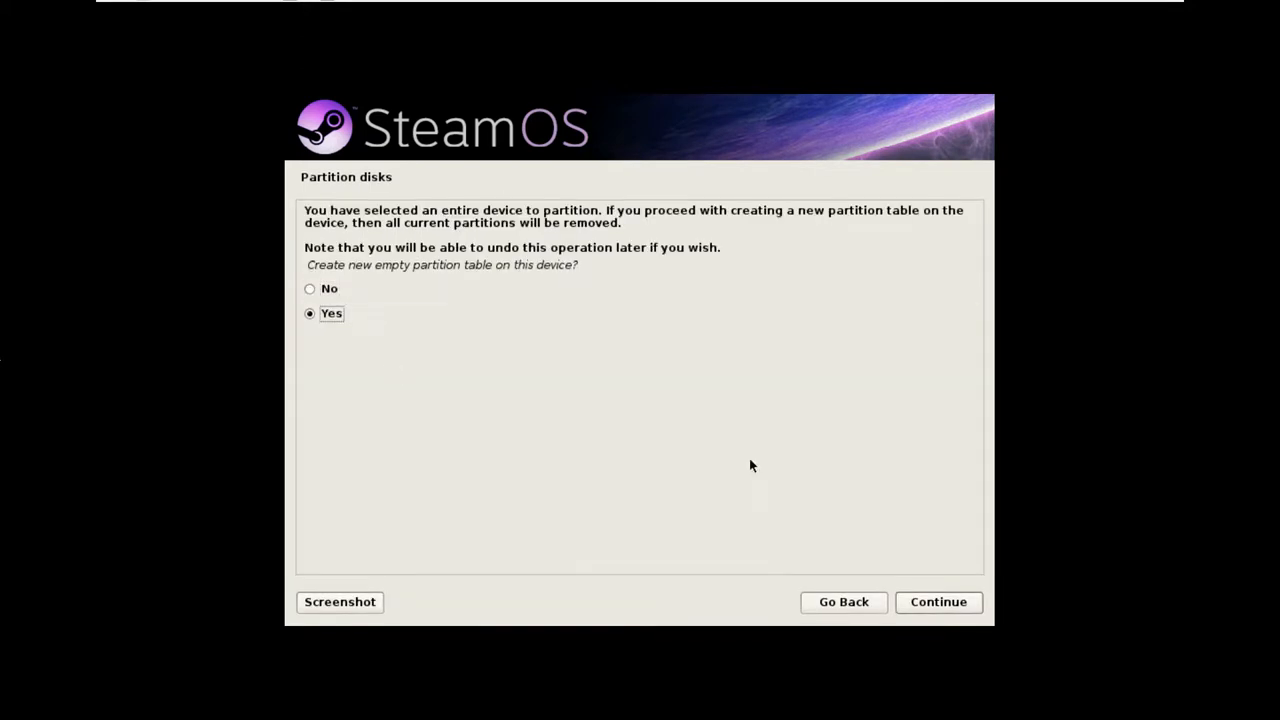
pyautogui.click(938, 602)
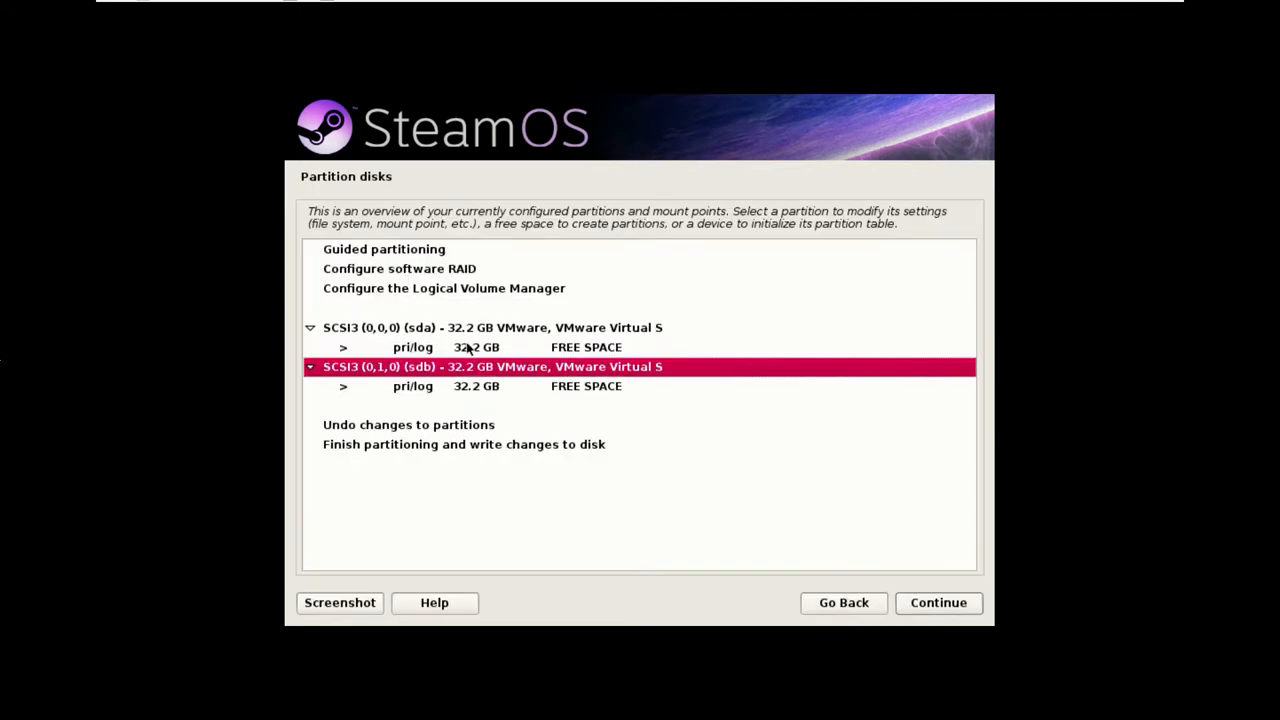
pyautogui.moveTo(480, 360)
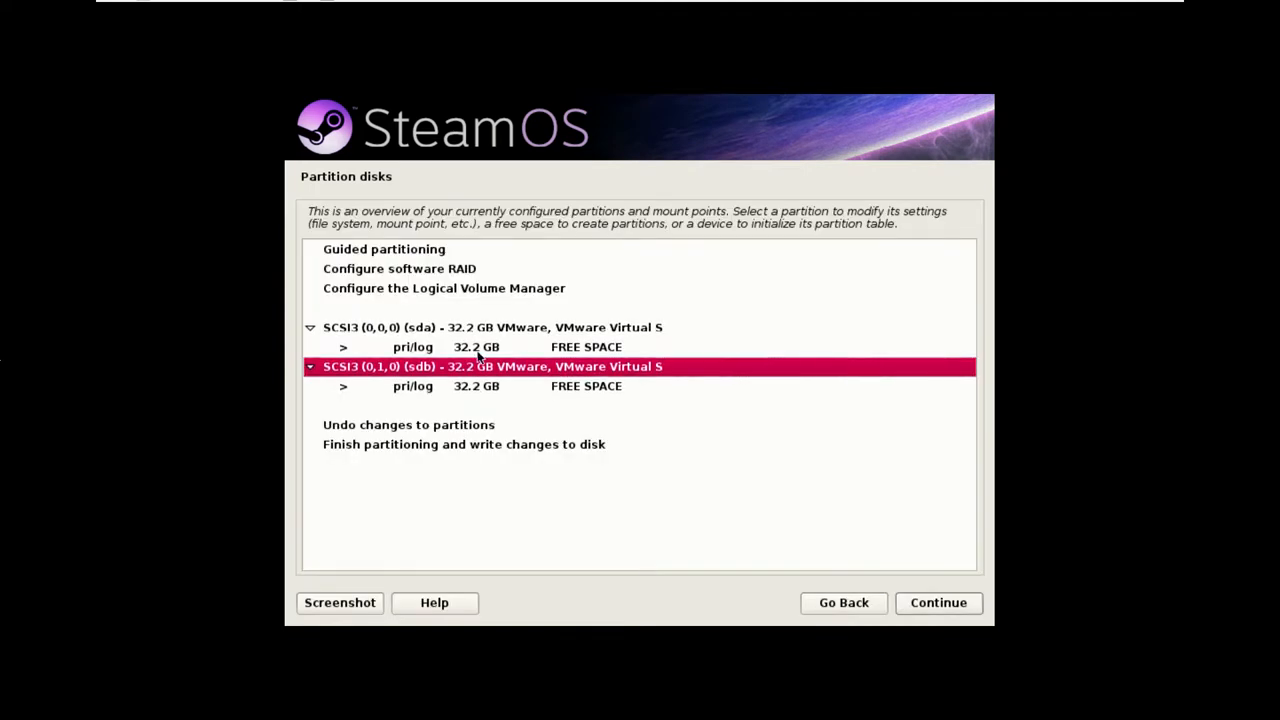
# Step: Create a full 32.2 GB partition in the free space and use it as a physical volume for RAID
pyautogui.click(476, 348)
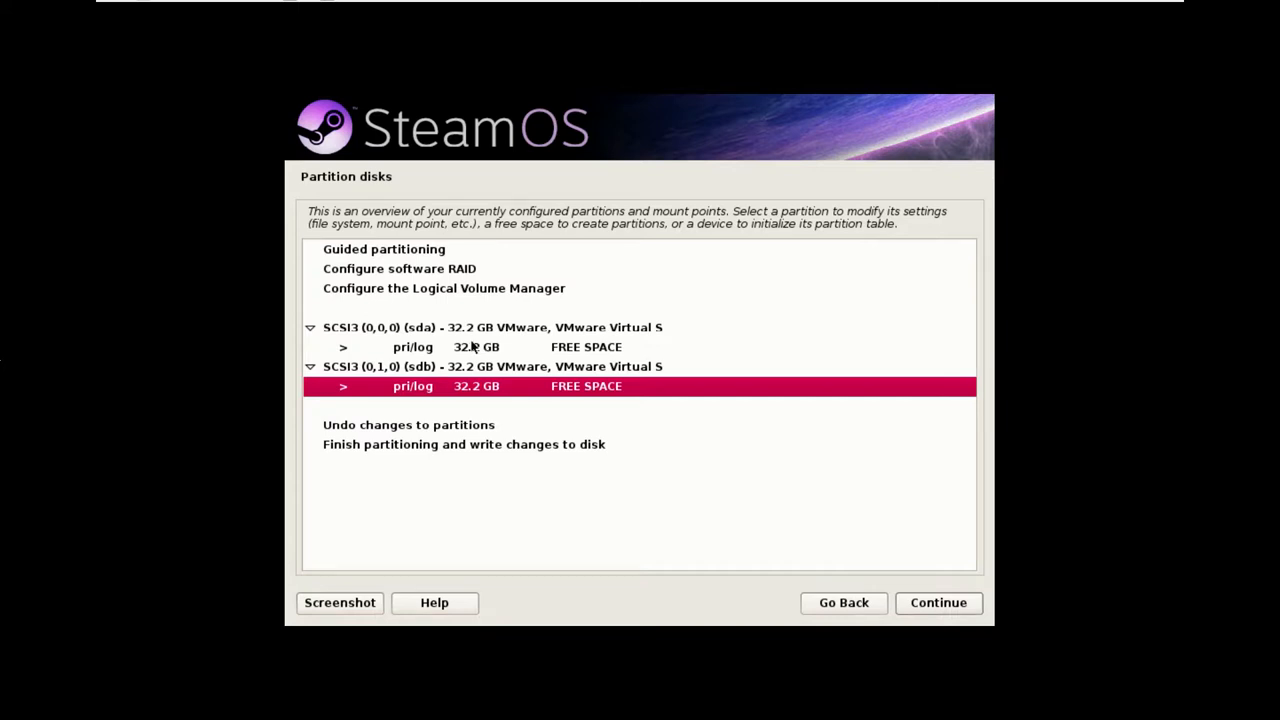
pyautogui.click(474, 348)
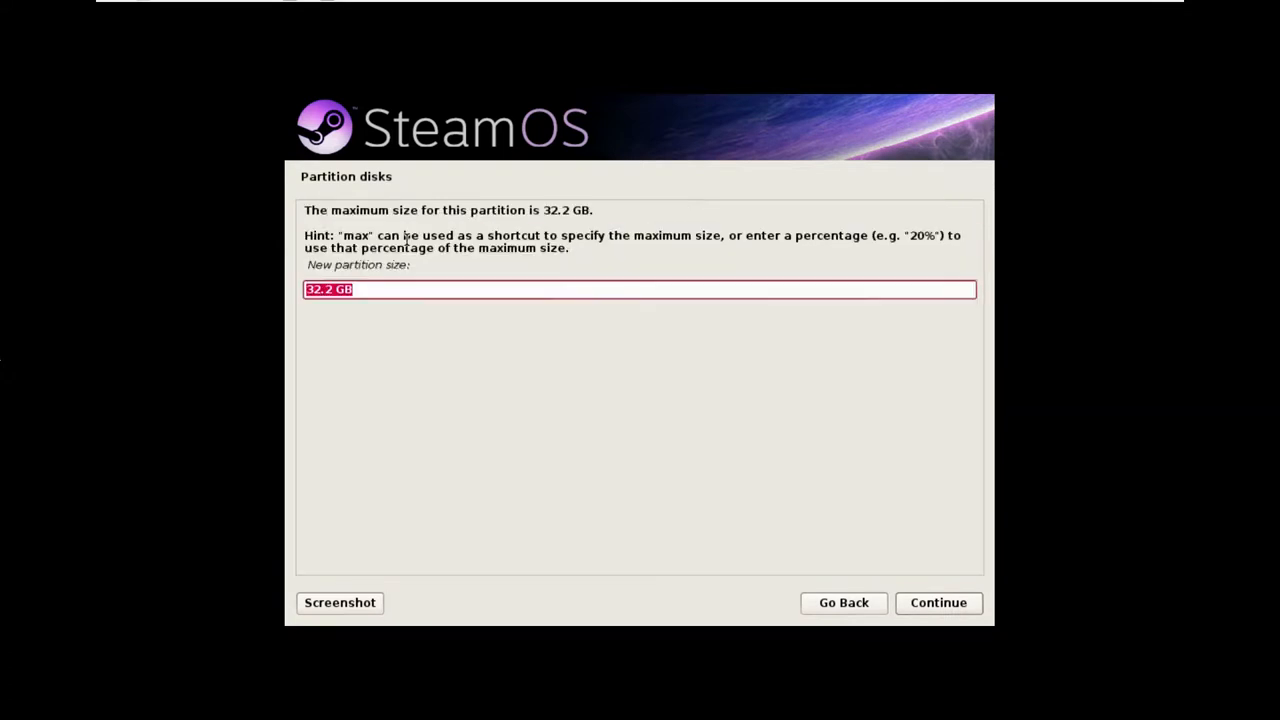
pyautogui.click(938, 604)
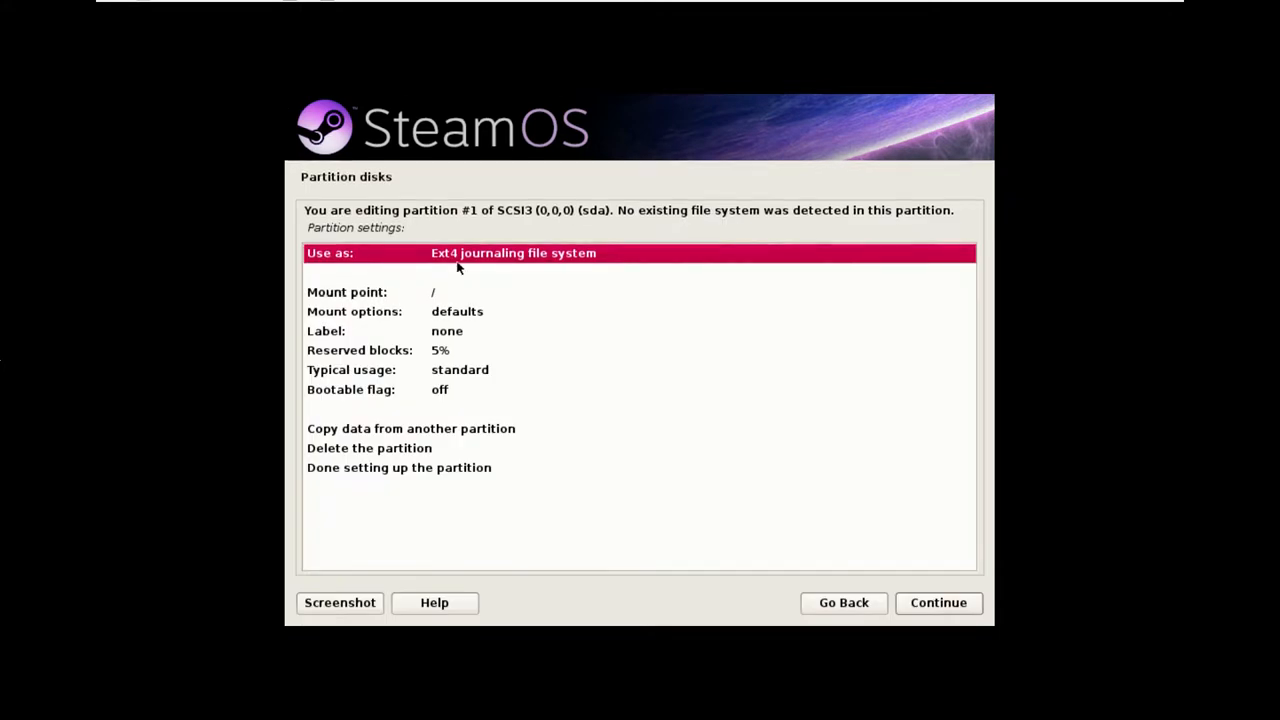
pyautogui.click(512, 252)
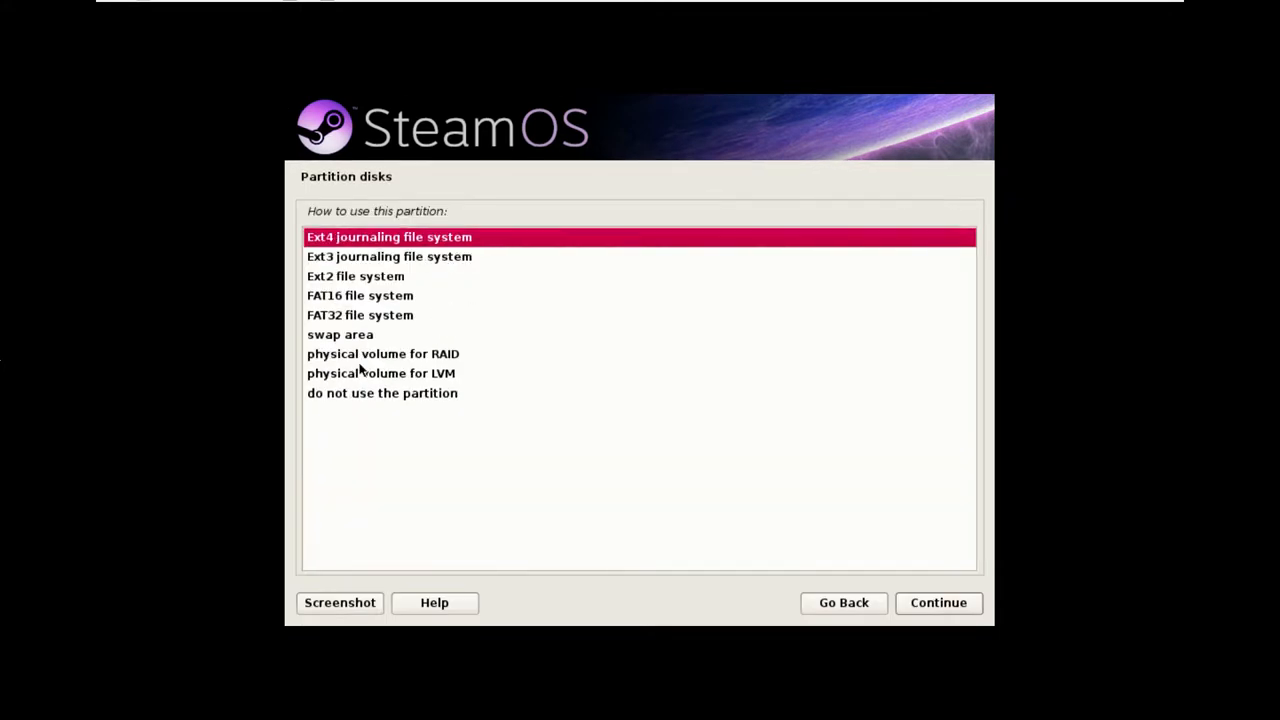
pyautogui.click(938, 604)
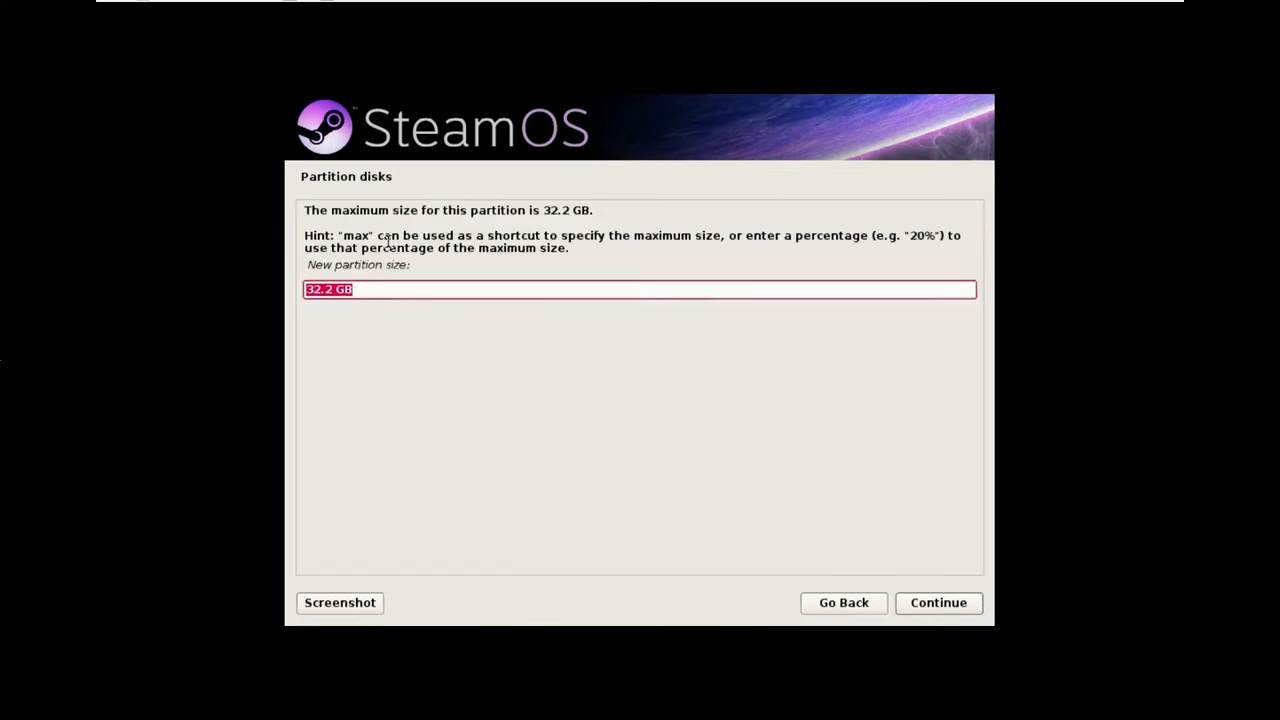
# Step: Accept the full 32.2 GB size on the other disk's partition and finish it as a RAID physical volume
pyautogui.click(938, 604)
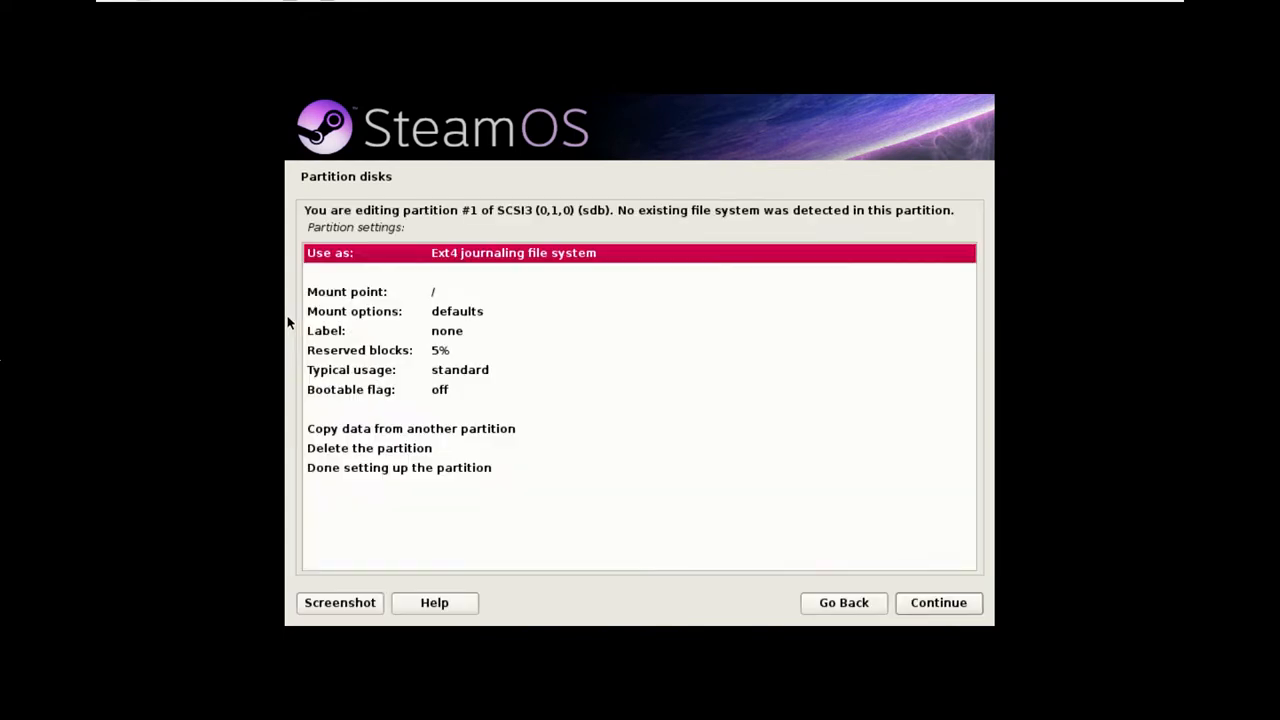
pyautogui.click(512, 252)
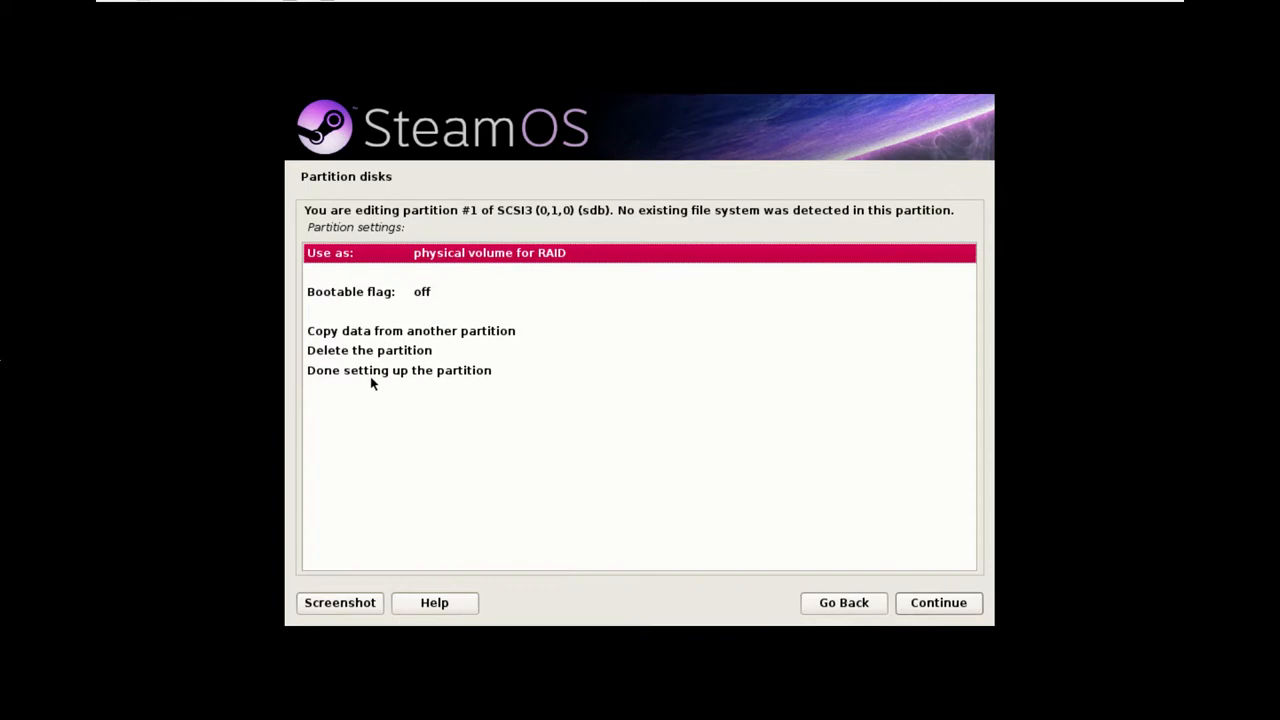
pyautogui.click(400, 370)
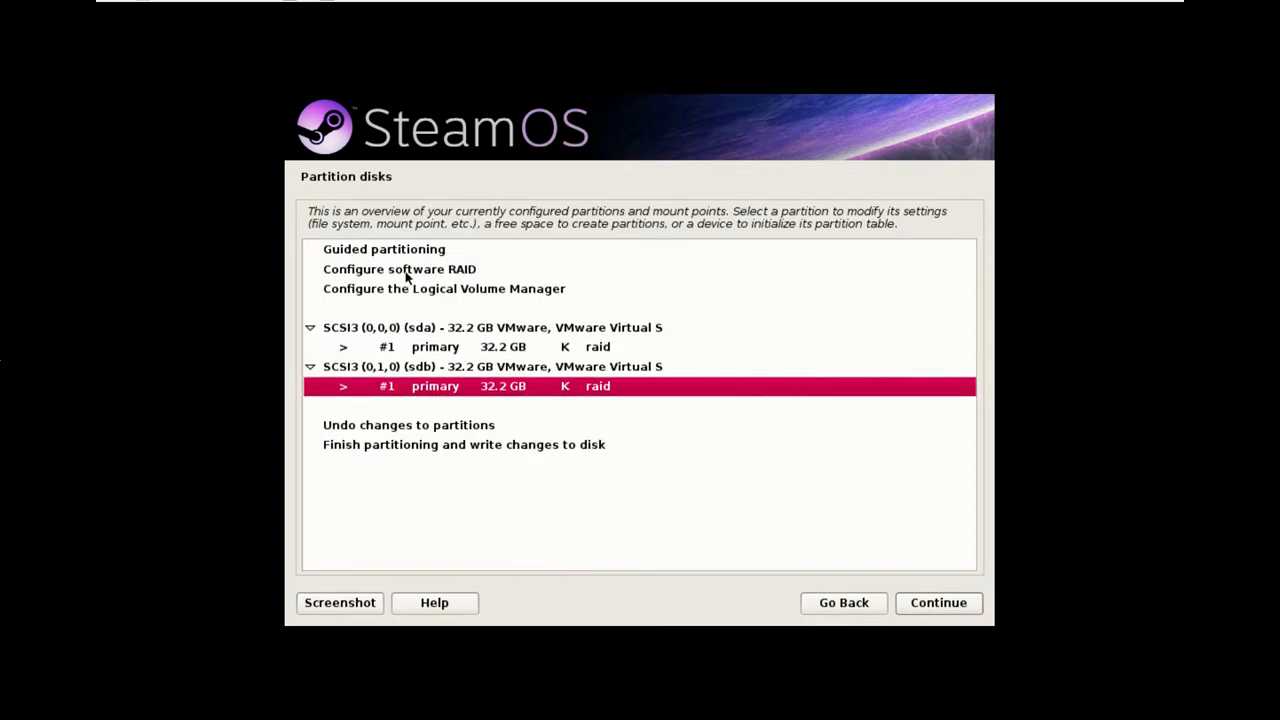
# Step: Write the partition changes, start software RAID configuration and create an MD device of type RAID0
pyautogui.click(400, 268)
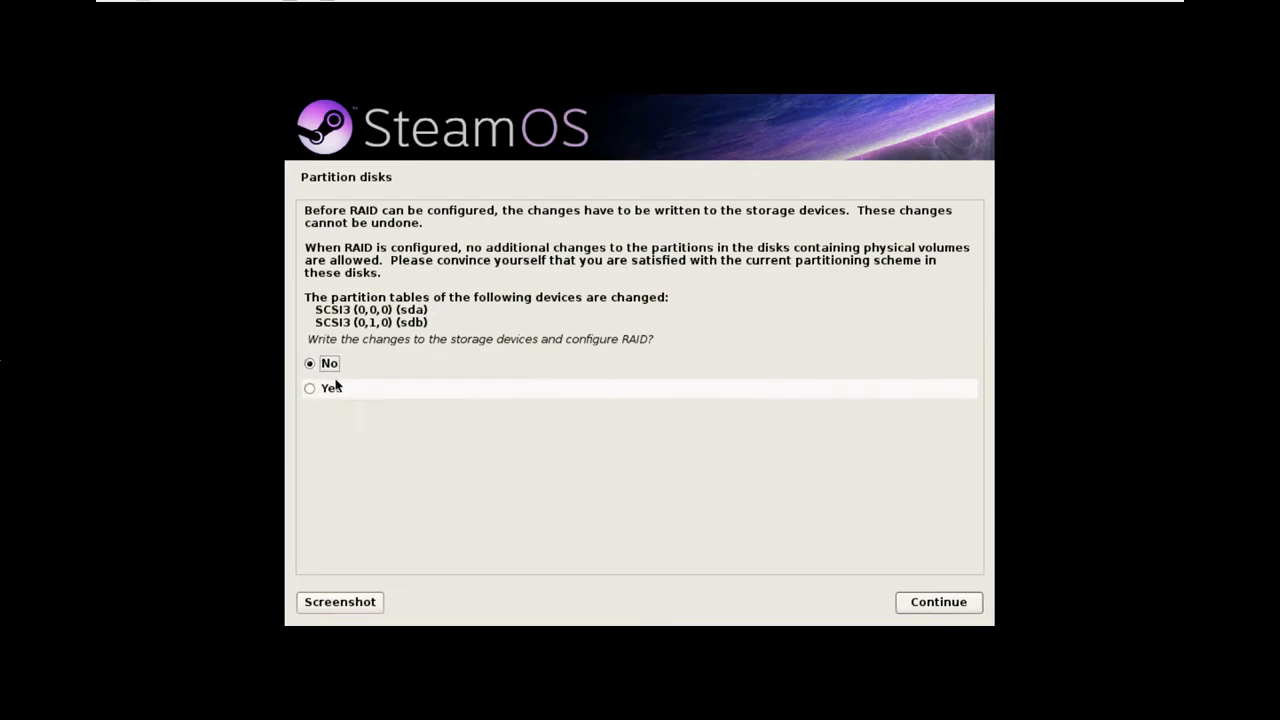
pyautogui.click(938, 602)
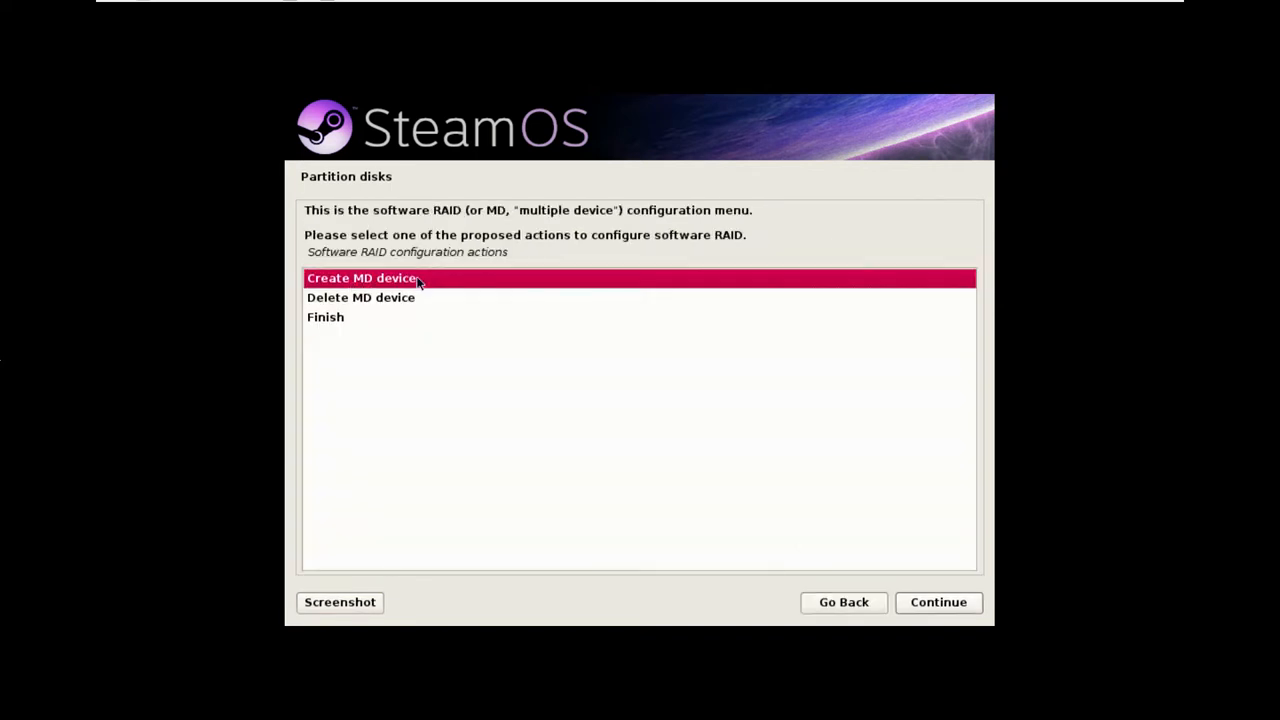
pyautogui.moveTo(520, 216)
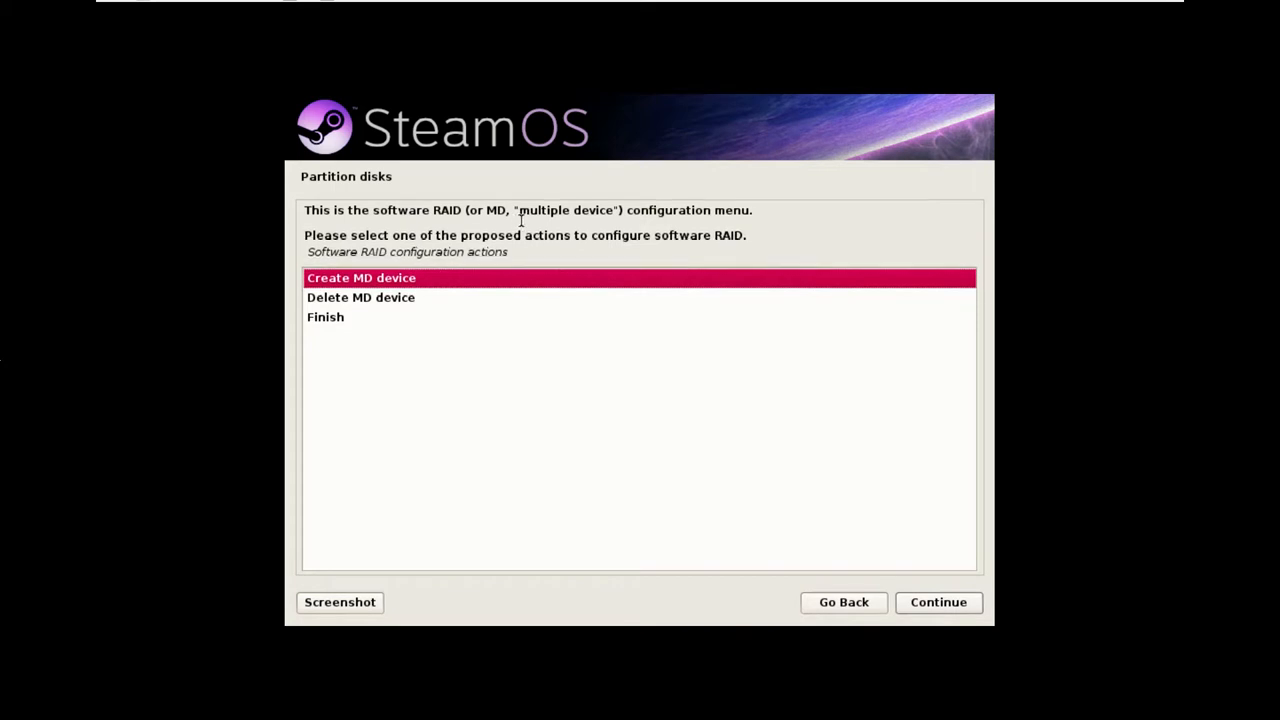
pyautogui.moveTo(706, 400)
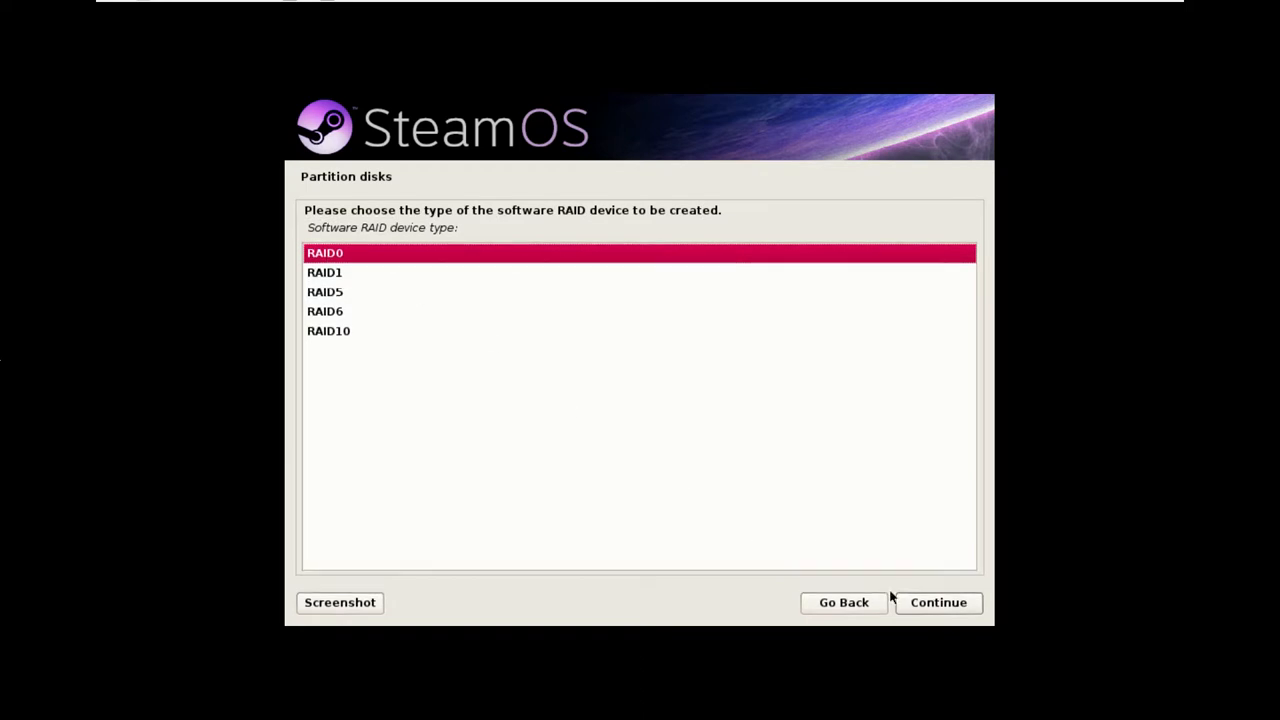
pyautogui.click(938, 604)
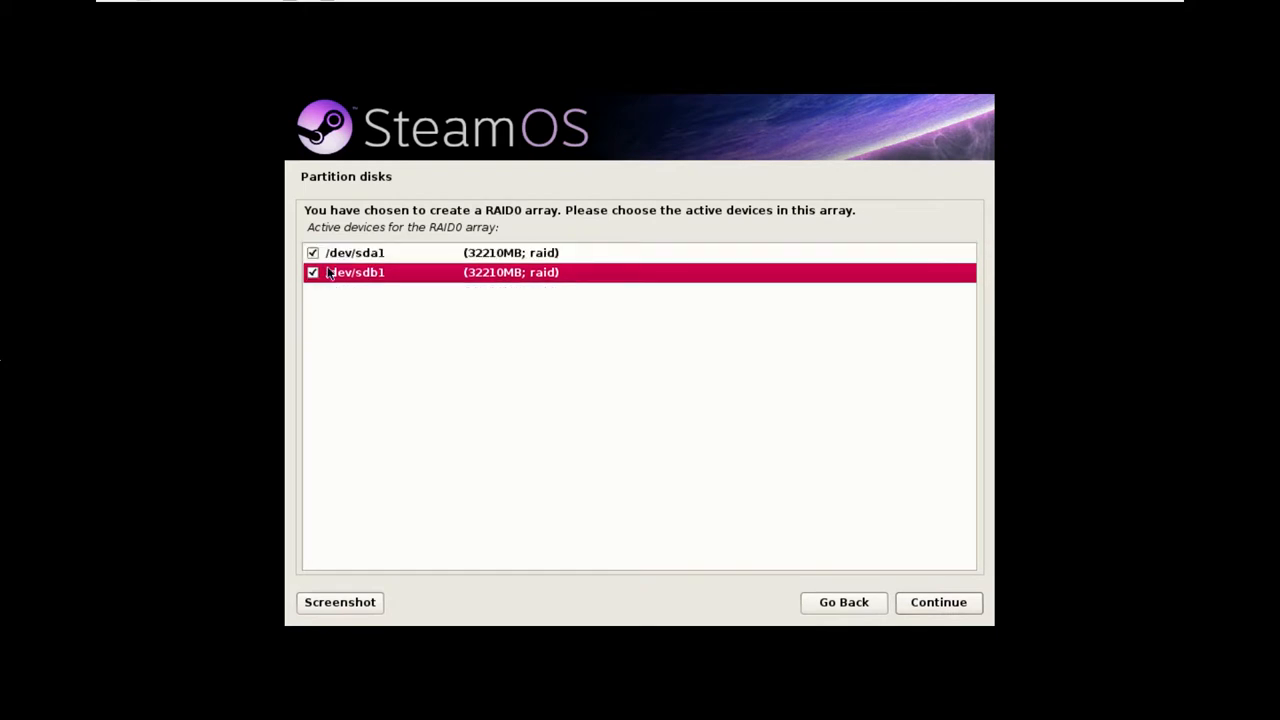
pyautogui.moveTo(430, 264)
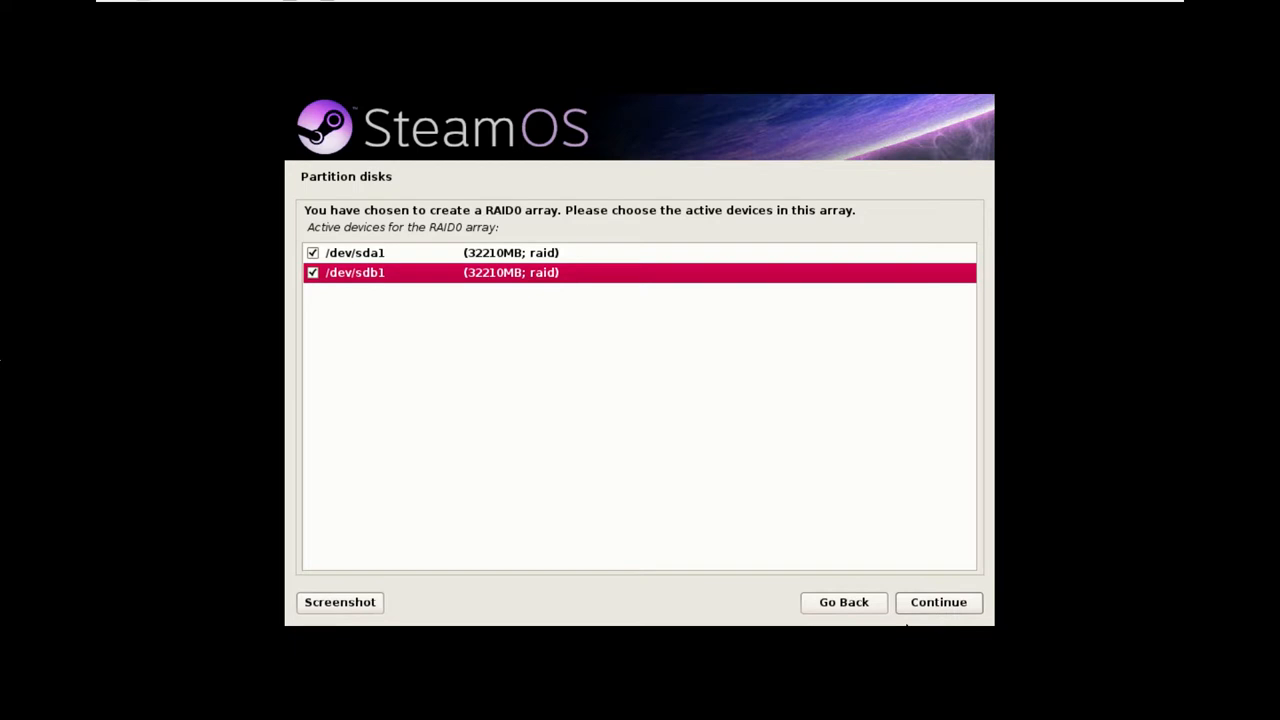
pyautogui.moveTo(368, 324)
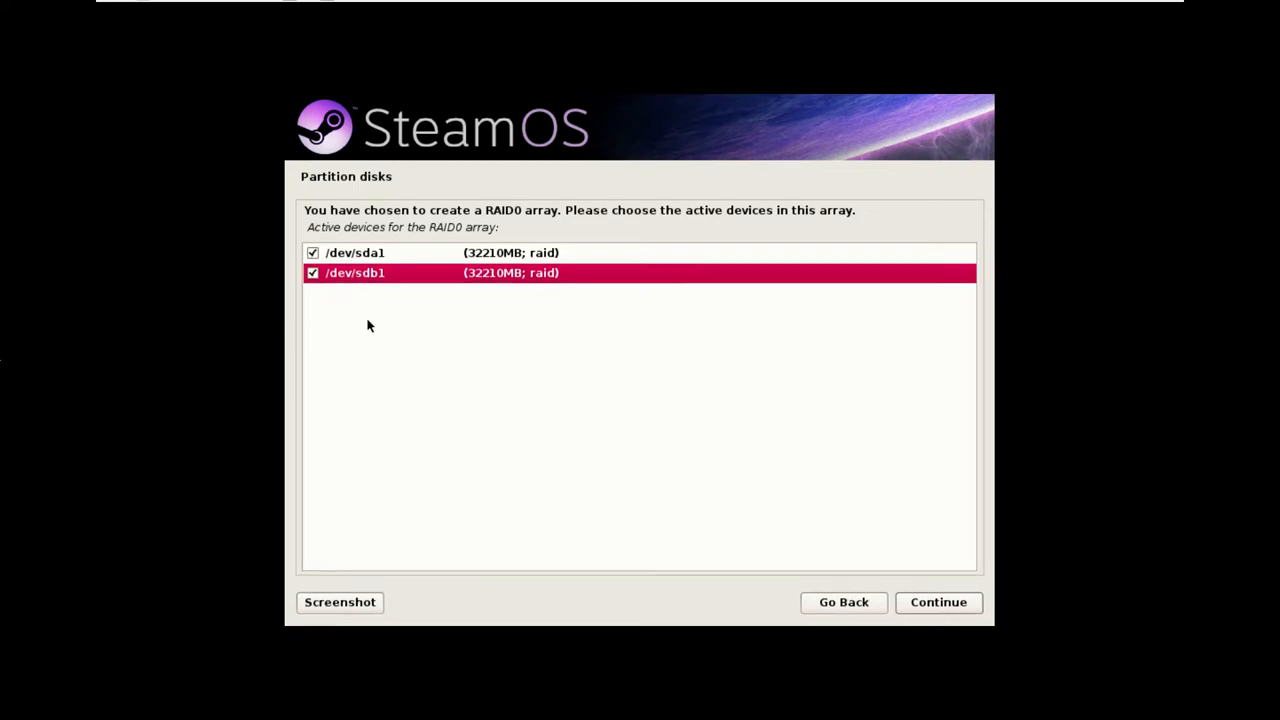
pyautogui.moveTo(512, 252)
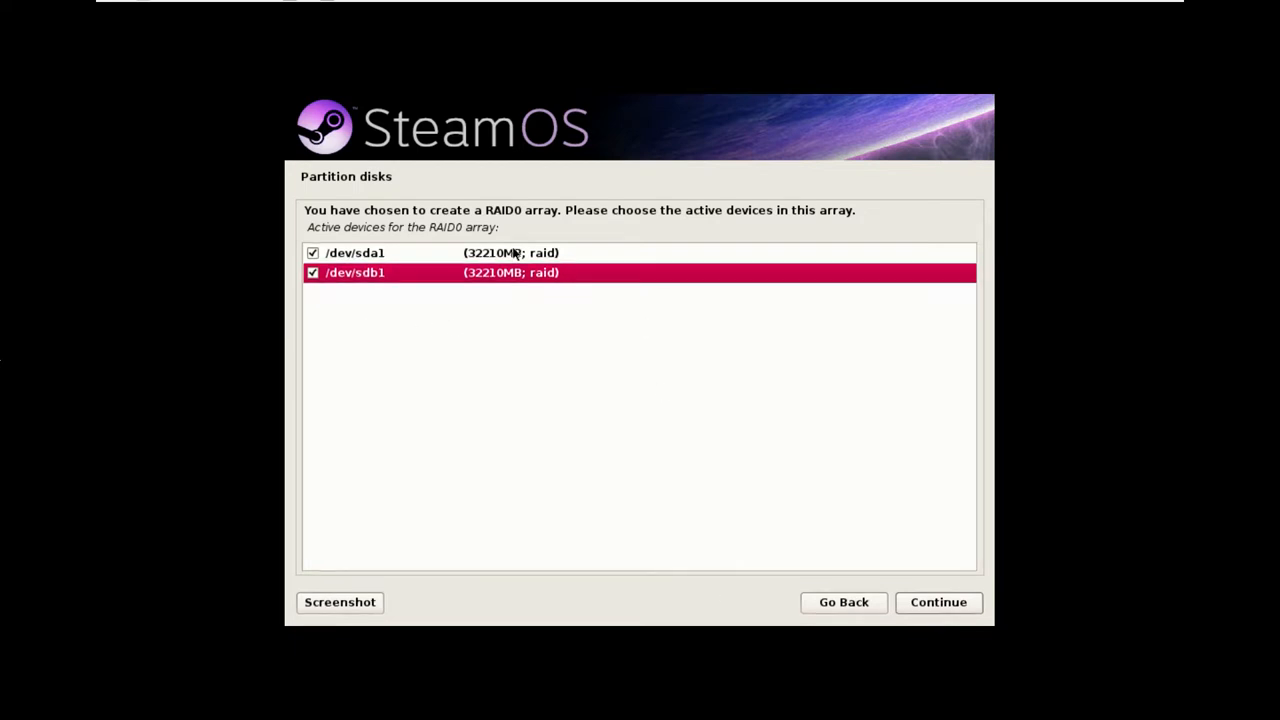
pyautogui.moveTo(568, 322)
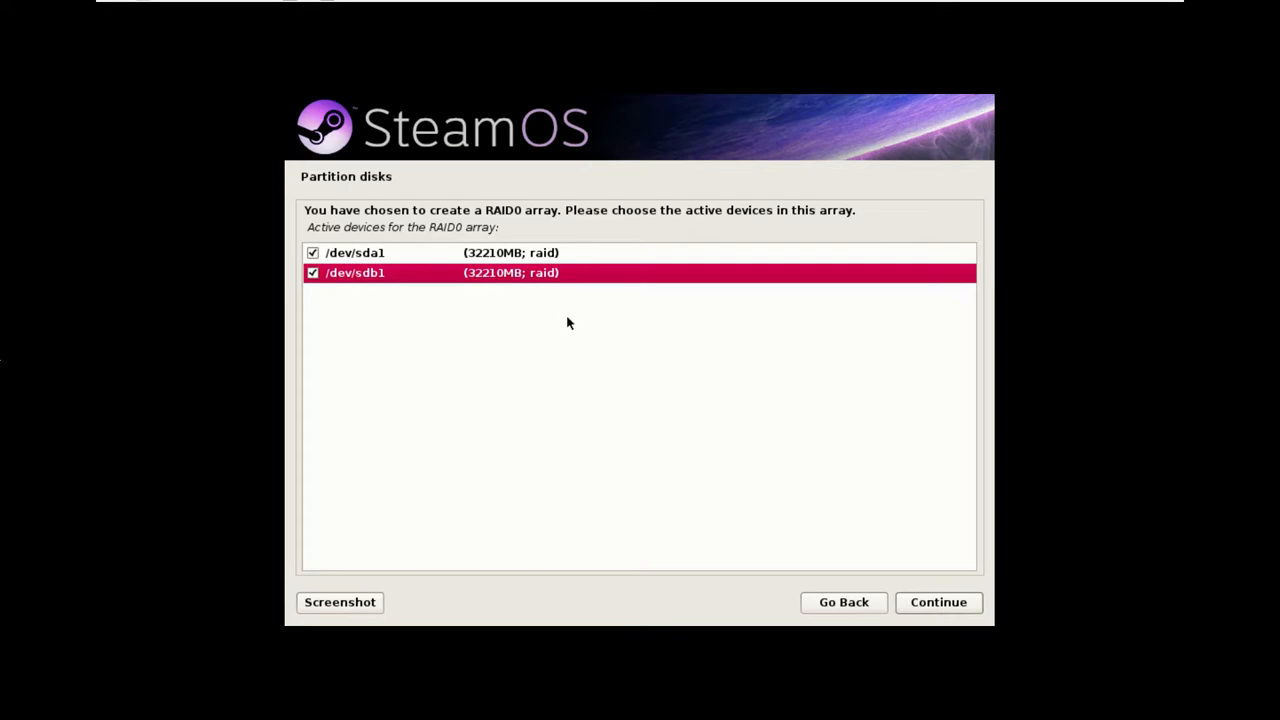
pyautogui.moveTo(650, 346)
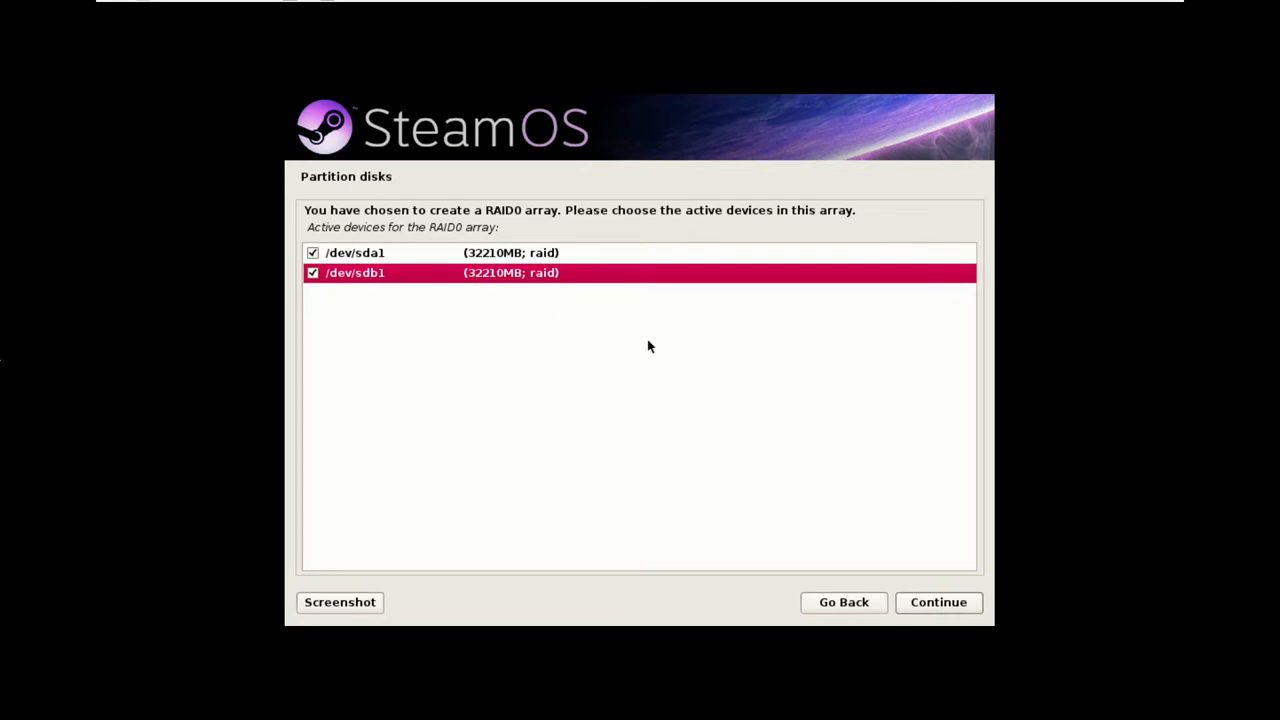
pyautogui.moveTo(656, 346)
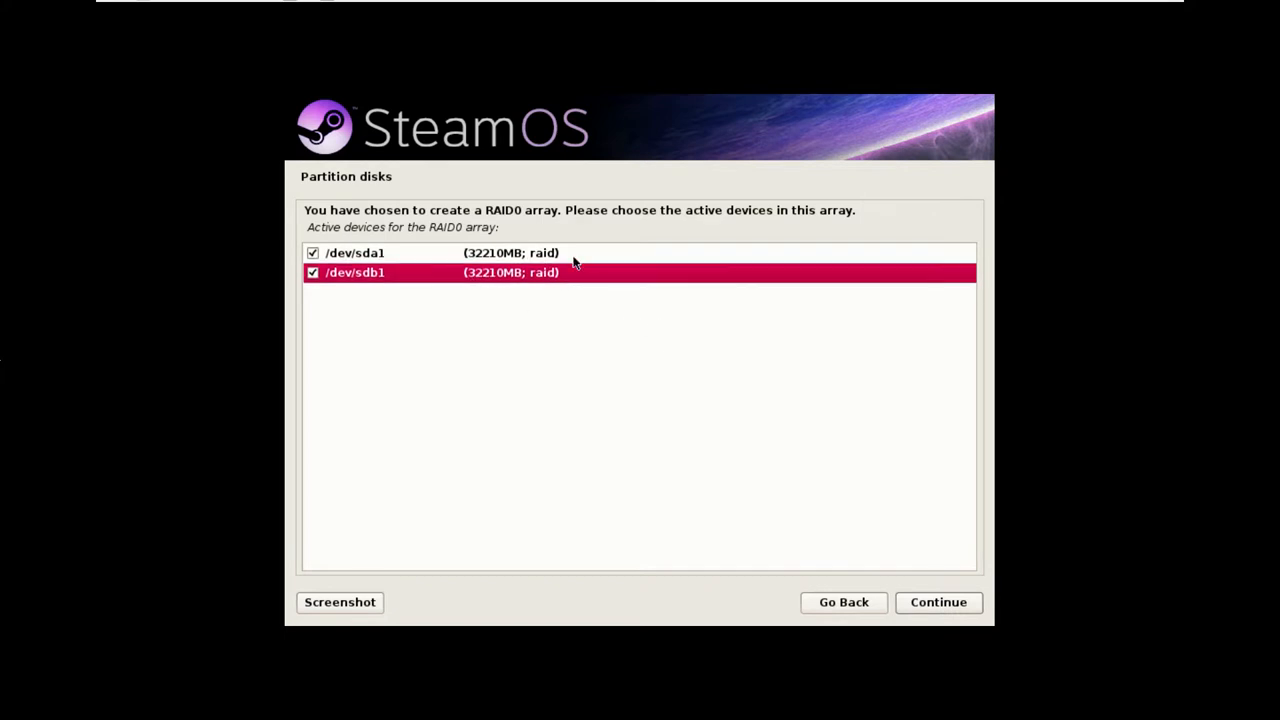
pyautogui.moveTo(564, 272)
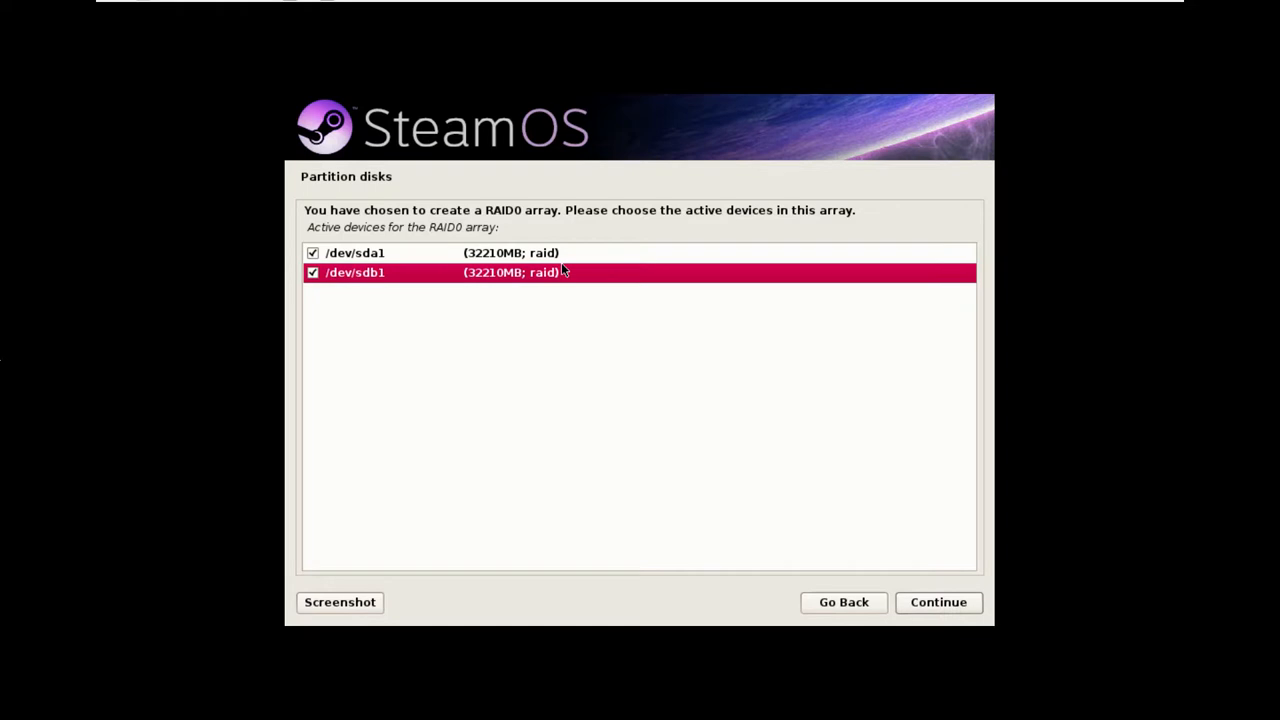
pyautogui.moveTo(588, 292)
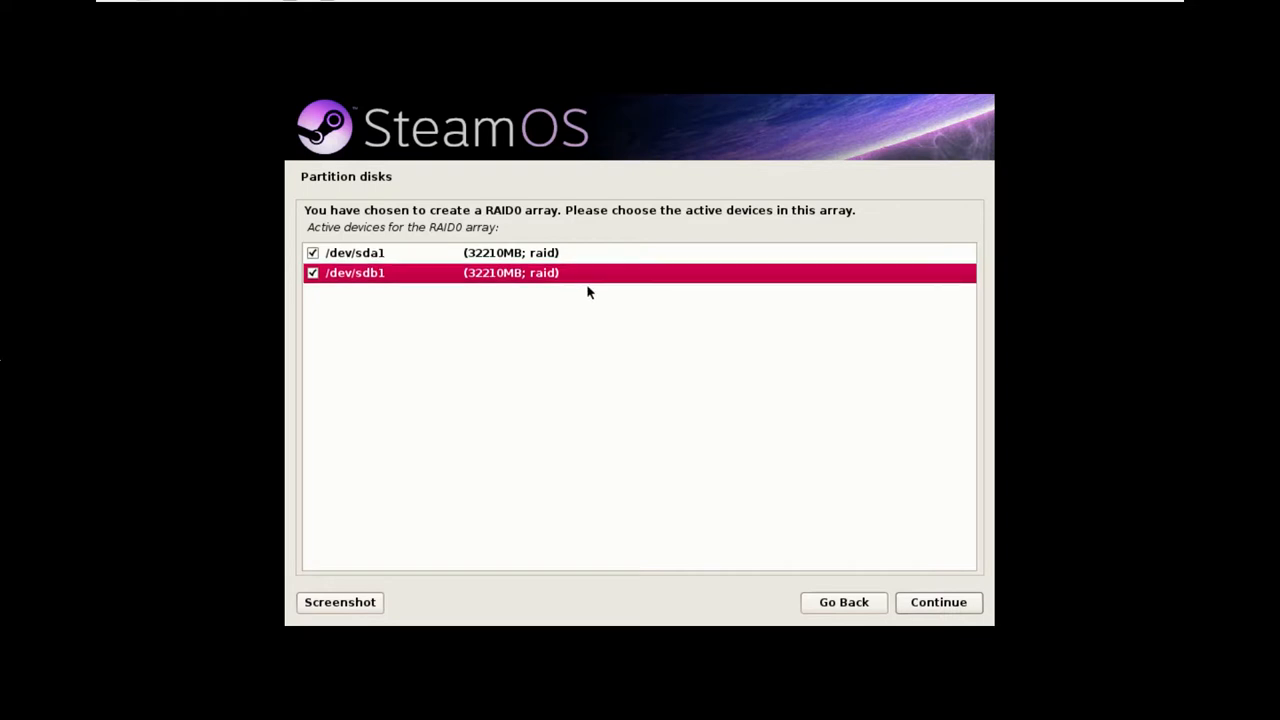
# Step: Confirm /dev/sda1 and /dev/sdb1 as the RAID0 array's active devices, yielding a 64.4 GB device
pyautogui.click(938, 602)
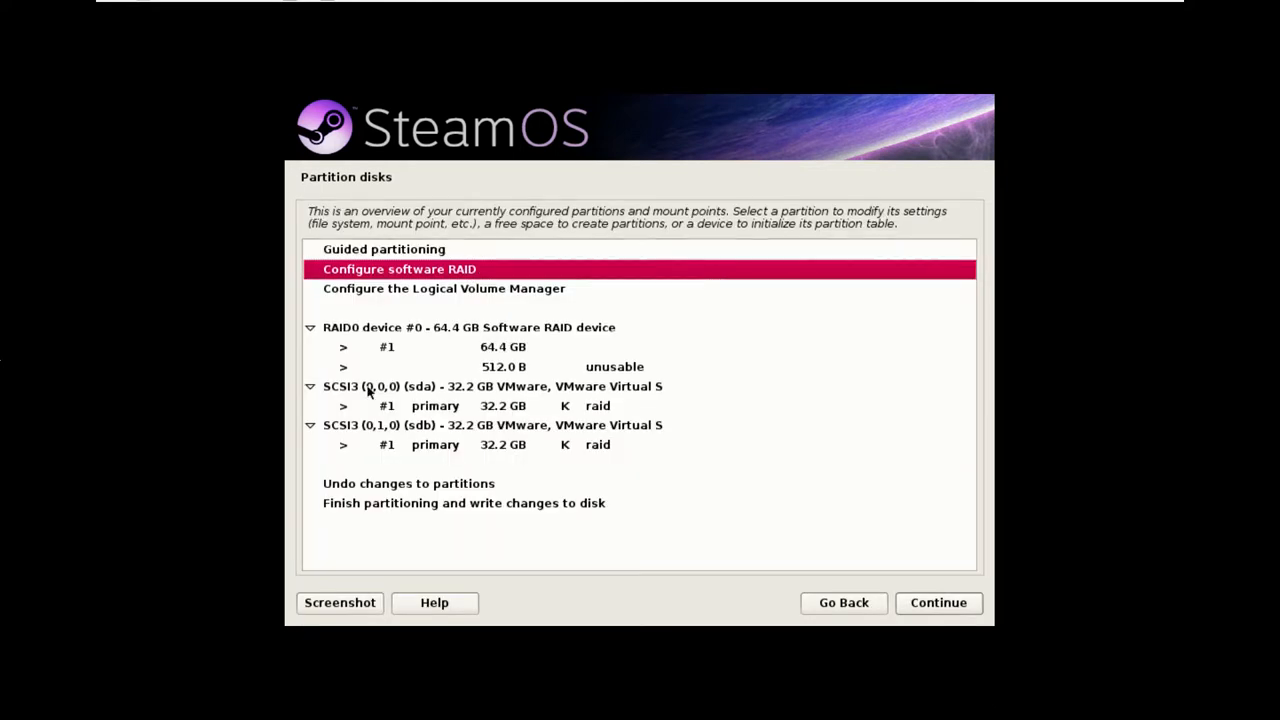
pyautogui.moveTo(400, 344)
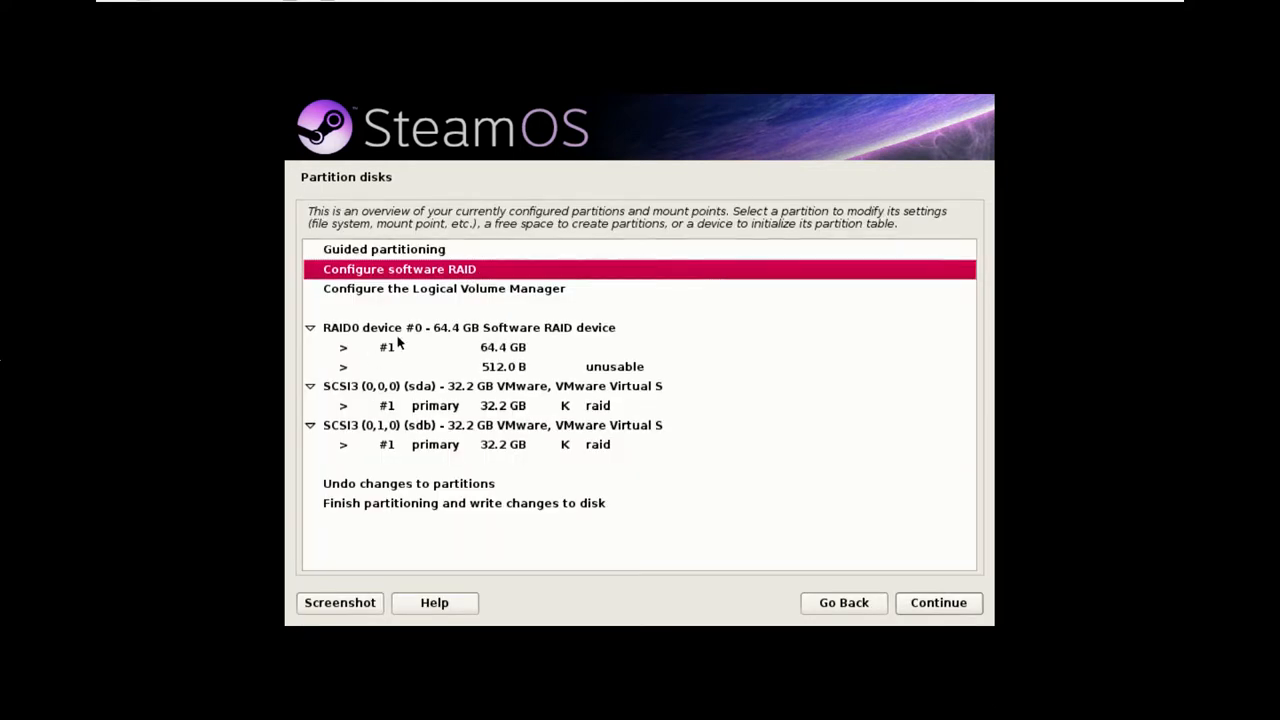
pyautogui.moveTo(404, 348)
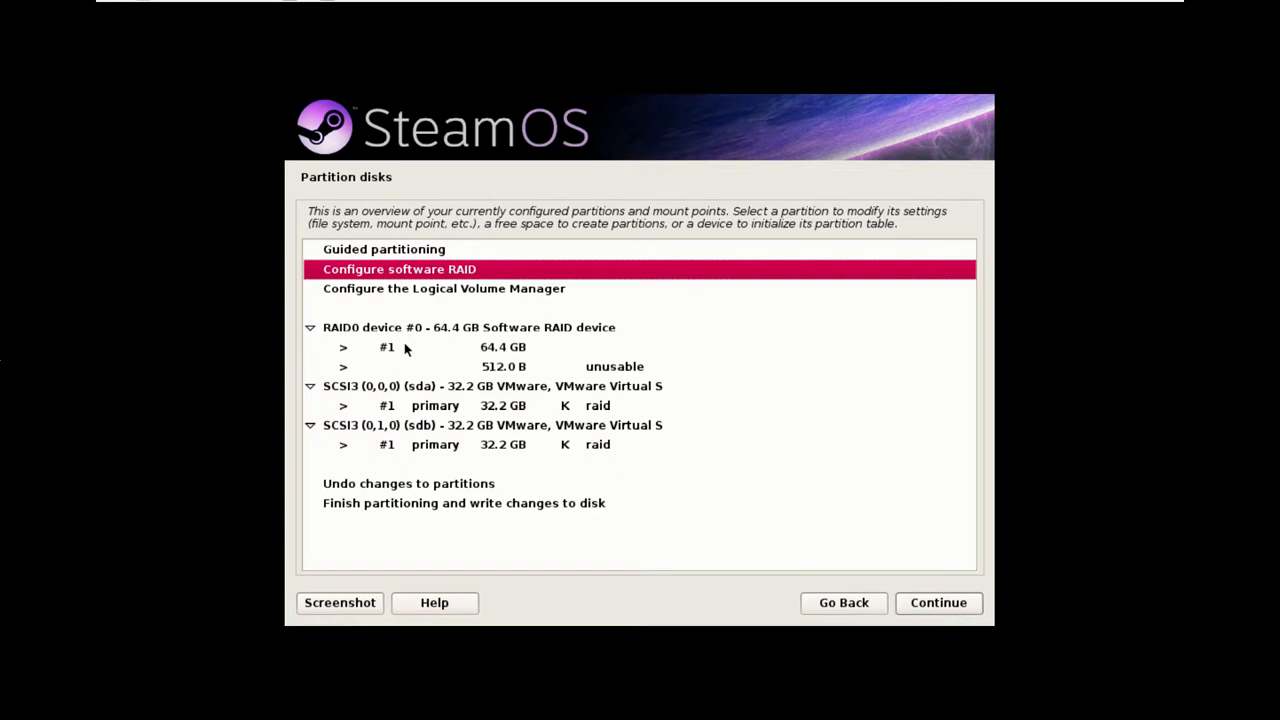
pyautogui.moveTo(454, 366)
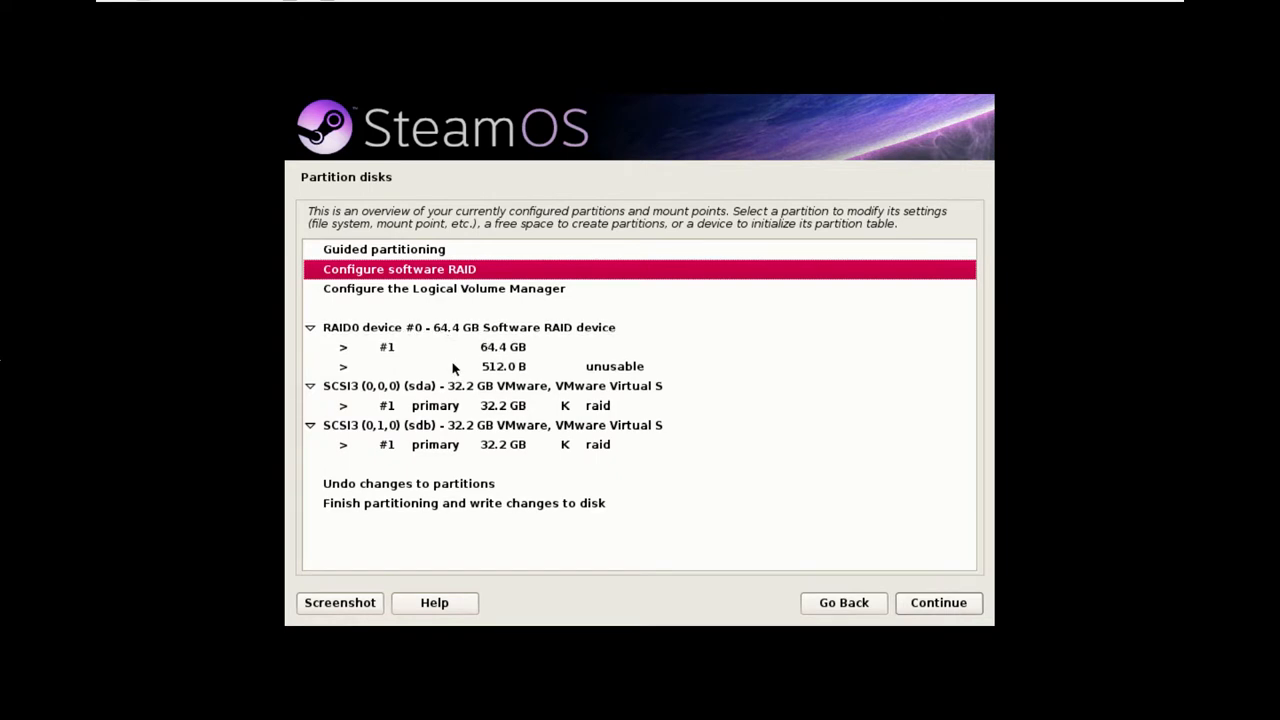
pyautogui.moveTo(420, 348)
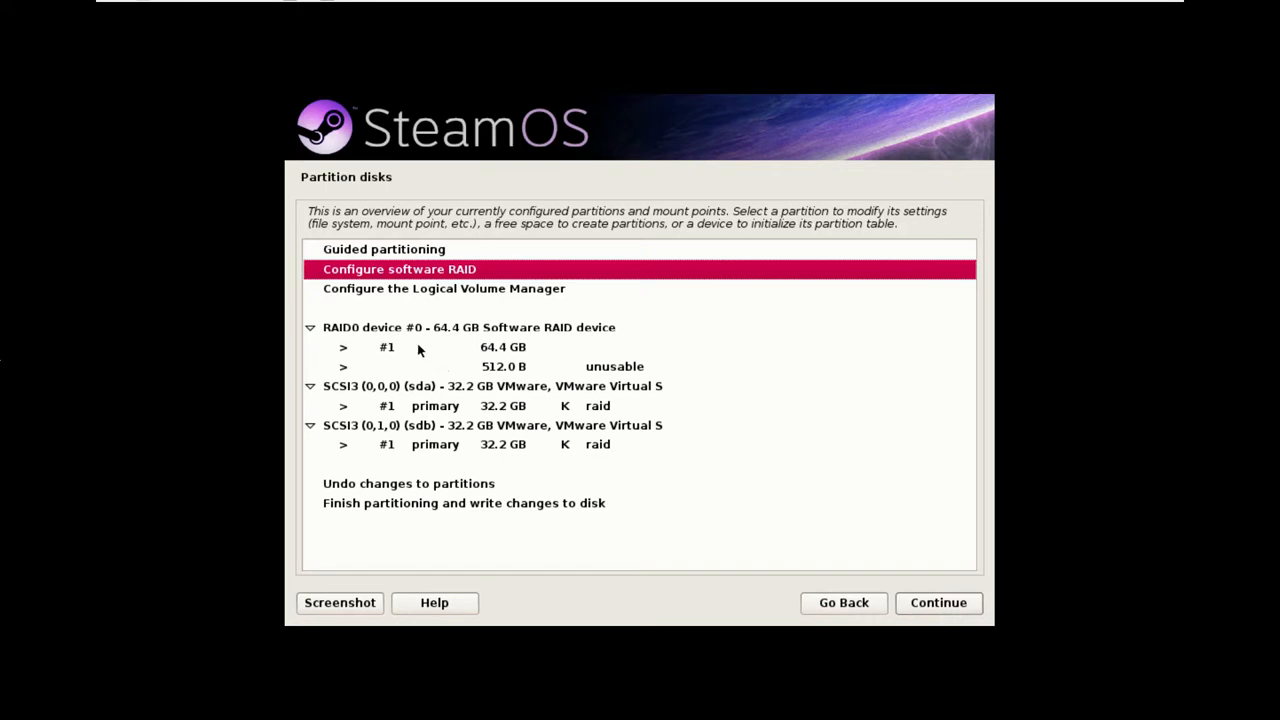
pyautogui.moveTo(410, 352)
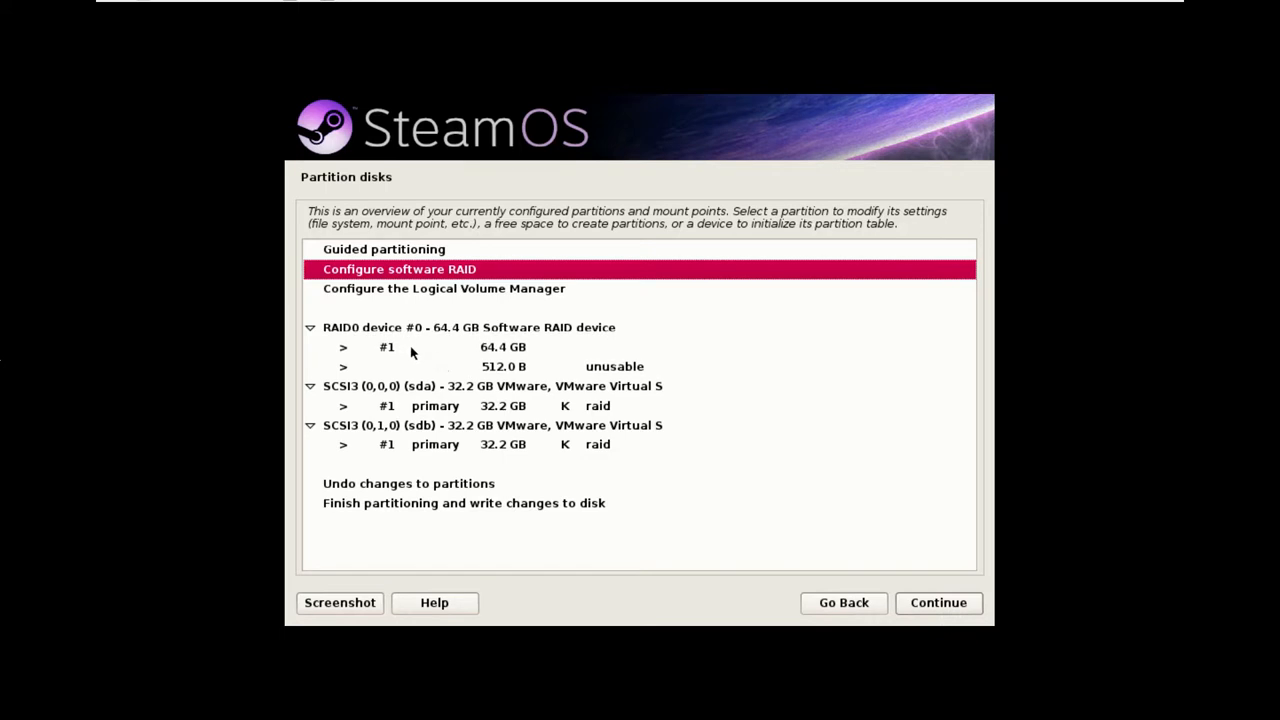
pyautogui.click(448, 348)
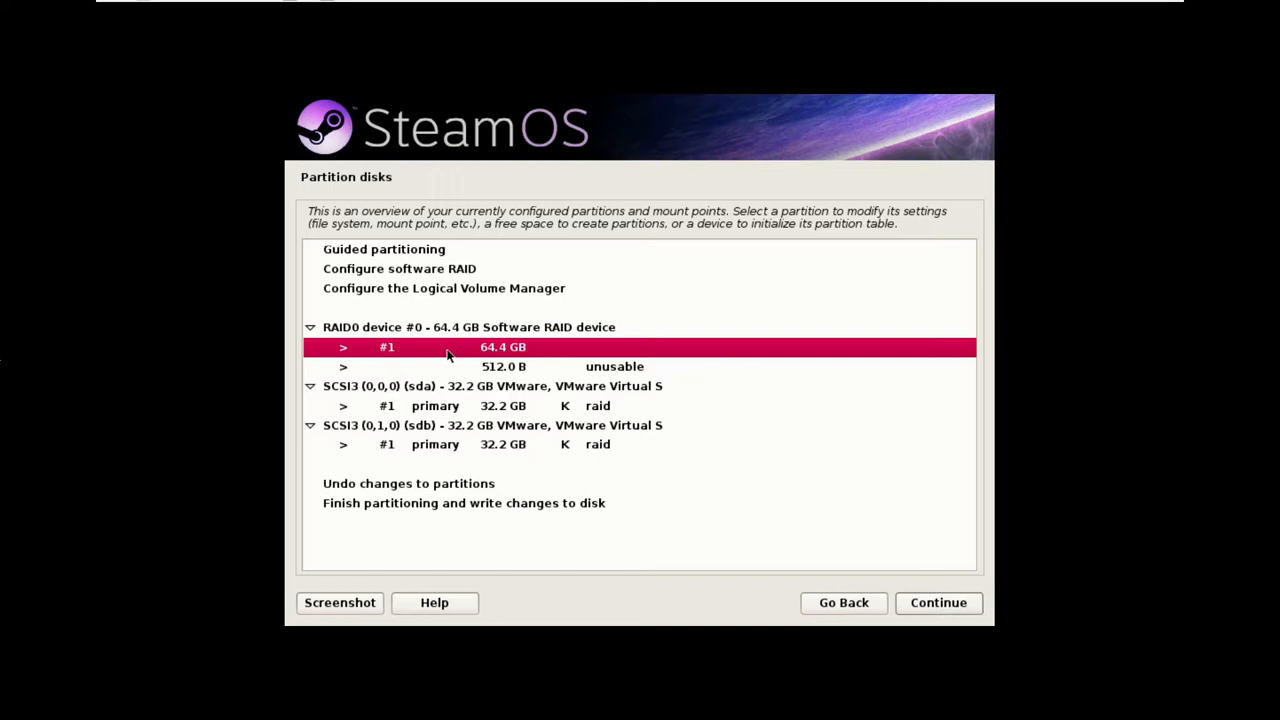
pyautogui.moveTo(510, 280)
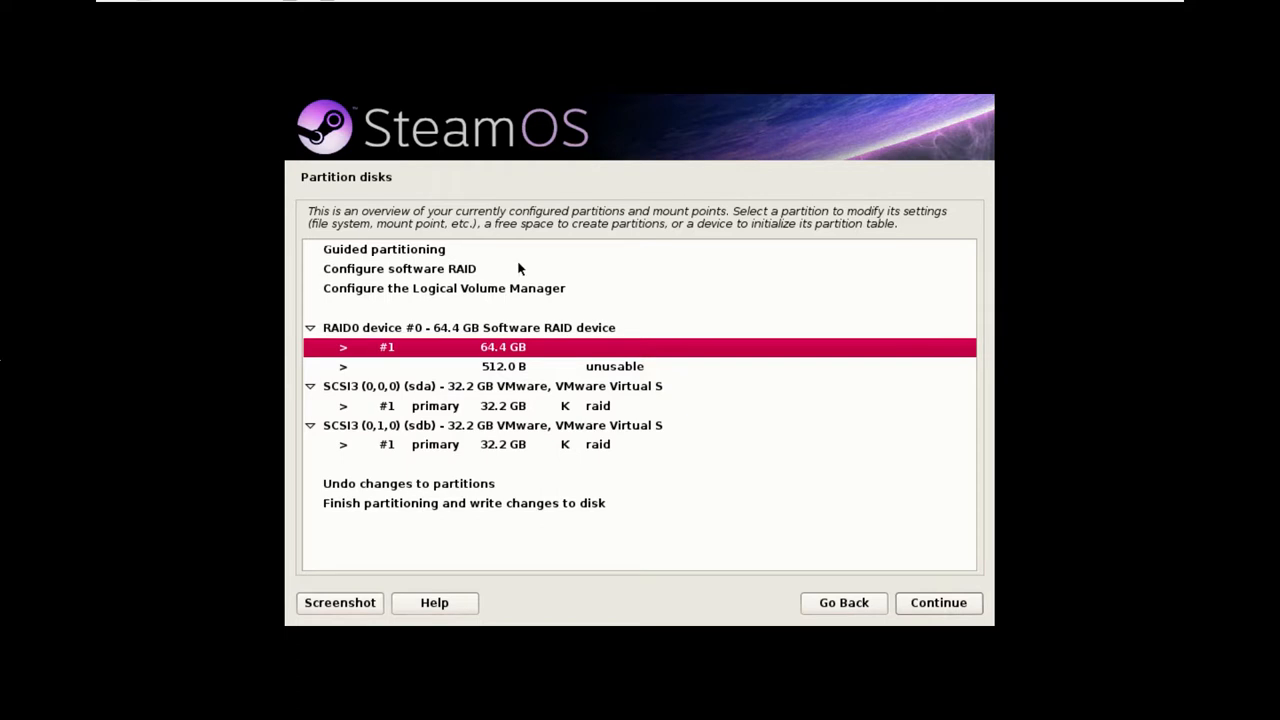
pyautogui.moveTo(524, 256)
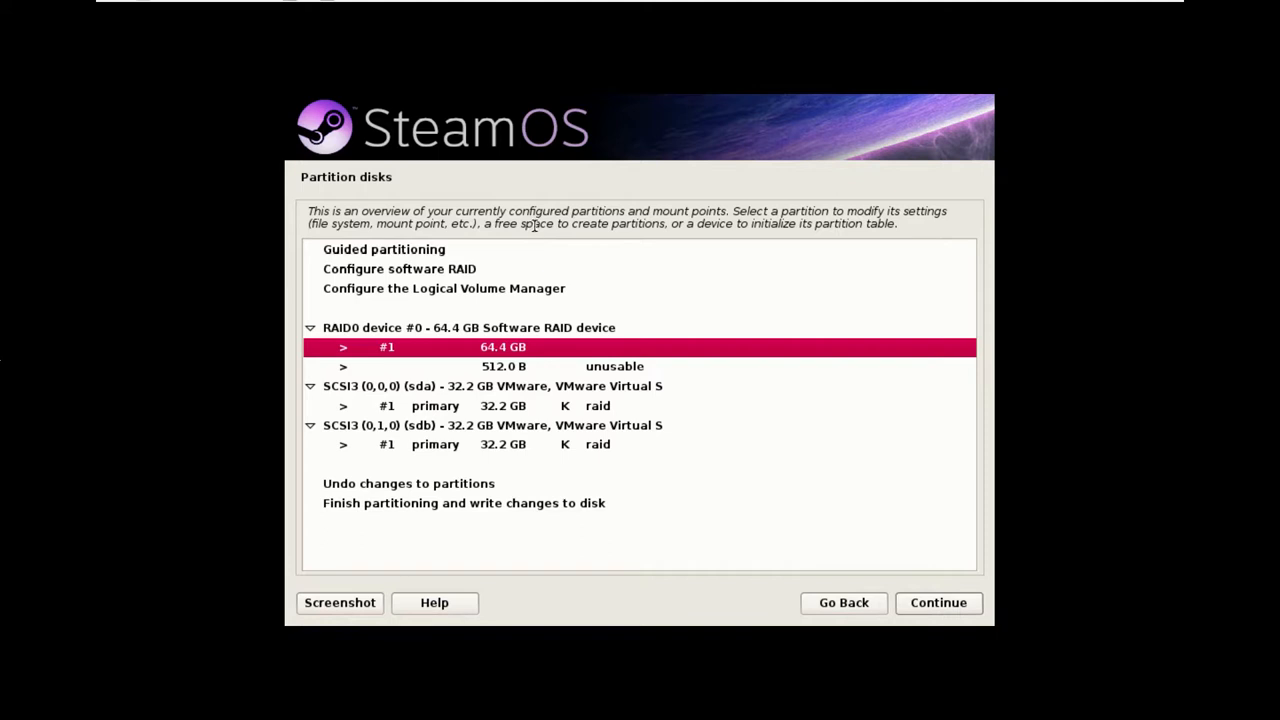
pyautogui.moveTo(544, 210)
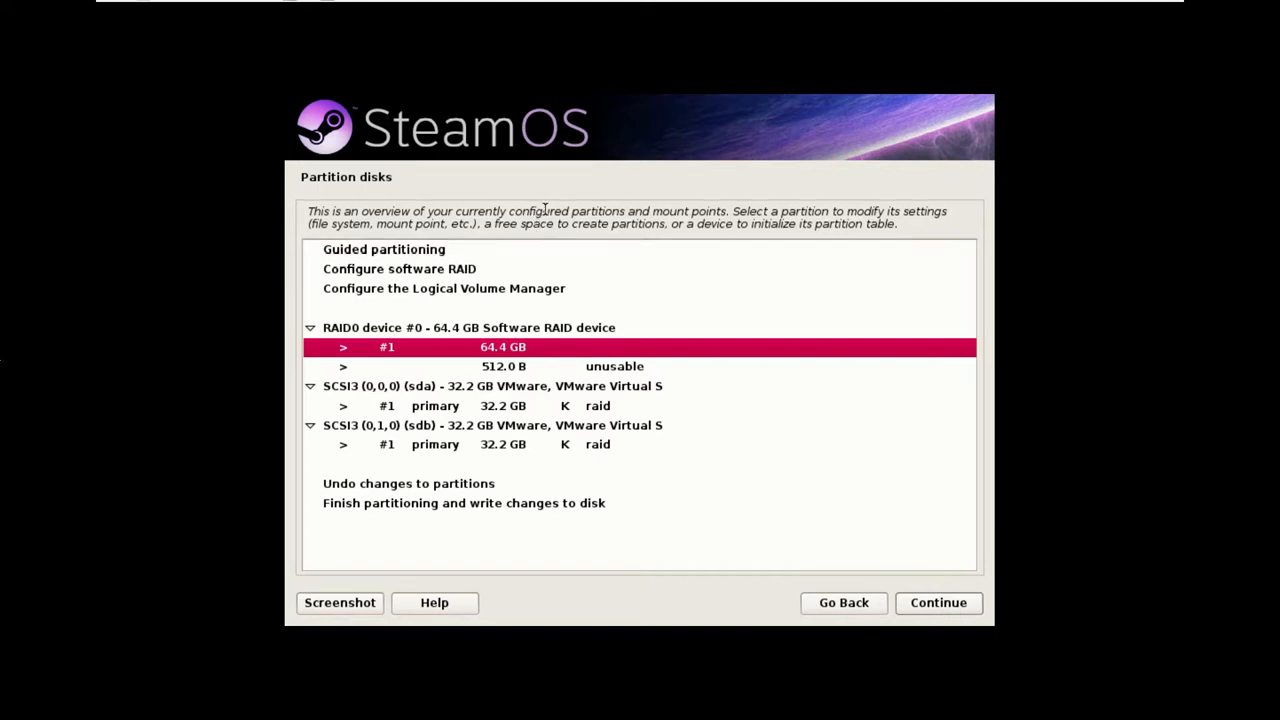
pyautogui.moveTo(550, 200)
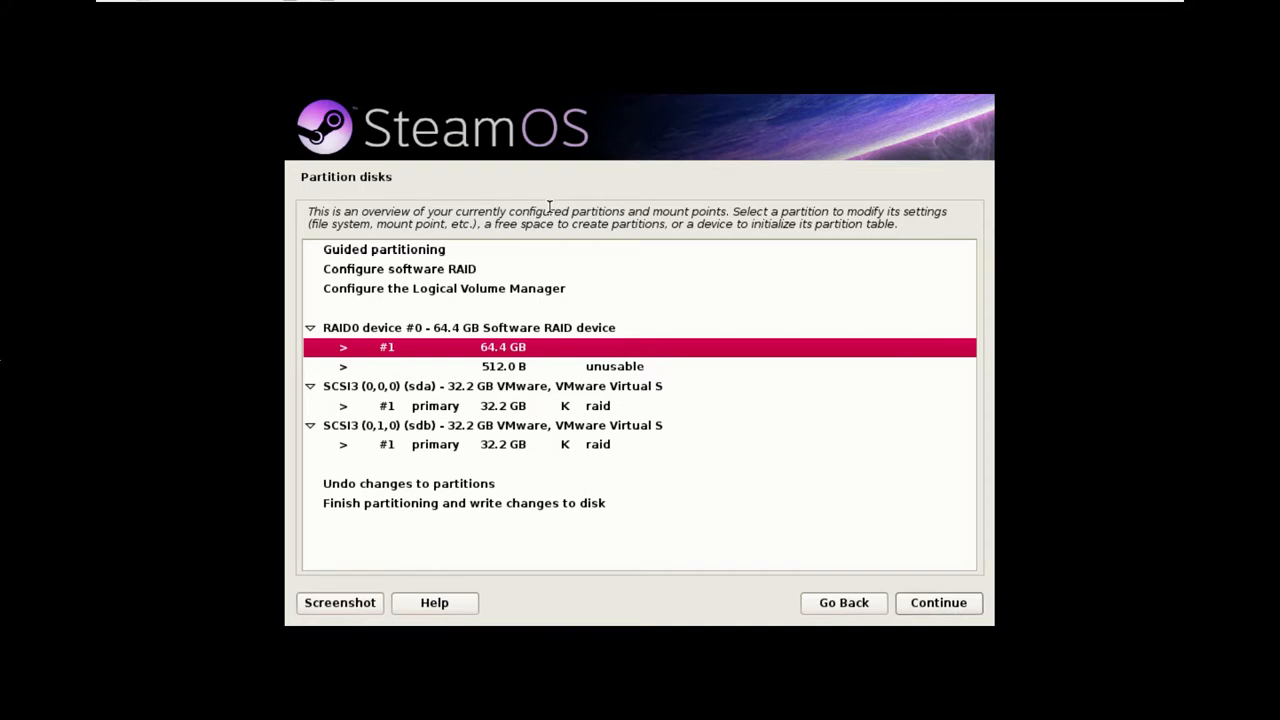
pyautogui.moveTo(552, 196)
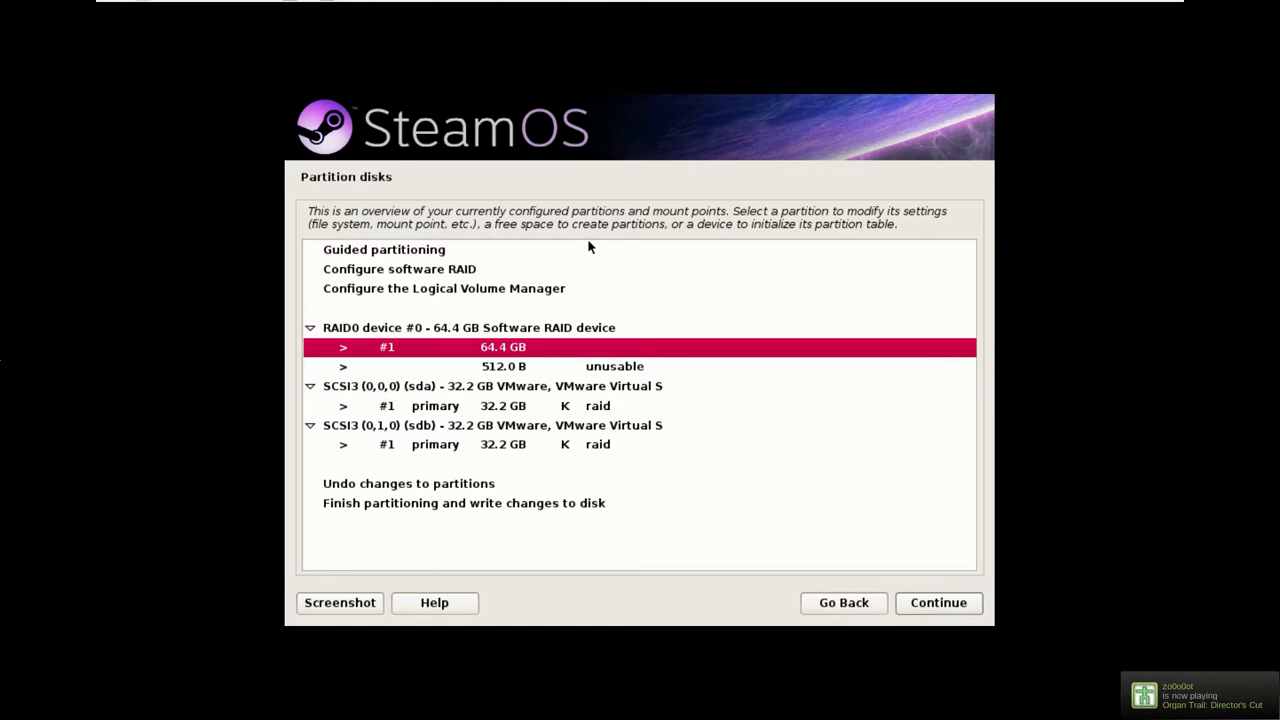
pyautogui.moveTo(504, 368)
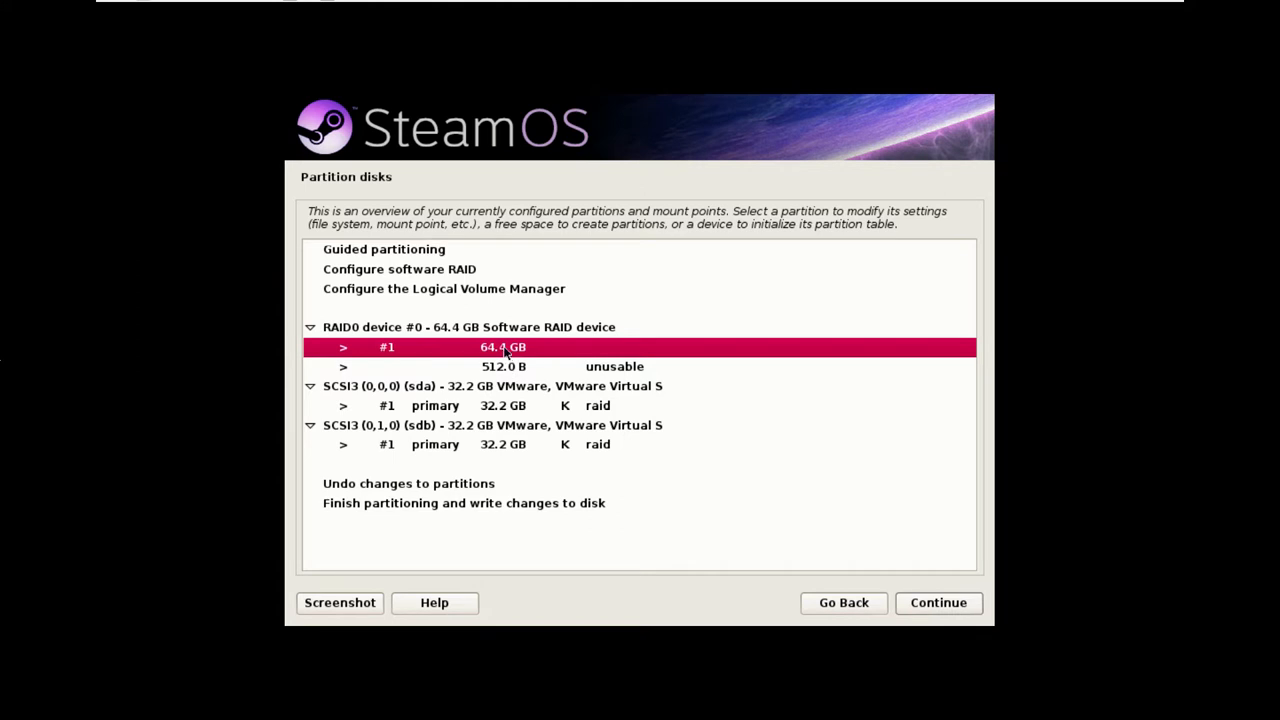
pyautogui.moveTo(512, 398)
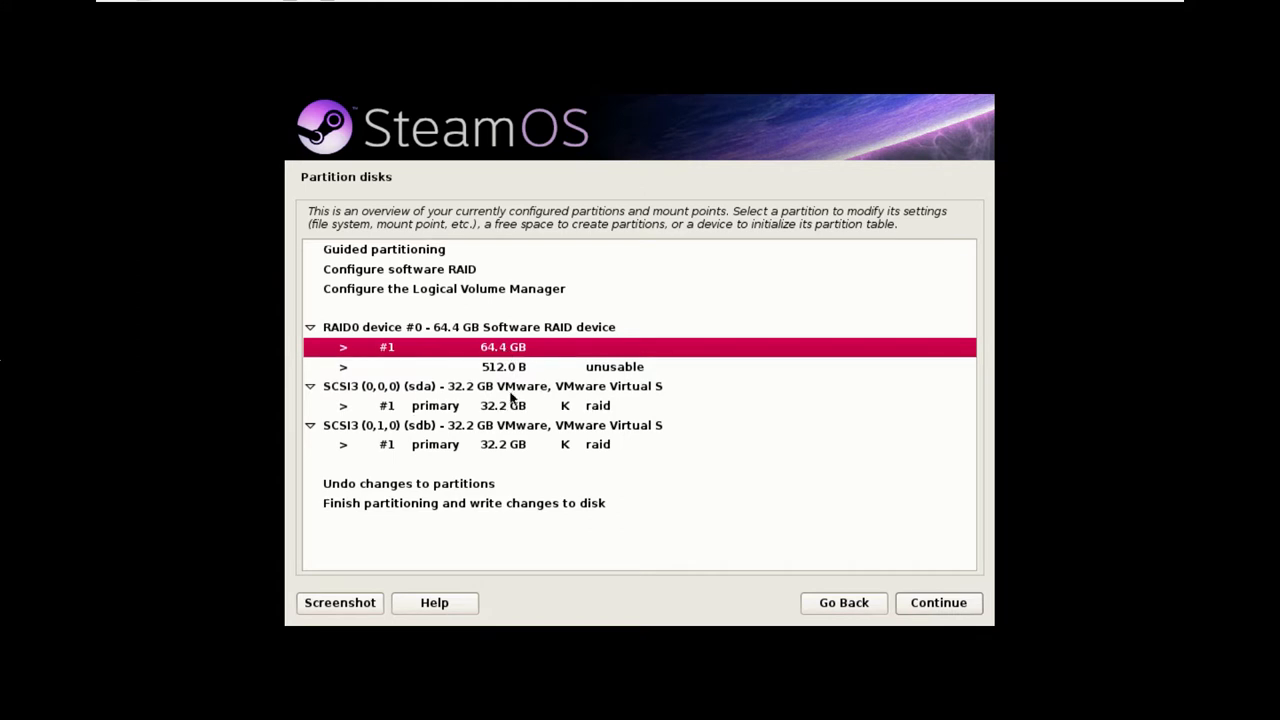
pyautogui.moveTo(516, 368)
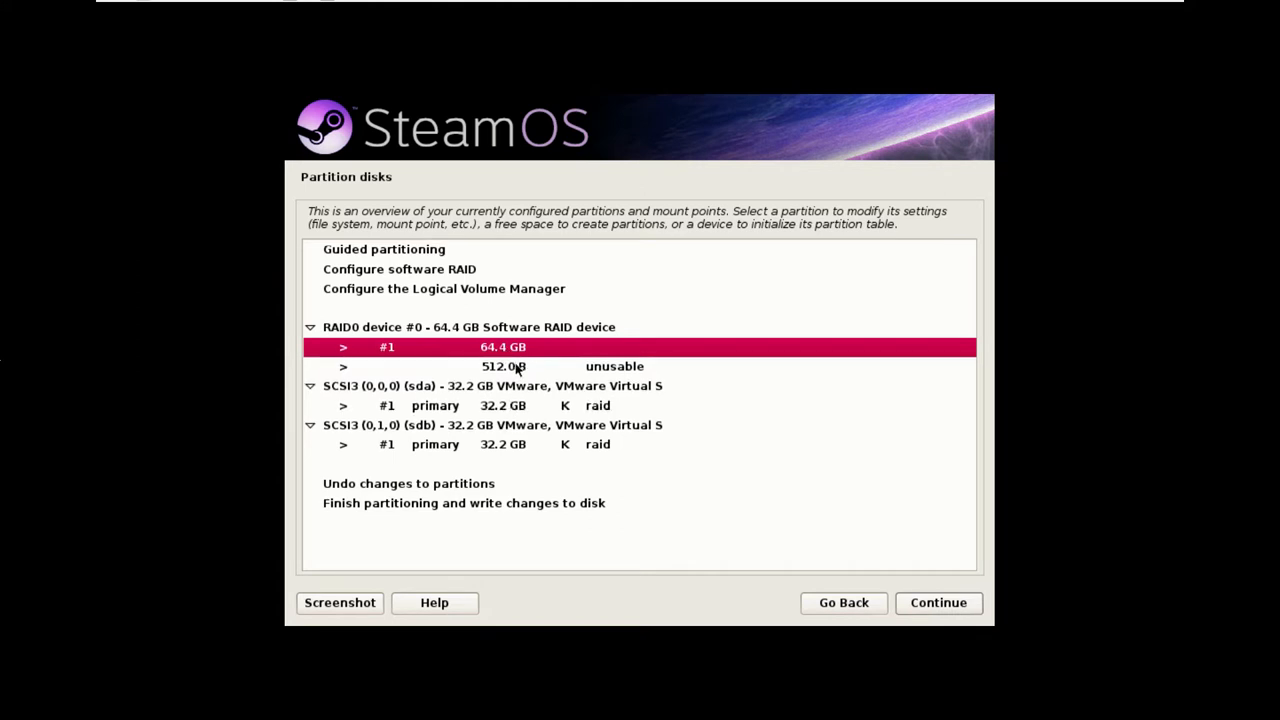
pyautogui.moveTo(512, 348)
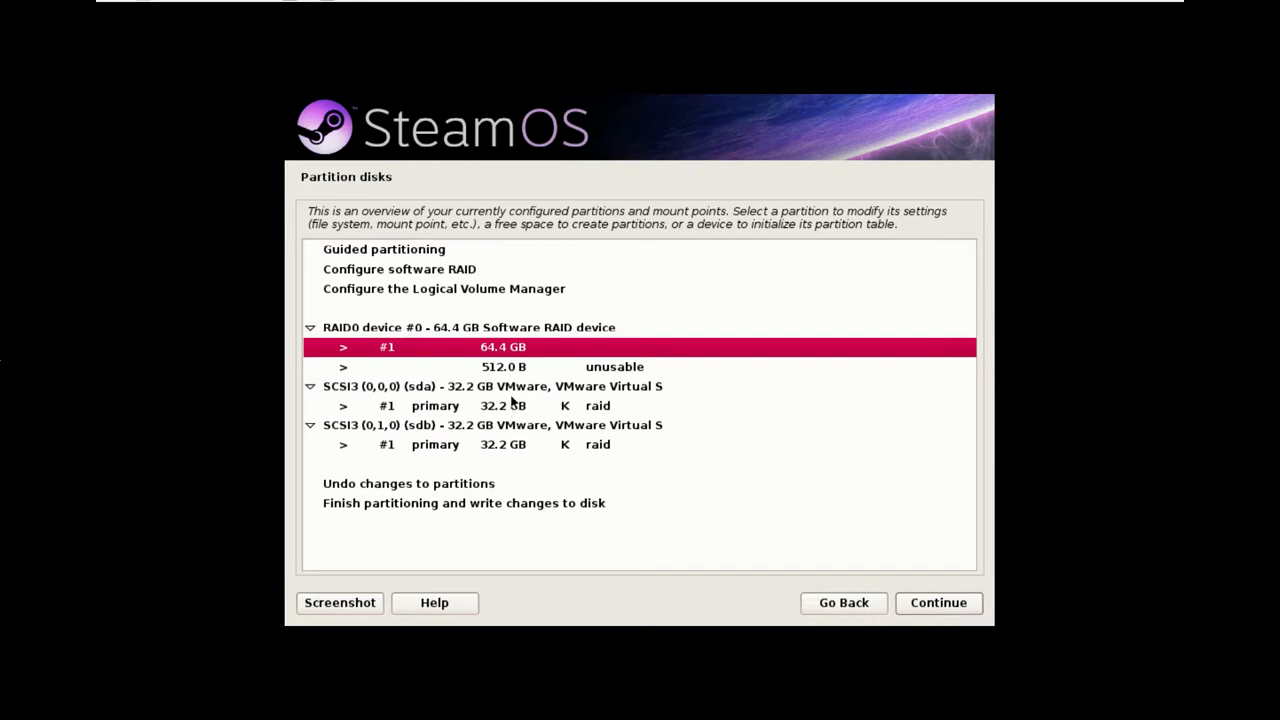
pyautogui.moveTo(510, 392)
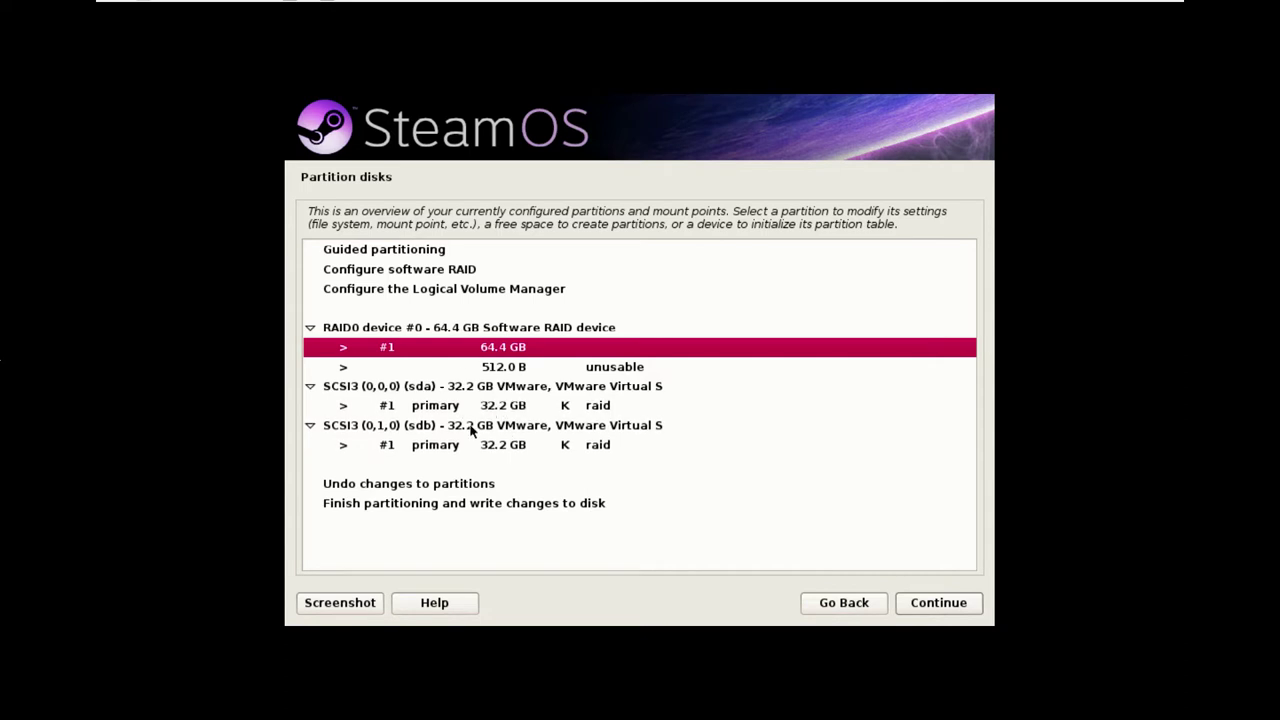
pyautogui.moveTo(428, 332)
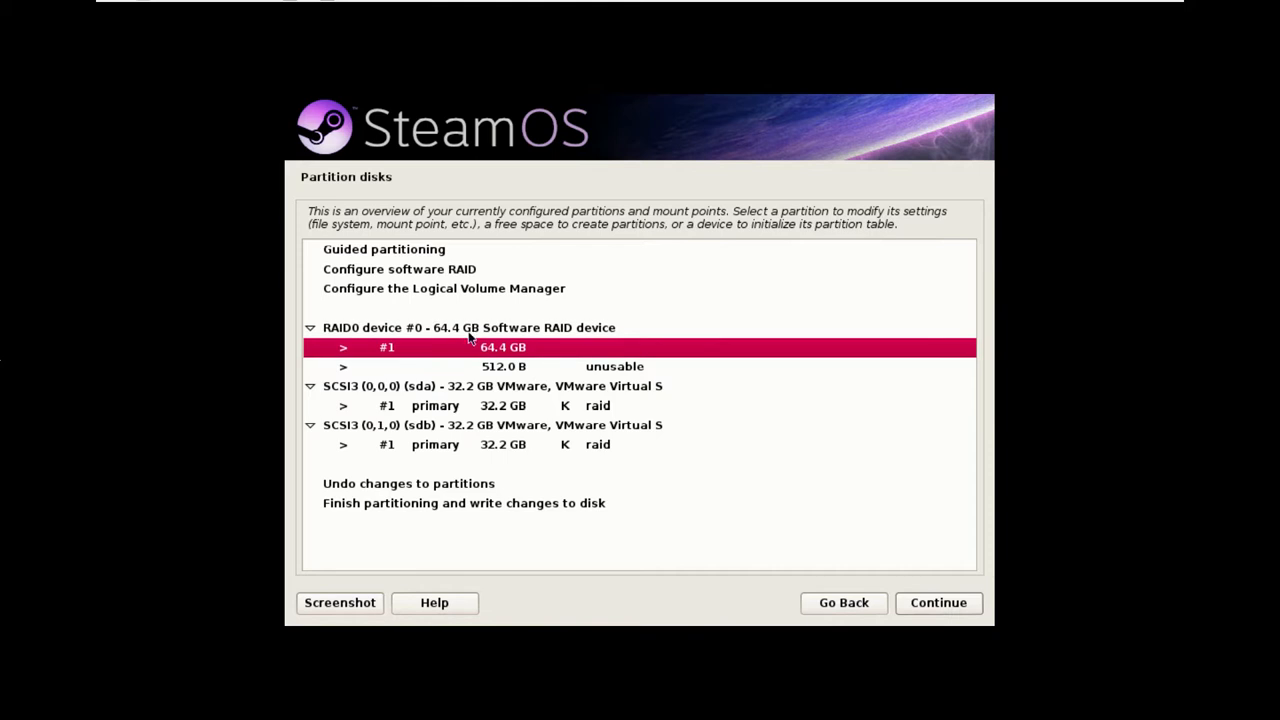
pyautogui.moveTo(454, 352)
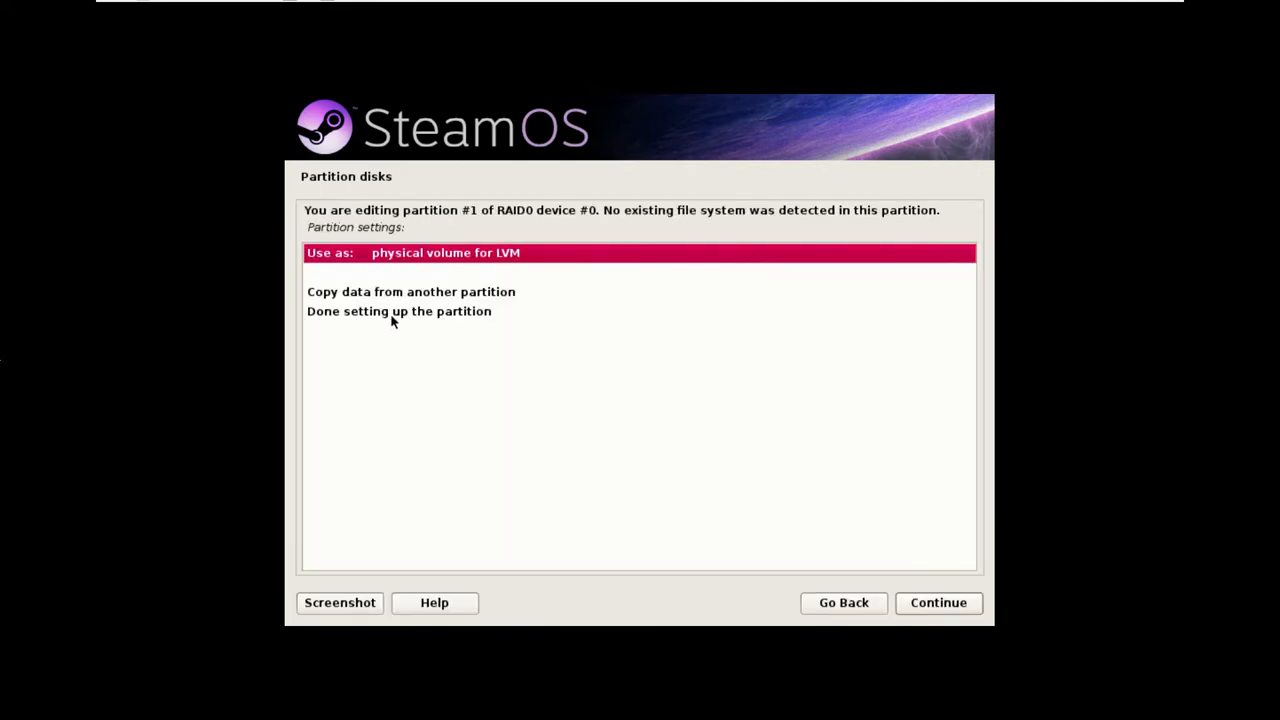
# Step: Finish the RAID0 device's 64.4 GB partition as a physical volume for LVM
pyautogui.click(398, 312)
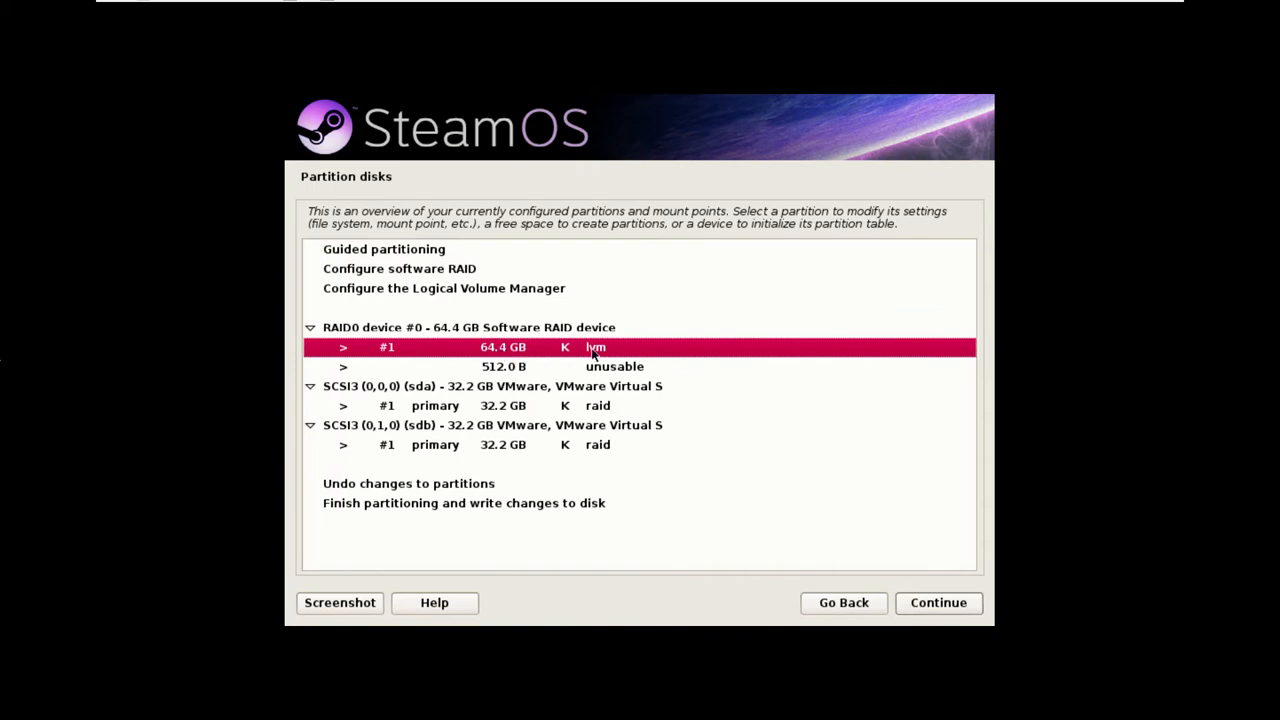
pyautogui.moveTo(436, 296)
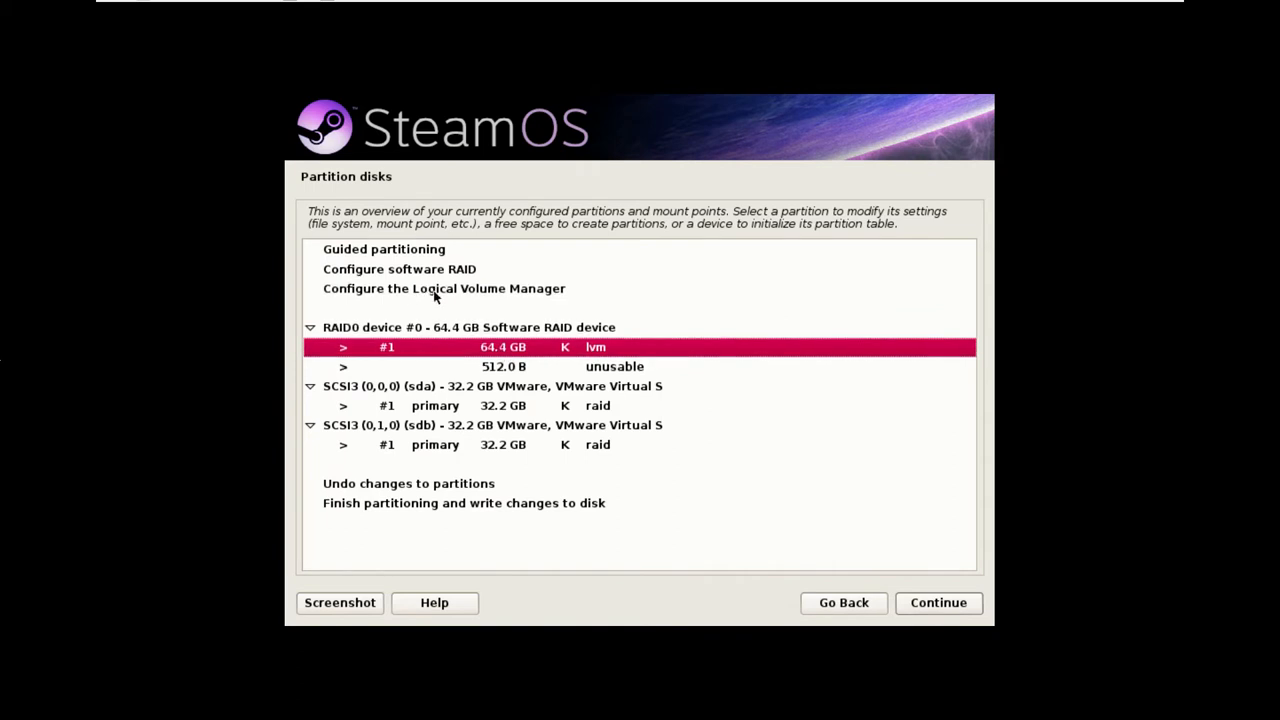
# Step: Start the Logical Volume Manager and keep the current partition layout to reach the LVM summary
pyautogui.click(440, 288)
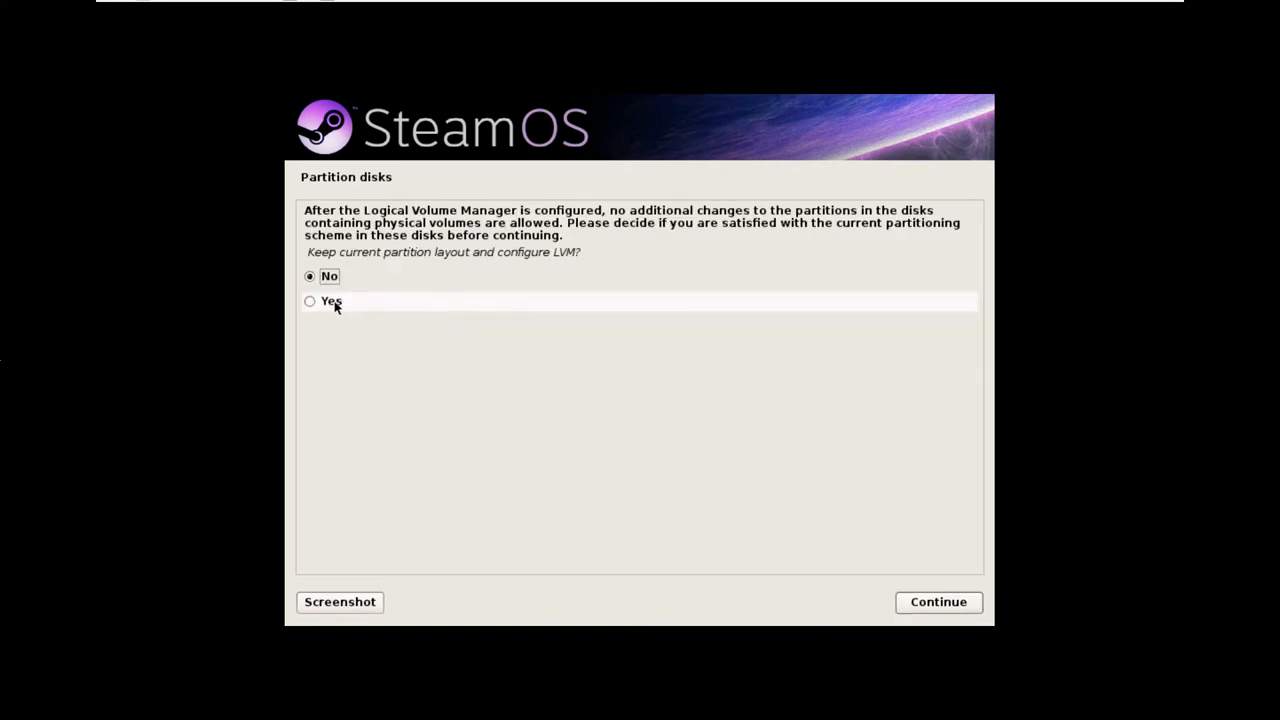
pyautogui.click(938, 602)
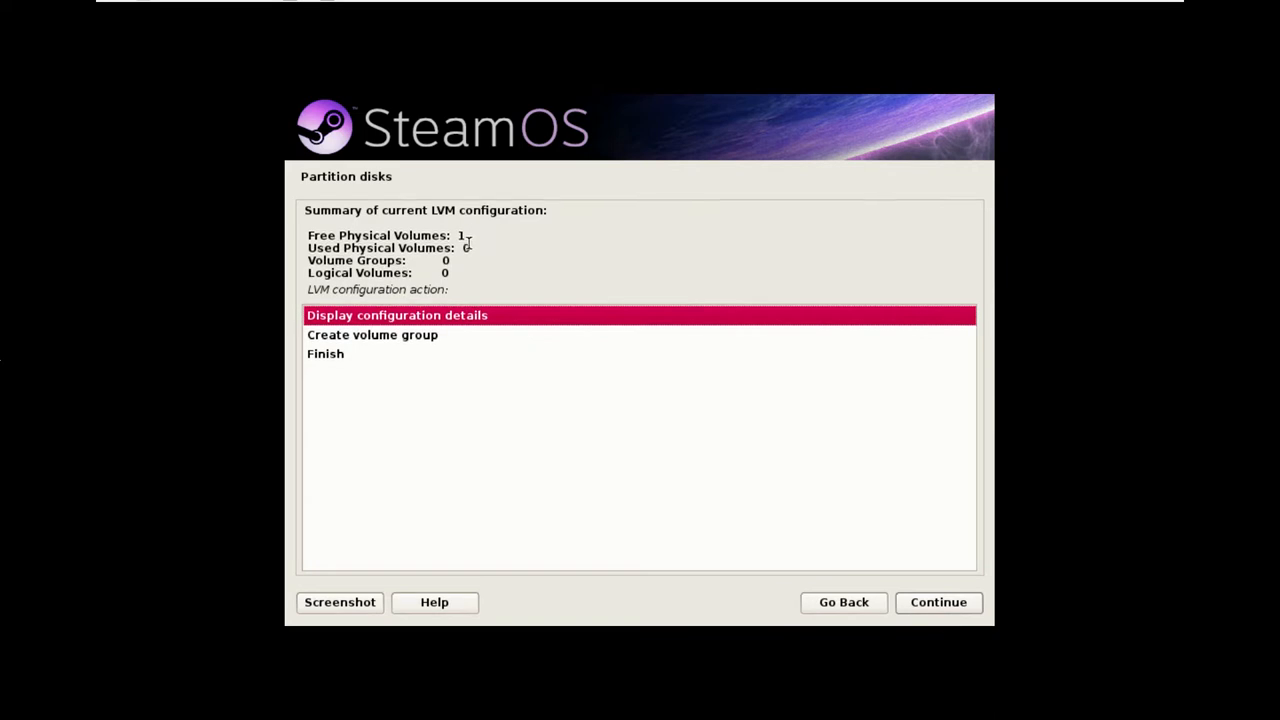
pyautogui.moveTo(462, 272)
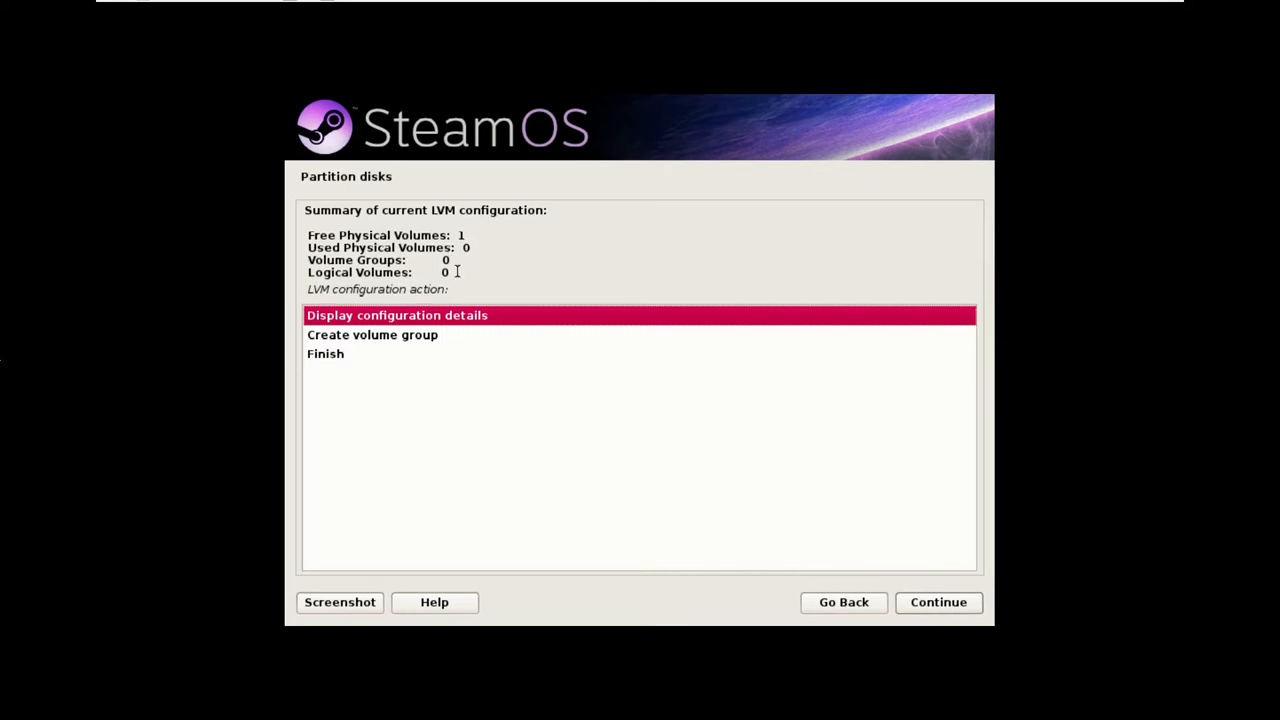
pyautogui.moveTo(476, 268)
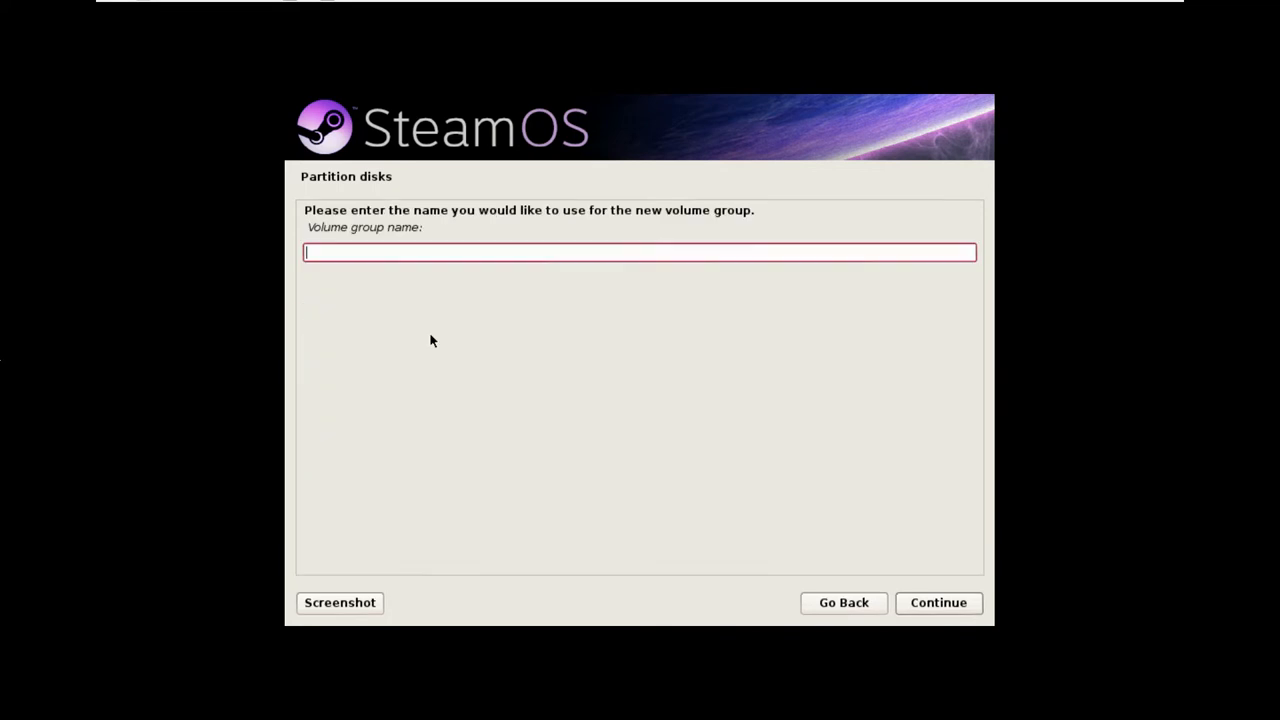
# Step: Create a volume group named 'steam' using /dev/md0 as its physical device
pyautogui.write('steam')
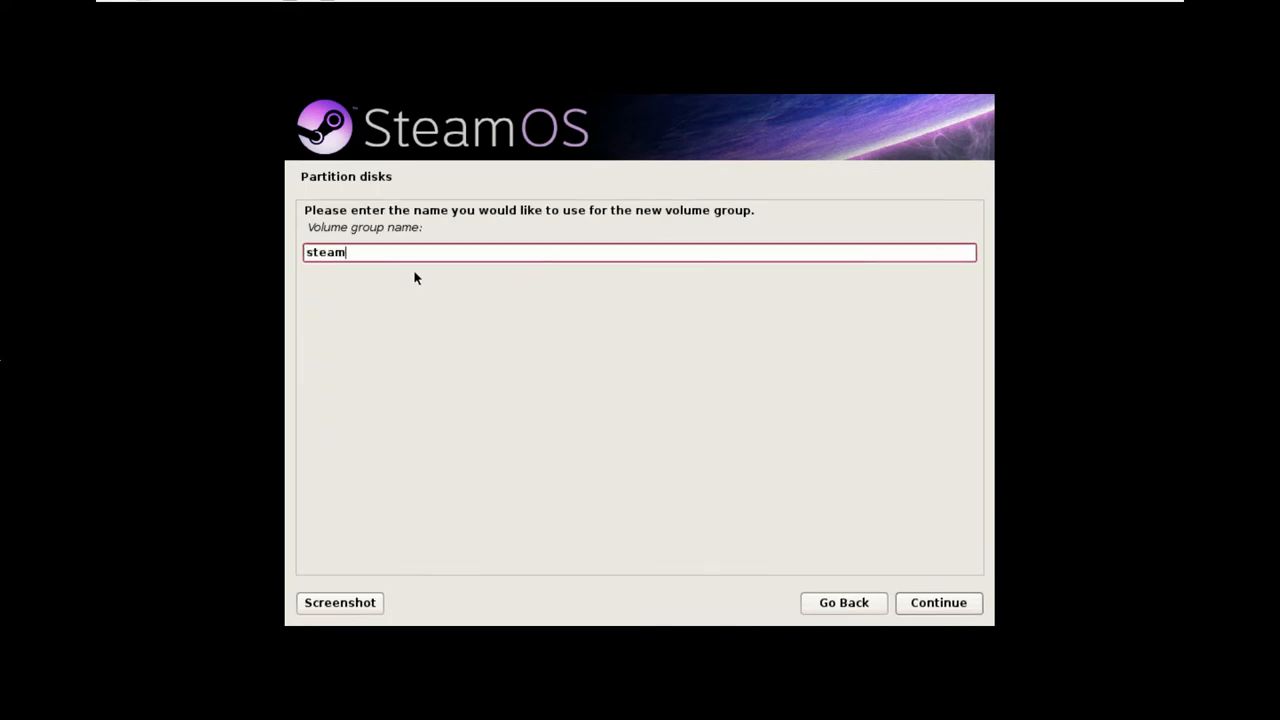
pyautogui.click(938, 604)
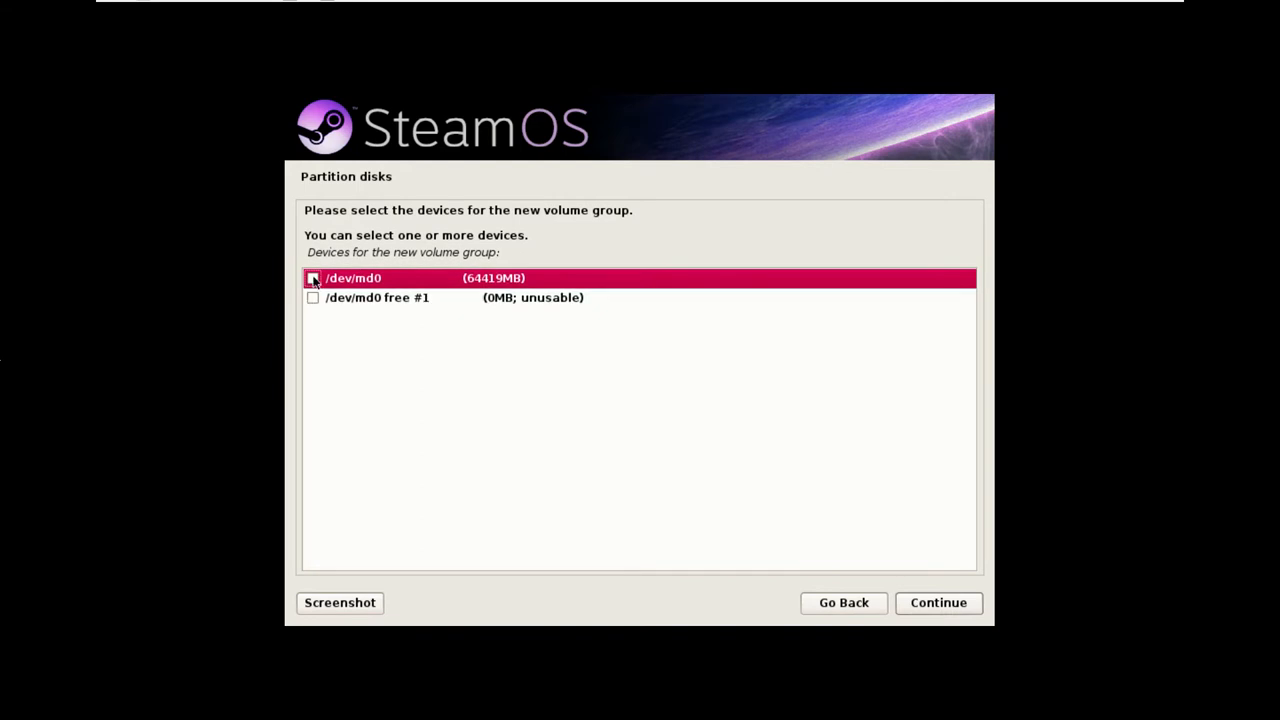
pyautogui.click(310, 278)
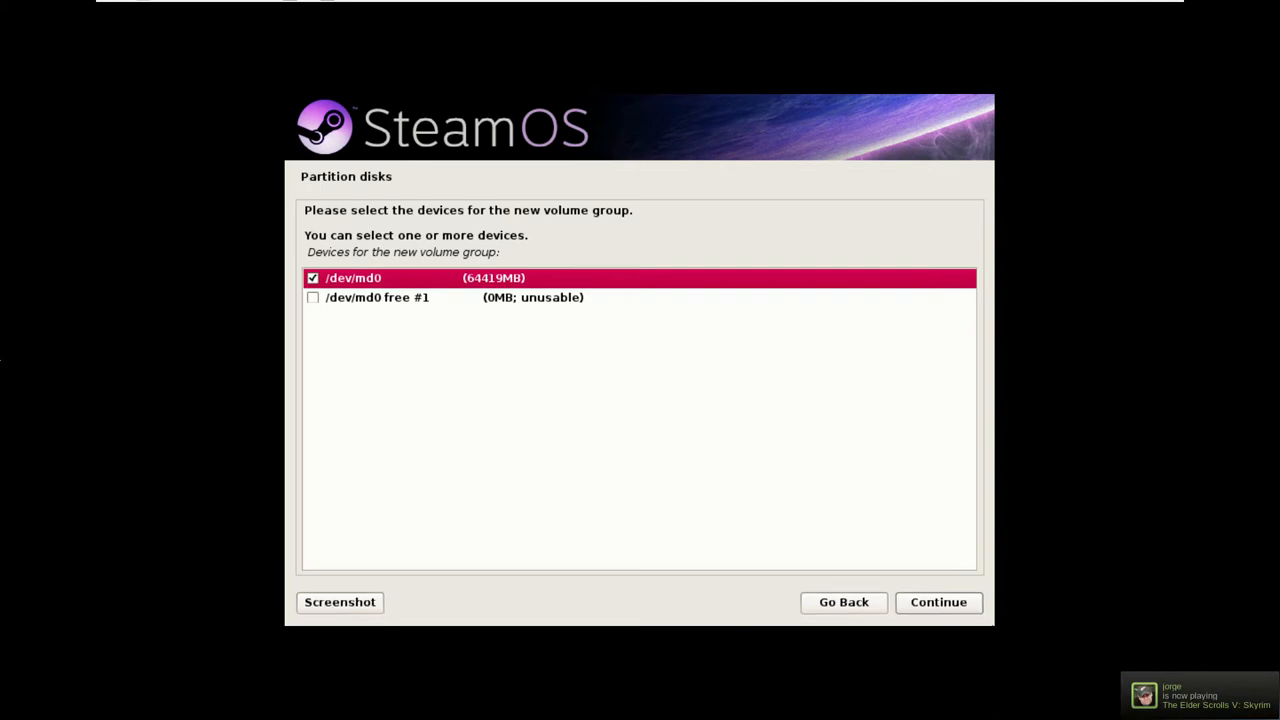
pyautogui.click(938, 602)
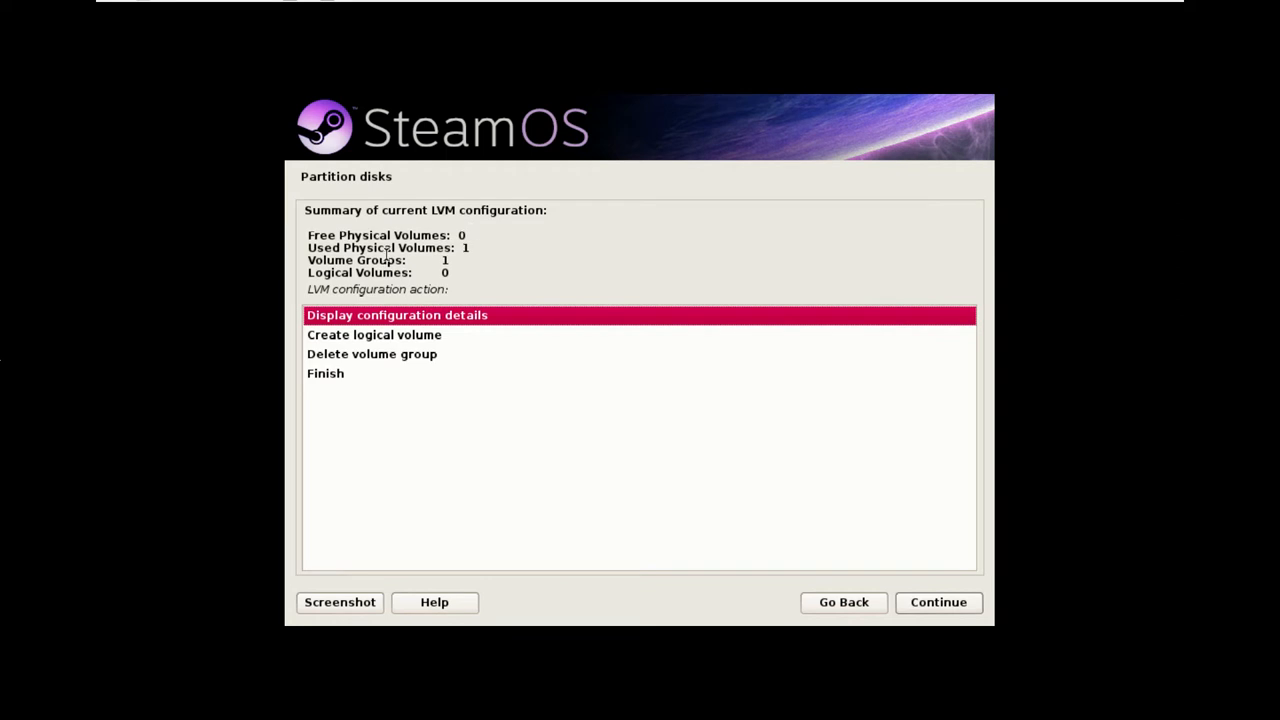
pyautogui.moveTo(412, 258)
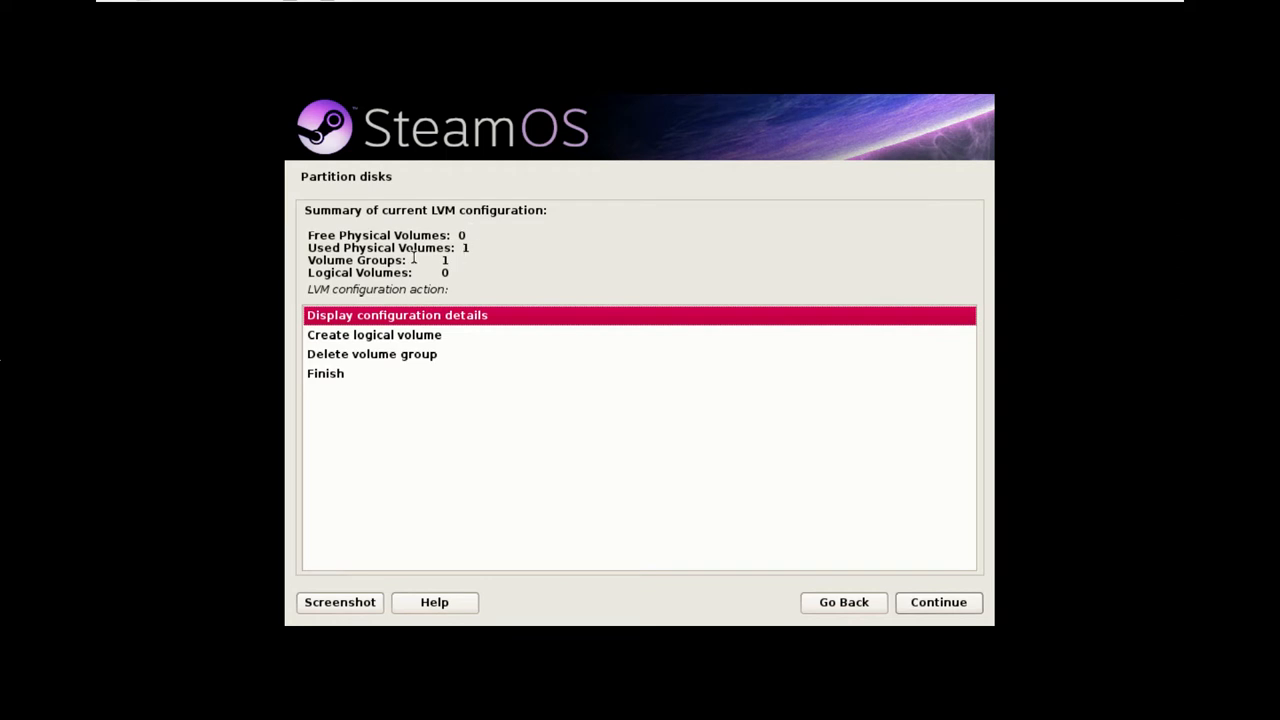
pyautogui.moveTo(456, 264)
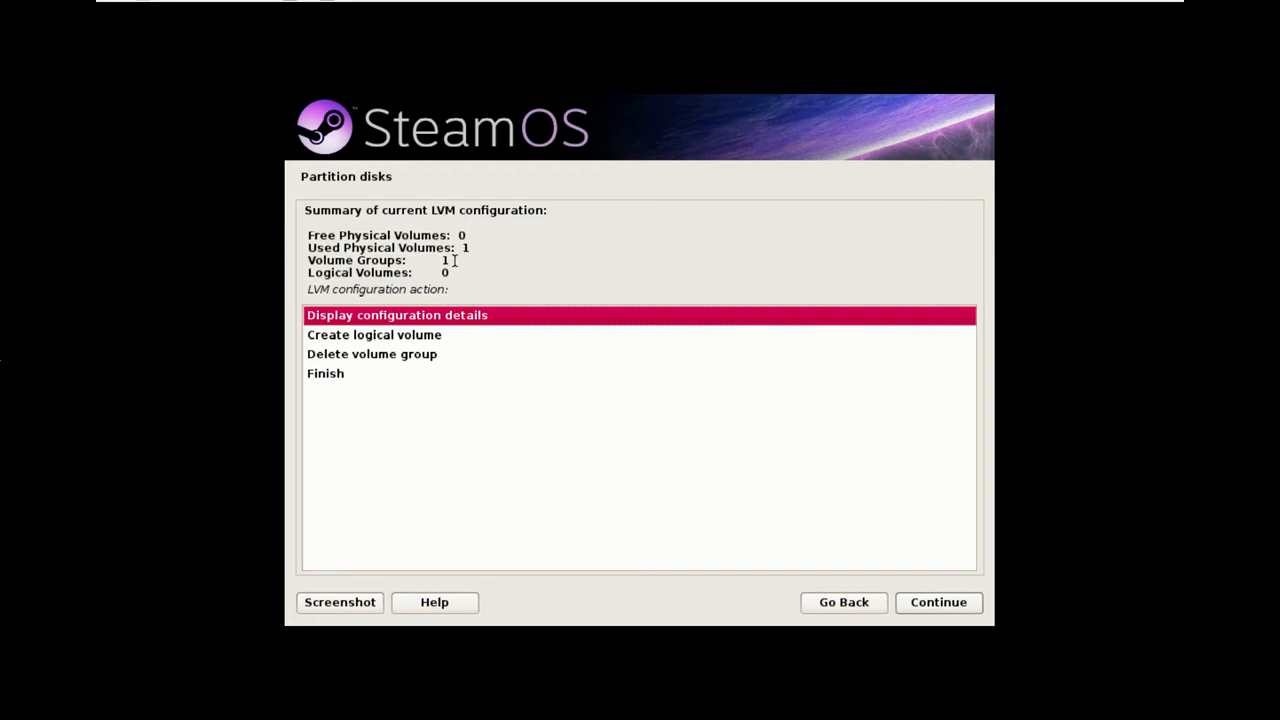
pyautogui.moveTo(376, 320)
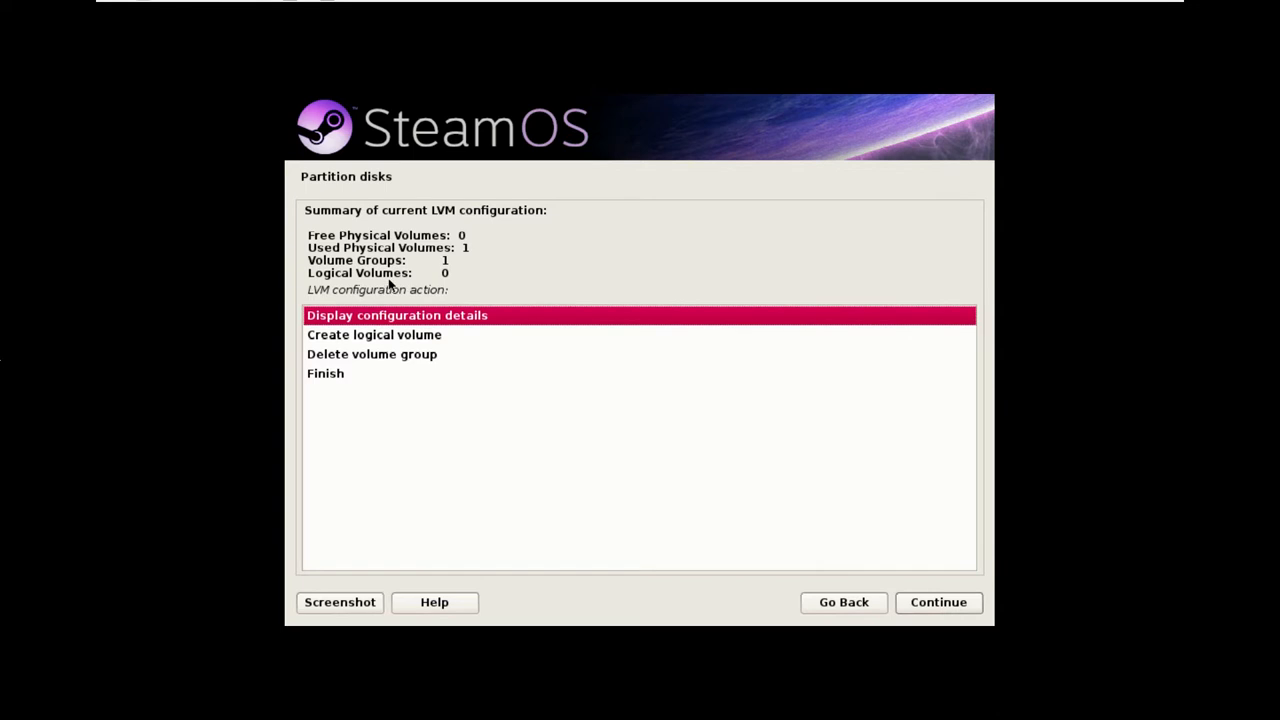
pyautogui.moveTo(348, 336)
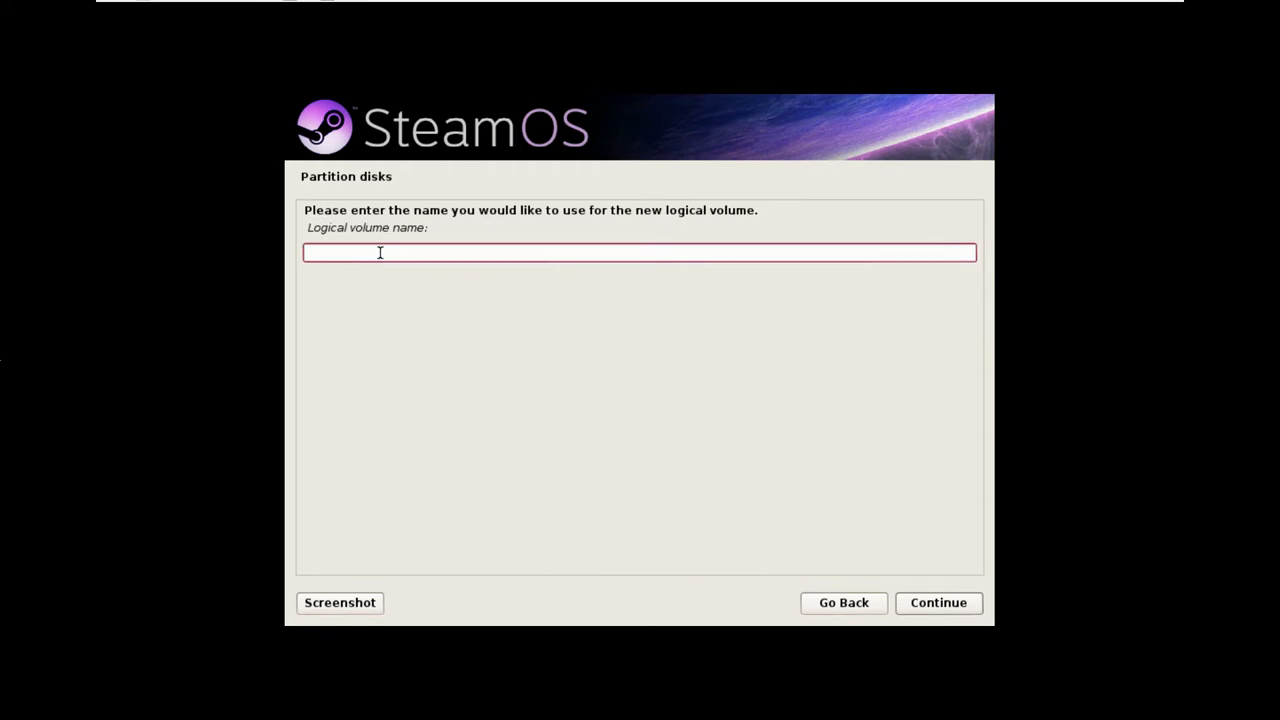
# Step: Create the root logical volume at 10GB, then begin a second logical volume for home
pyautogui.click(938, 604)
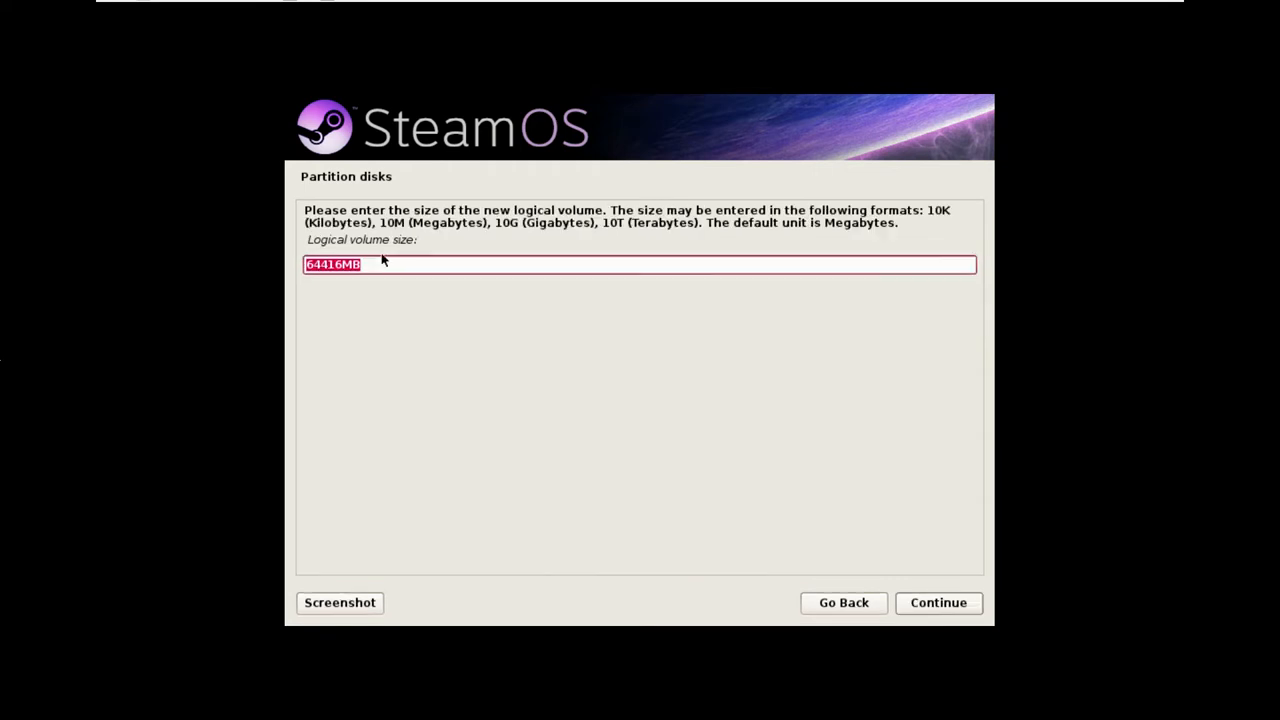
pyautogui.write('10GB')
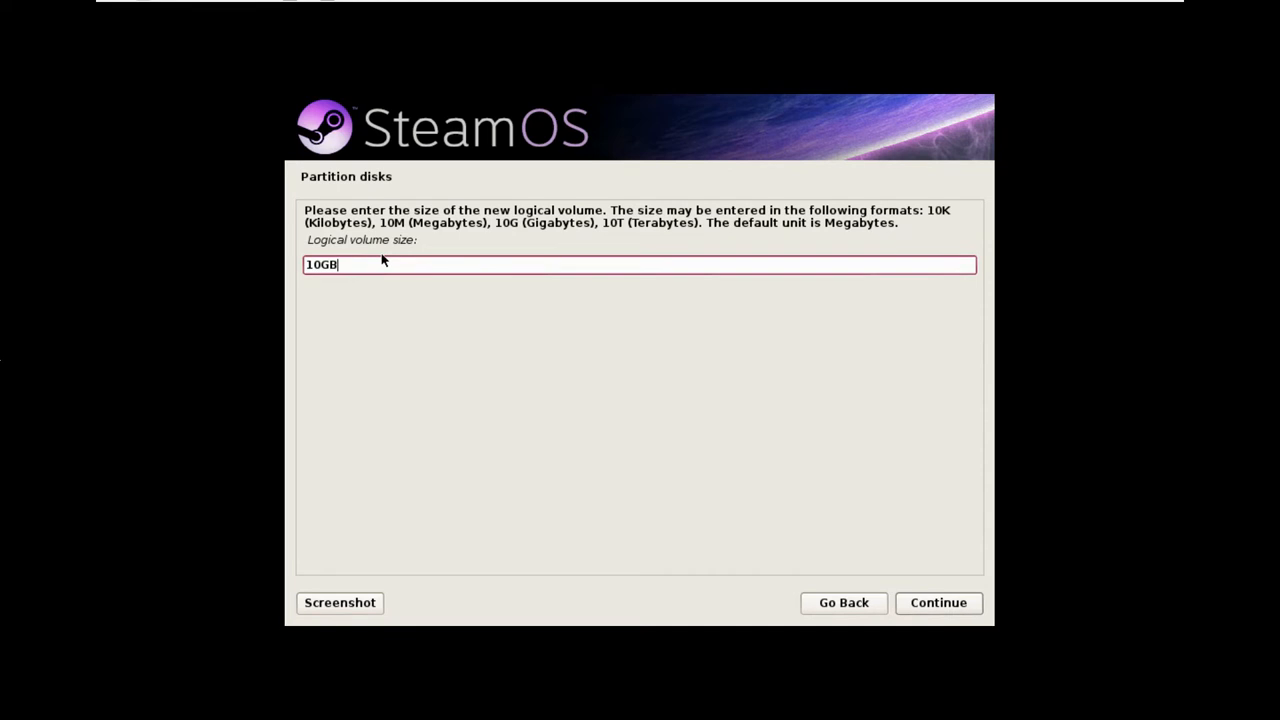
pyautogui.click(938, 604)
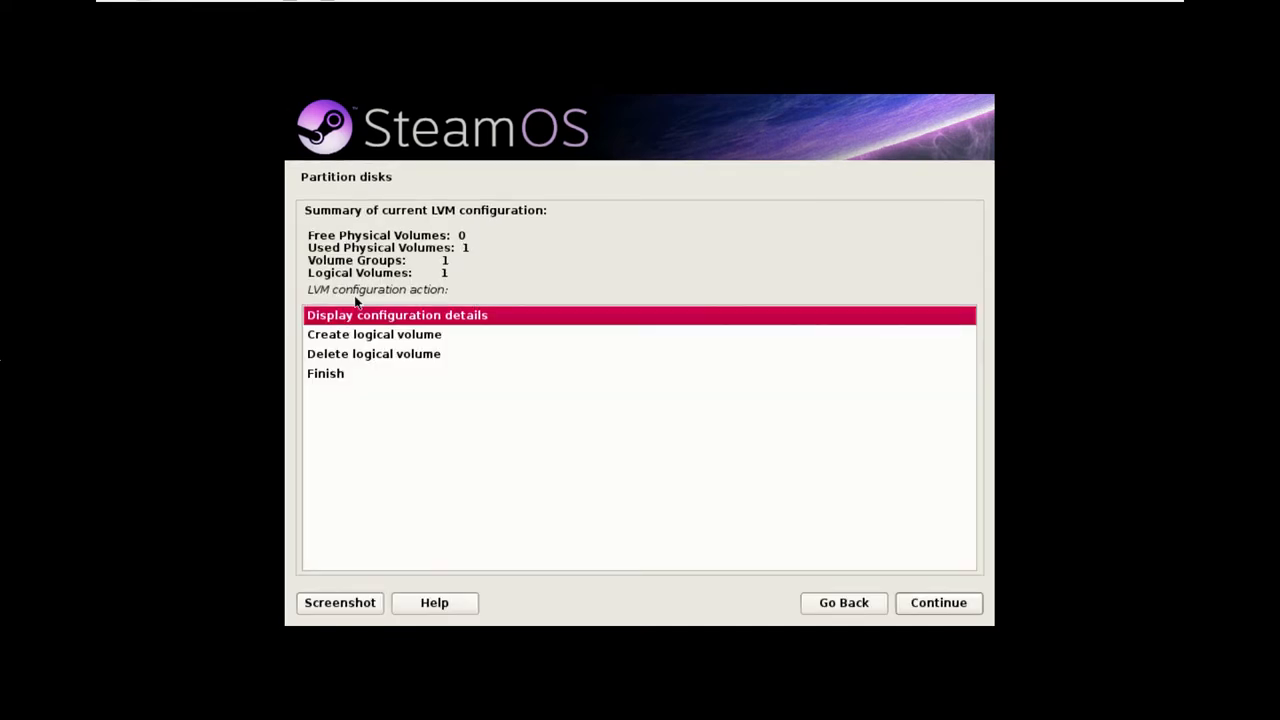
pyautogui.moveTo(390, 336)
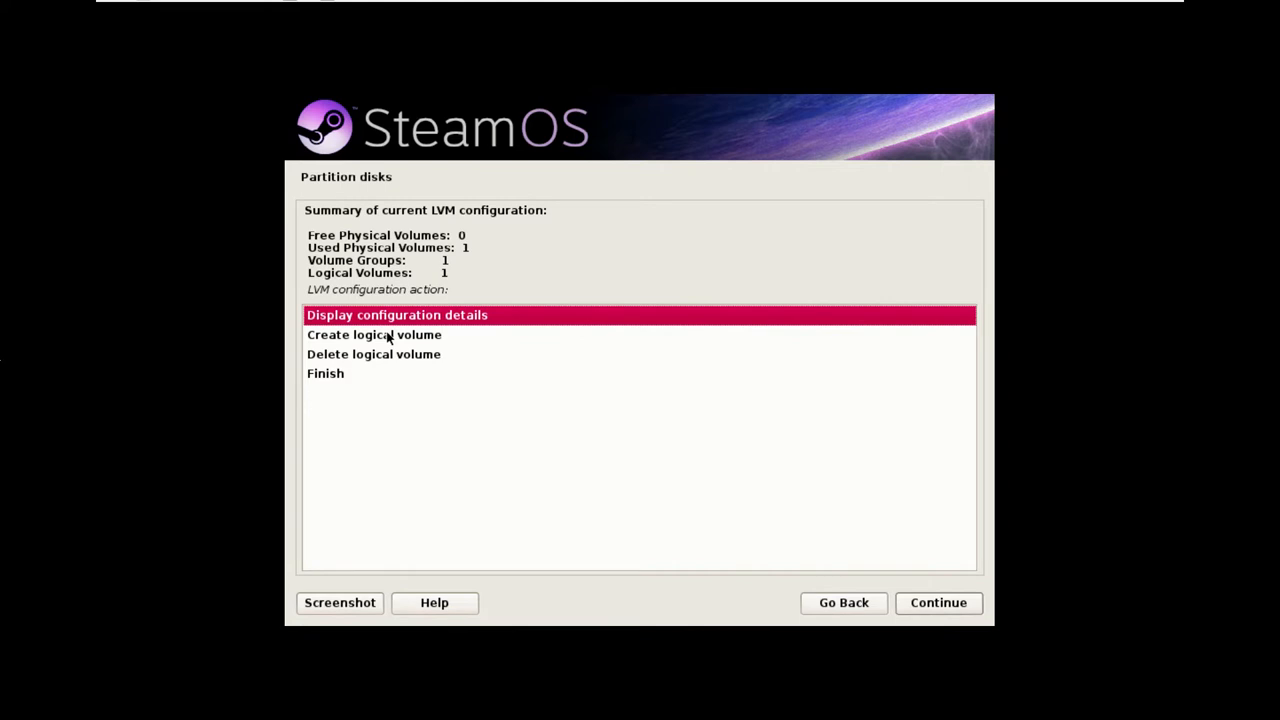
pyautogui.click(374, 334)
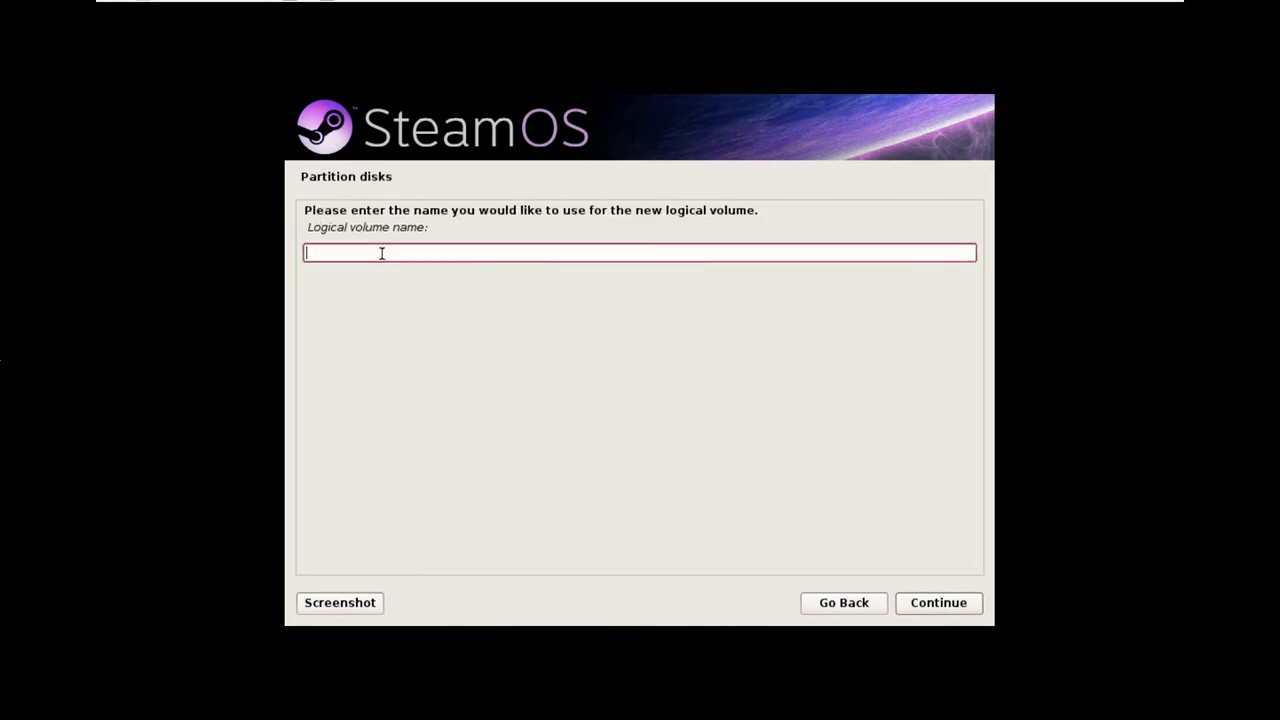
pyautogui.click(938, 604)
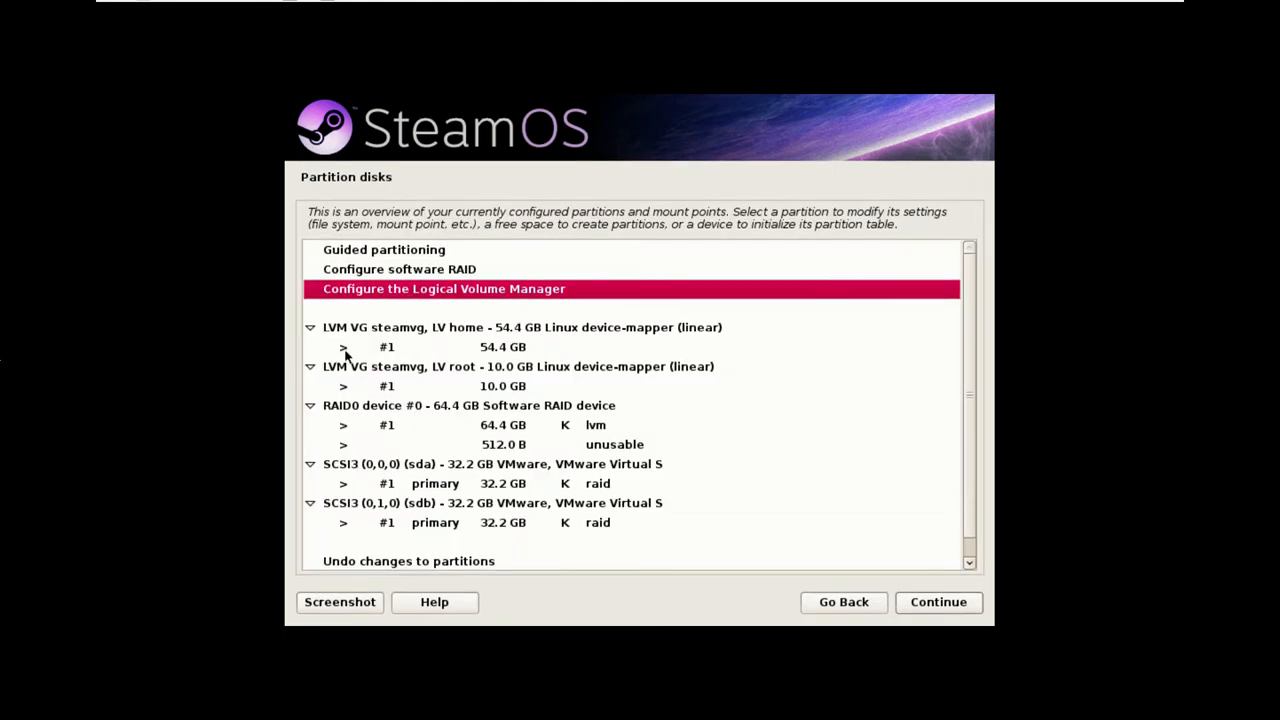
pyautogui.moveTo(398, 380)
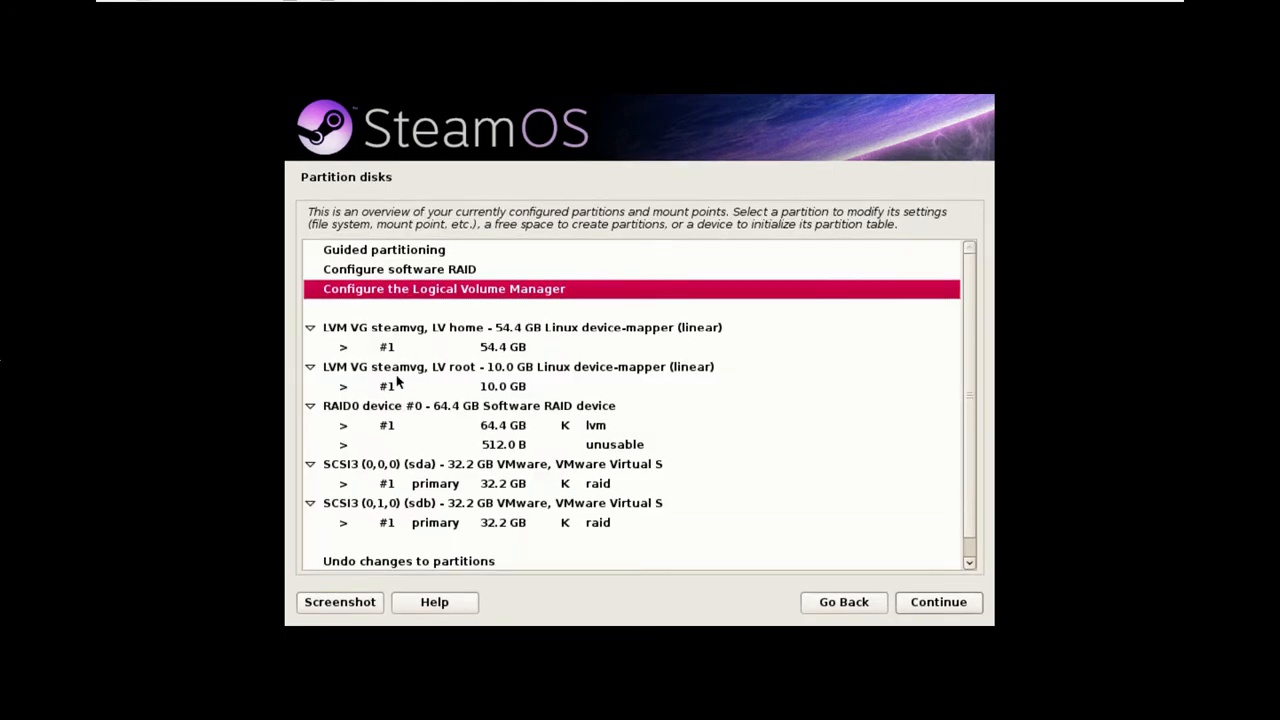
pyautogui.moveTo(392, 348)
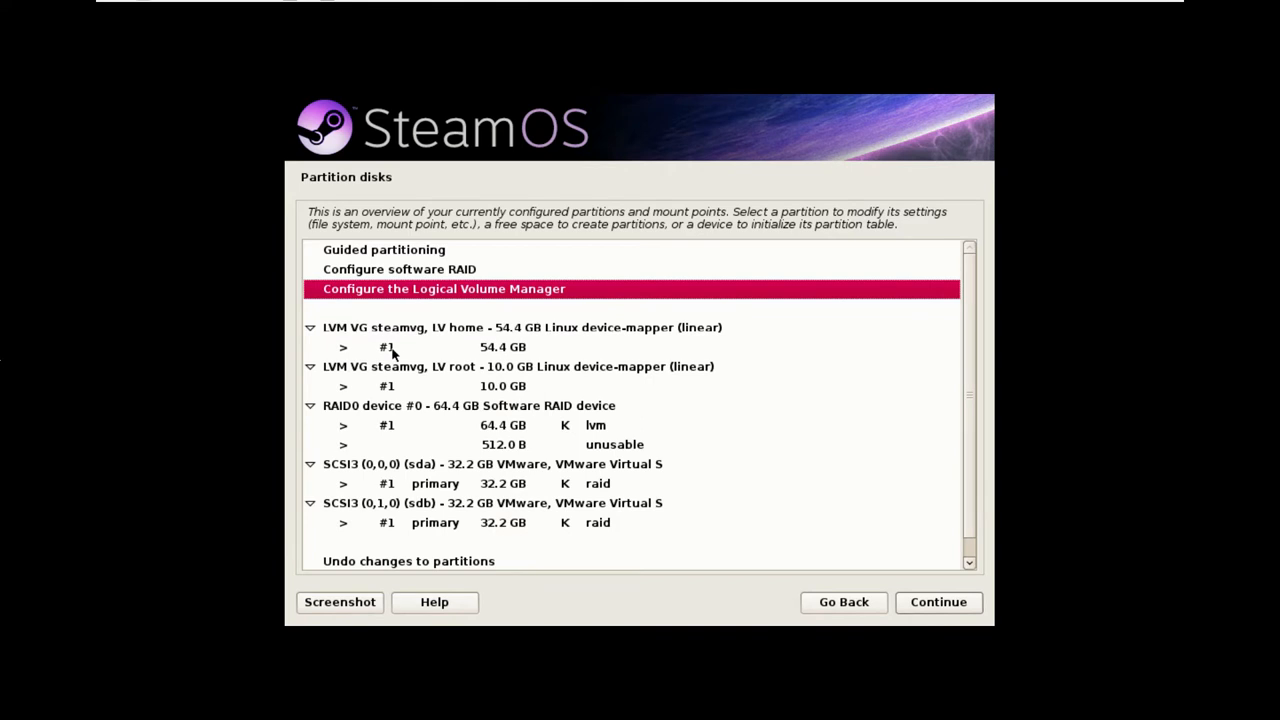
pyautogui.moveTo(388, 348)
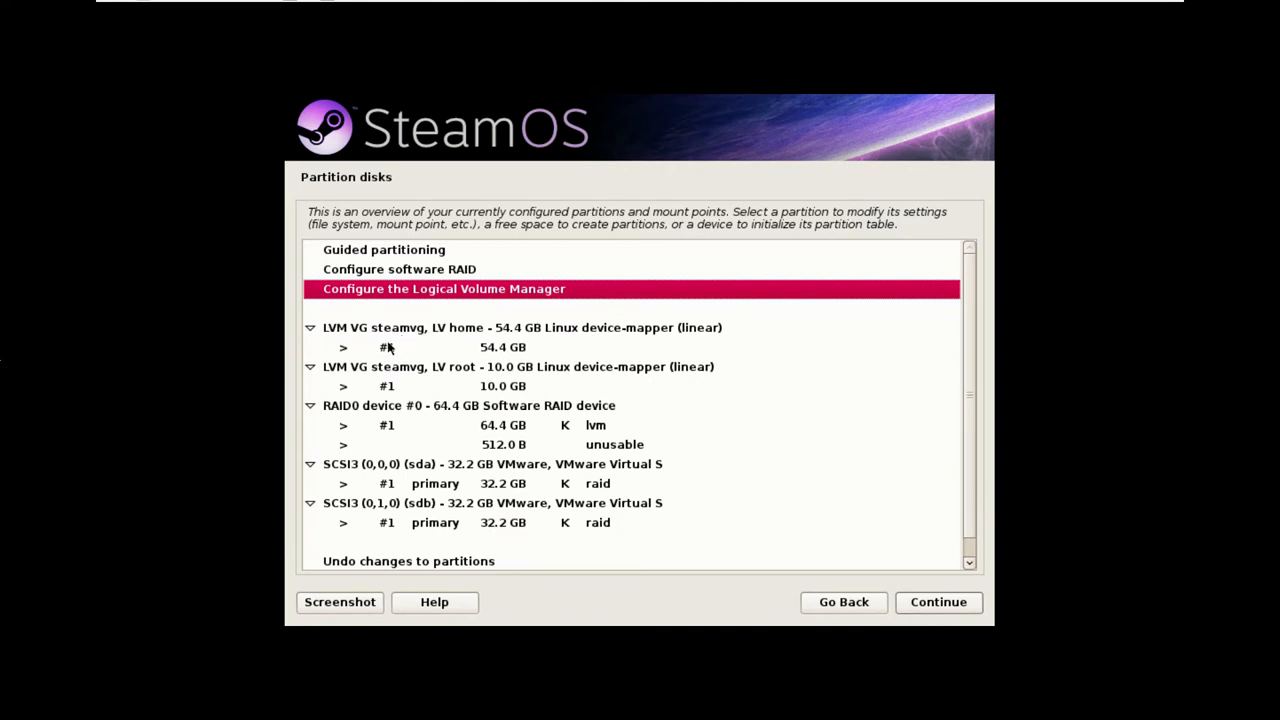
# Step: Format the home volume as ext4 mounted at /home
pyautogui.click(388, 348)
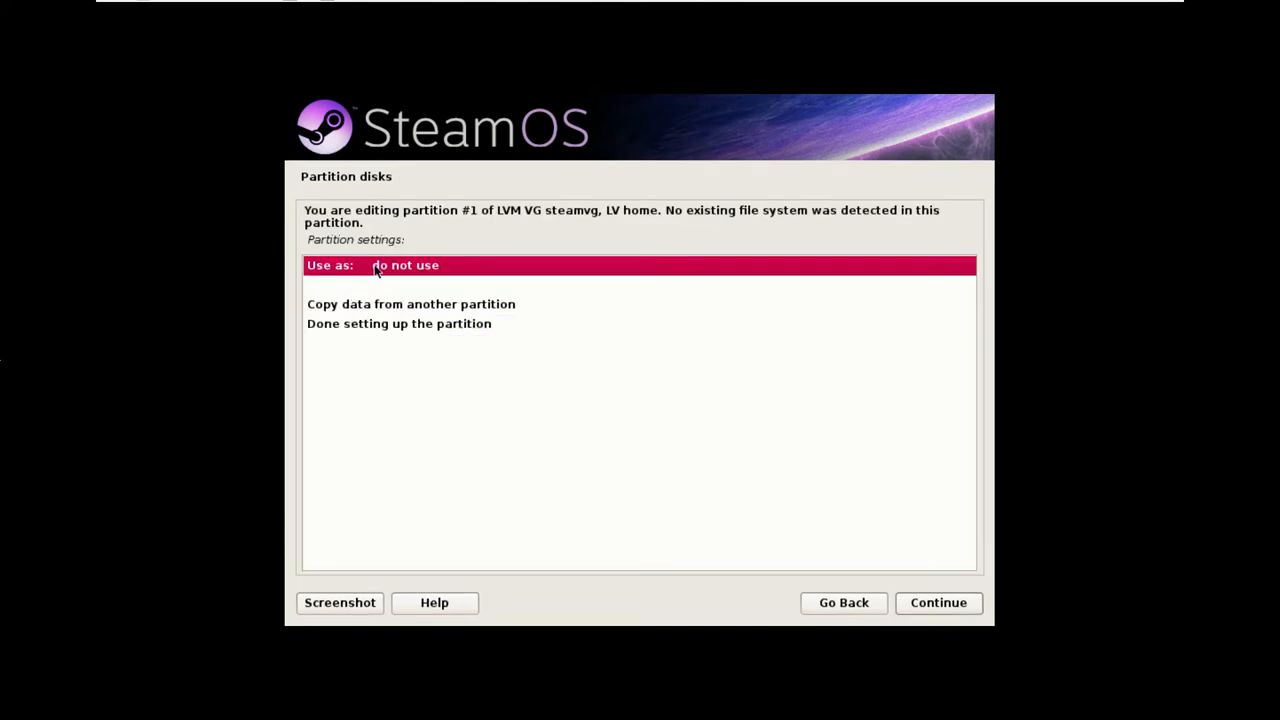
pyautogui.click(404, 264)
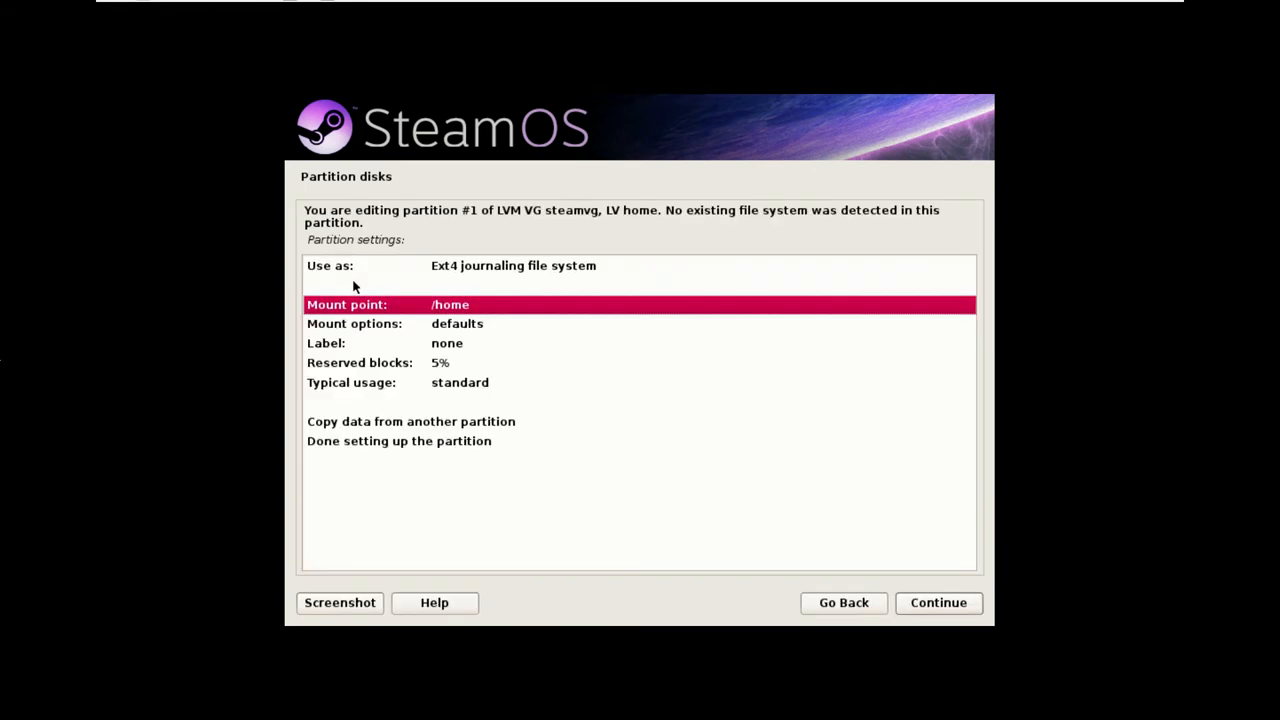
pyautogui.click(400, 440)
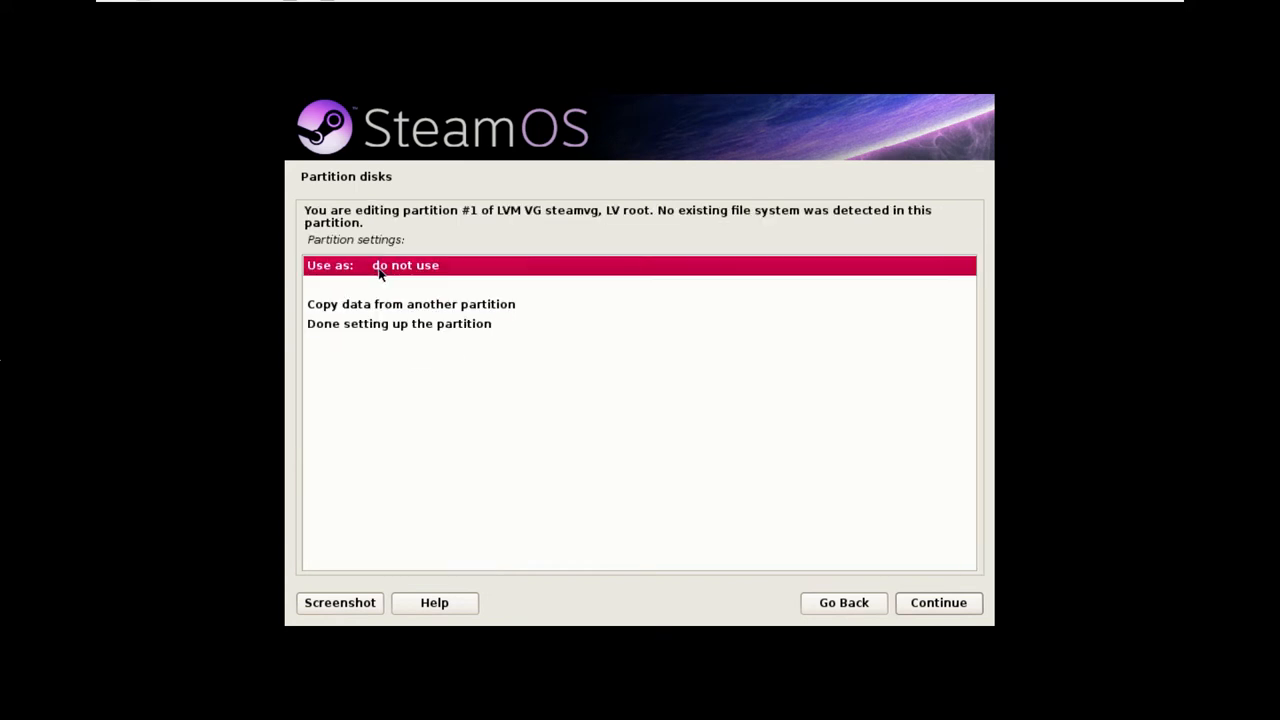
# Step: Format the root volume as ext4 mounted at / as the root file system
pyautogui.click(404, 264)
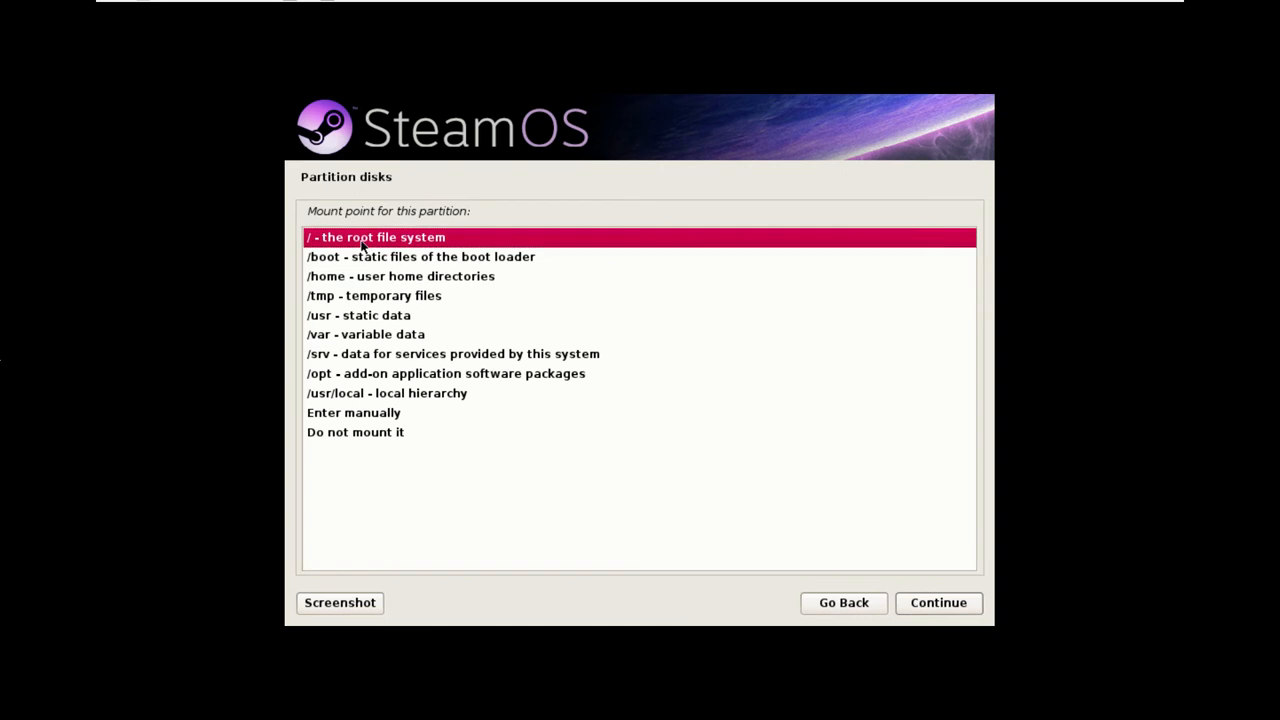
pyautogui.click(376, 236)
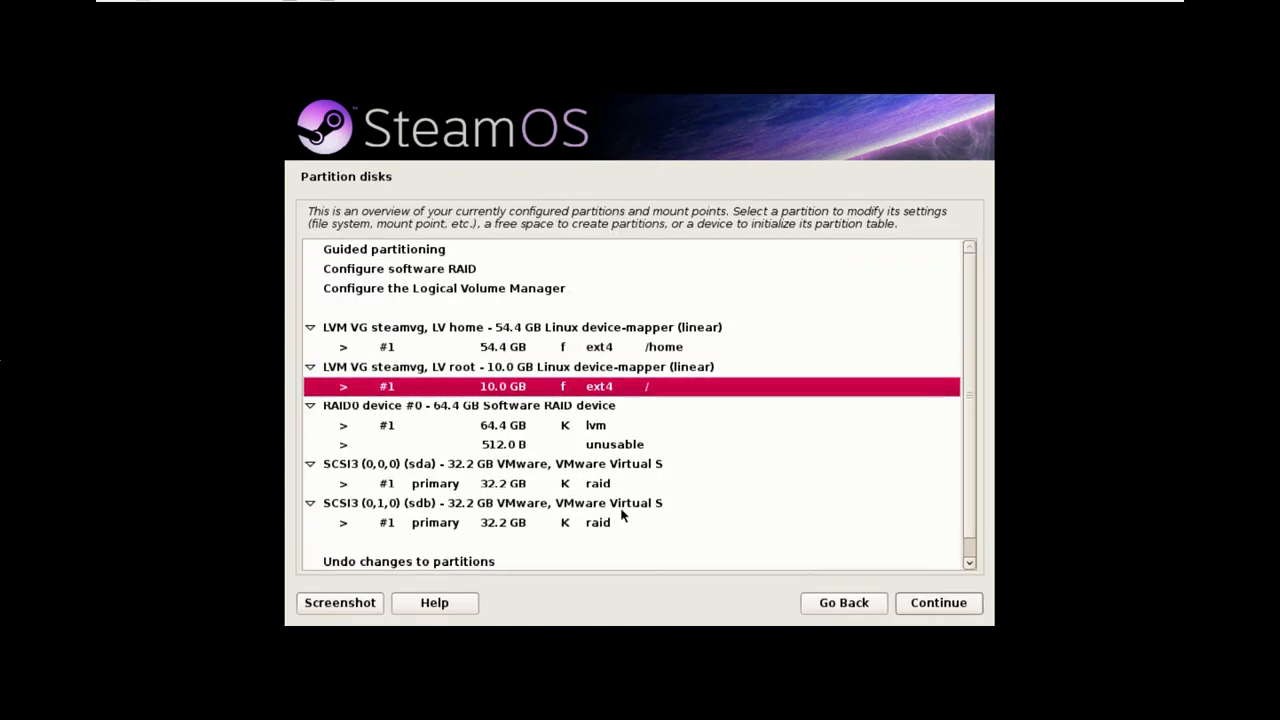
pyautogui.moveTo(504, 392)
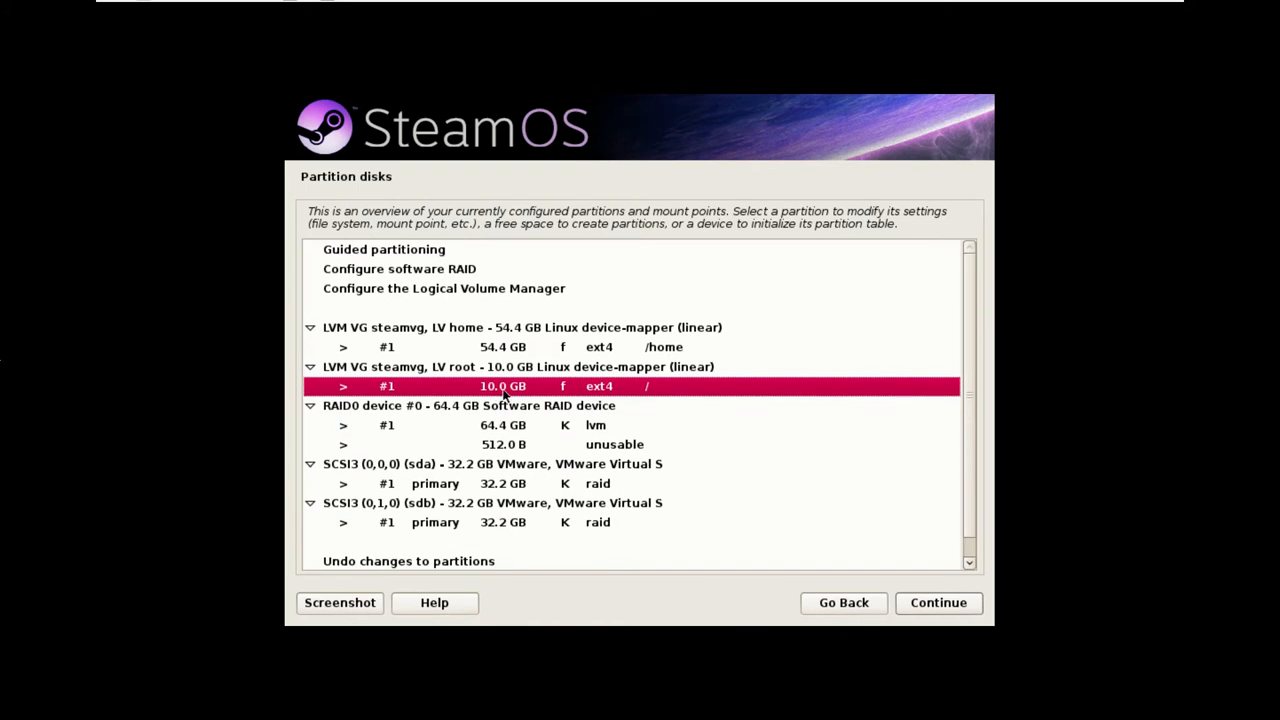
pyautogui.moveTo(604, 404)
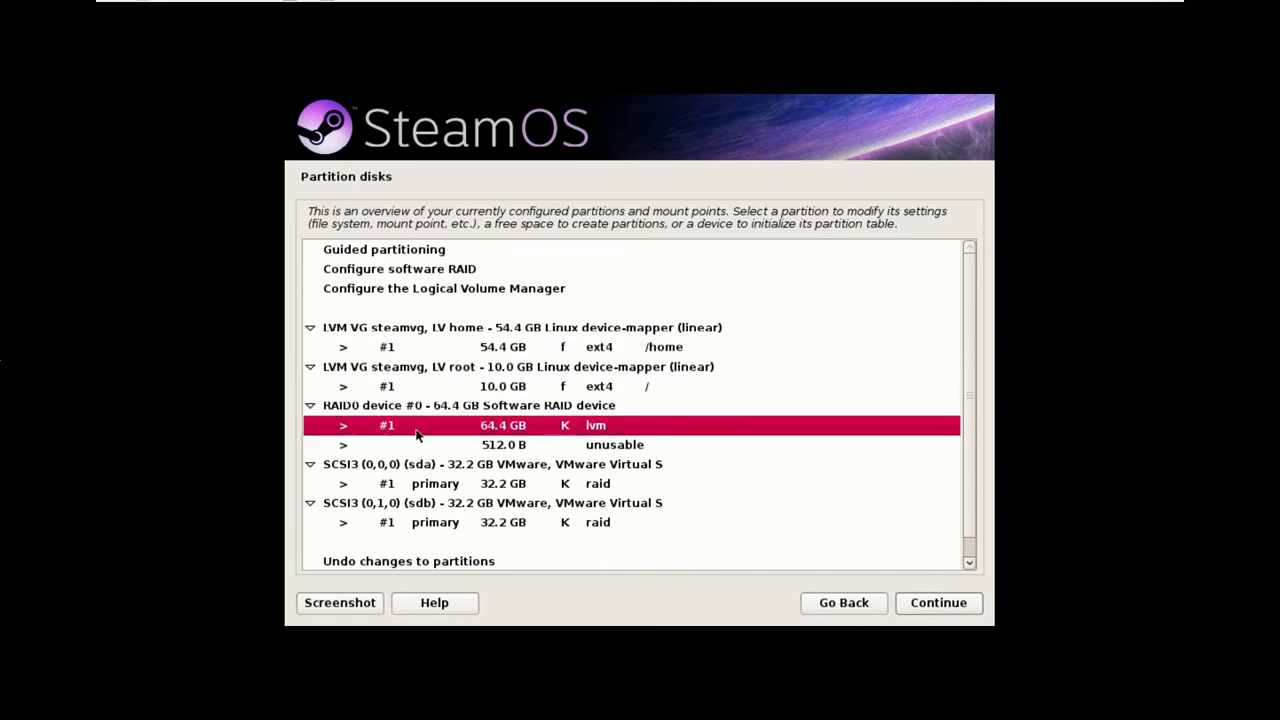
pyautogui.moveTo(664, 432)
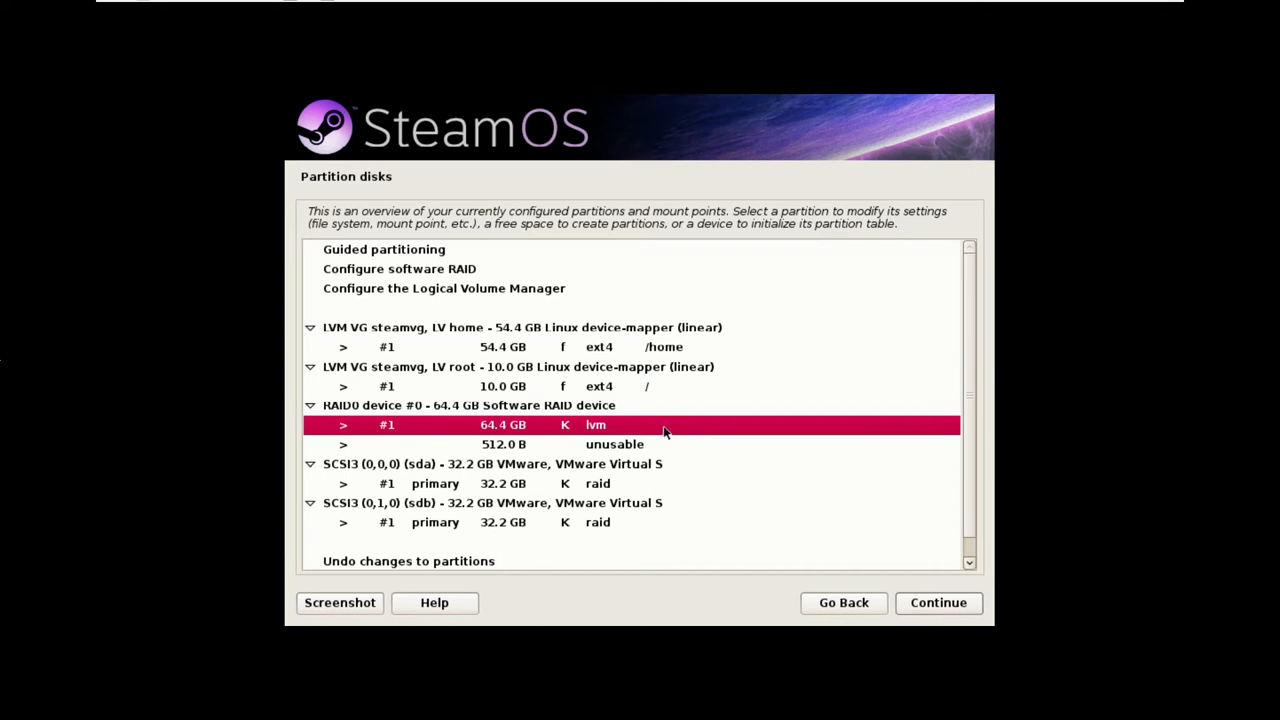
pyautogui.moveTo(636, 438)
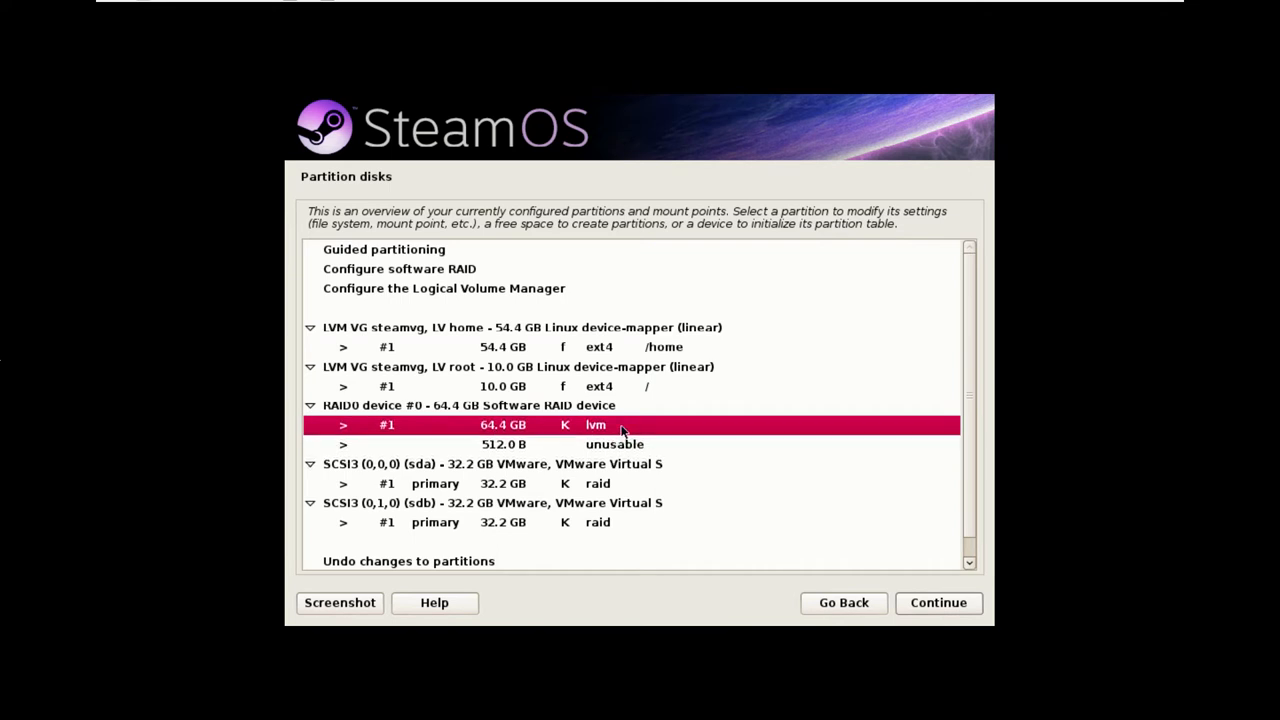
pyautogui.moveTo(564, 426)
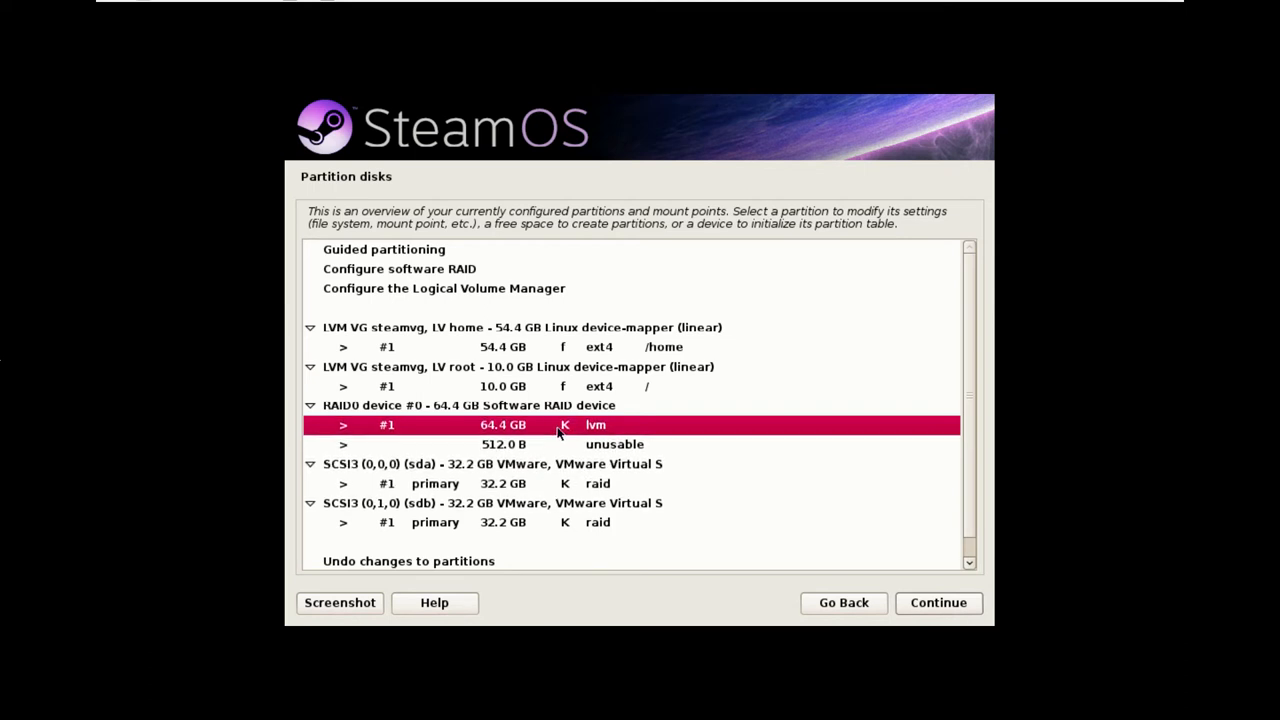
pyautogui.click(490, 482)
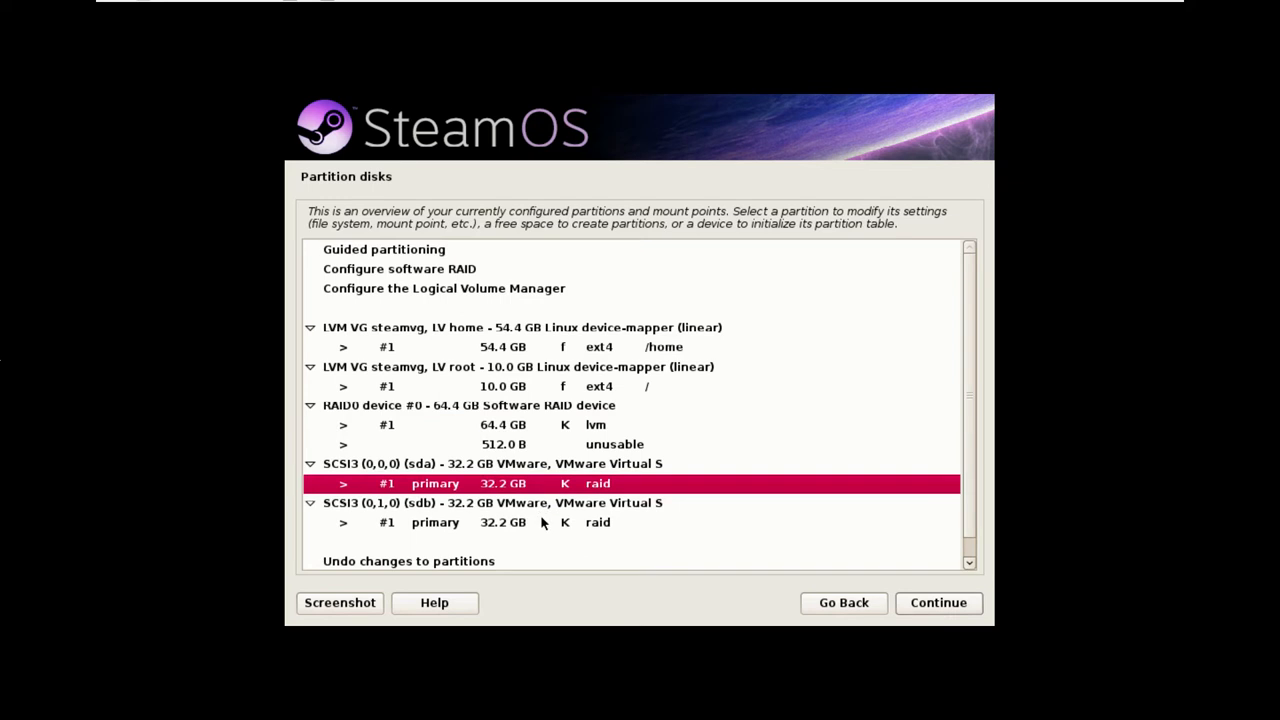
pyautogui.moveTo(542, 436)
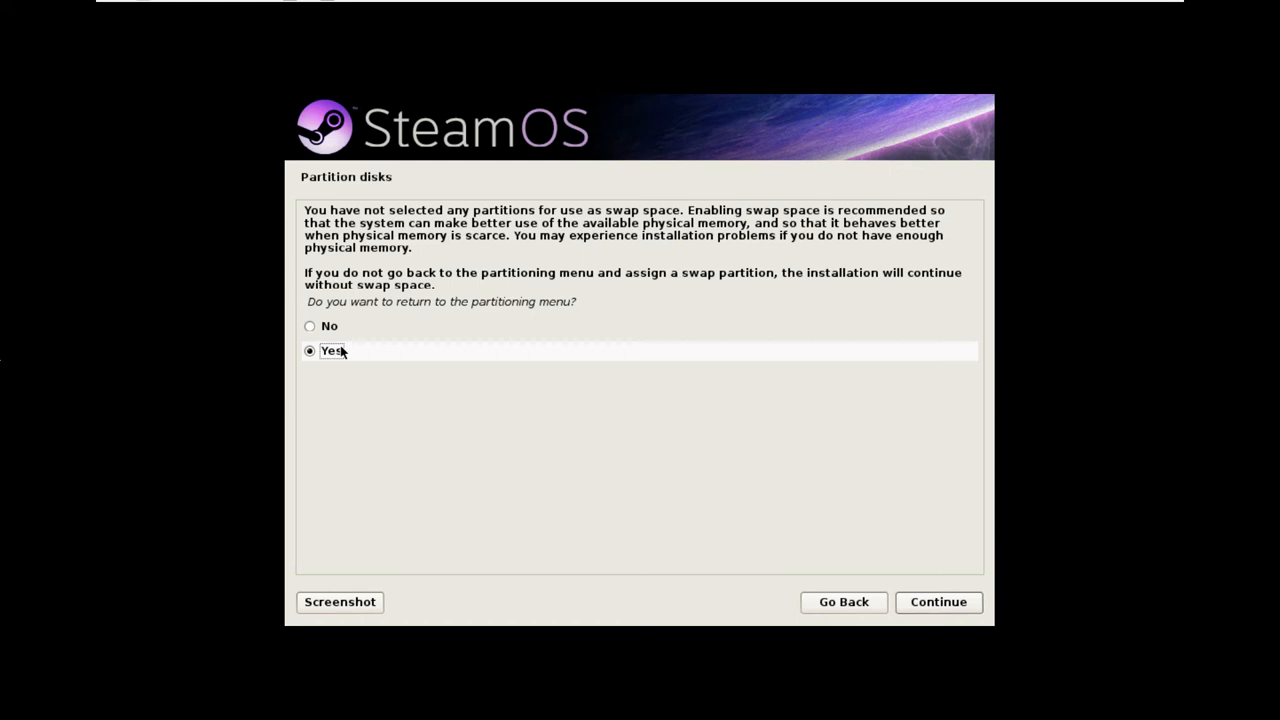
pyautogui.moveTo(360, 326)
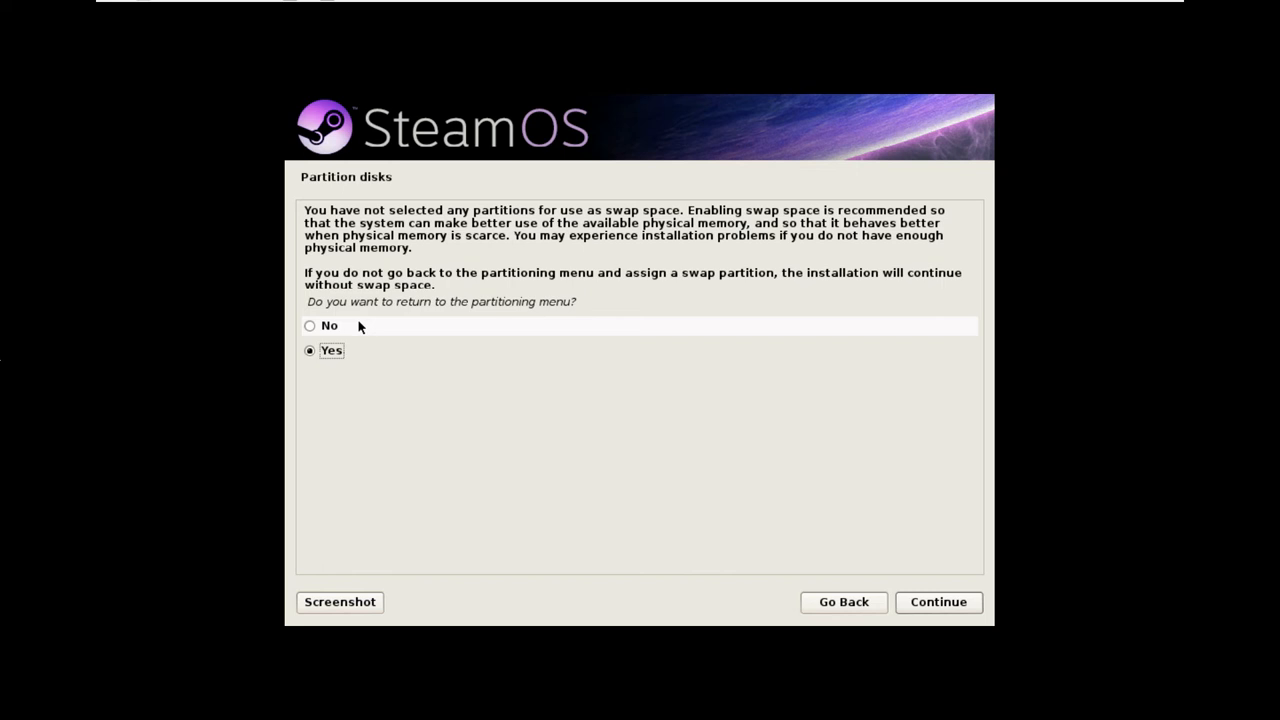
pyautogui.moveTo(400, 184)
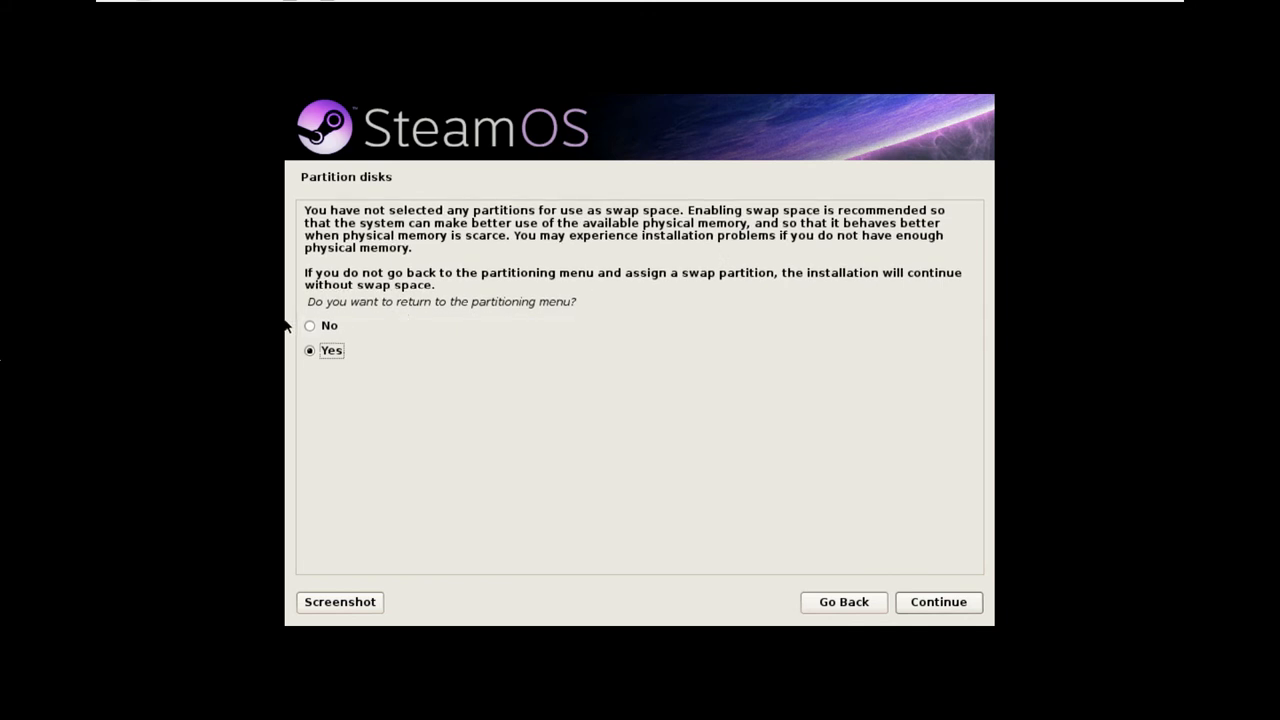
# Step: Answer No to the swap warning so installation continues without swap space
pyautogui.click(308, 324)
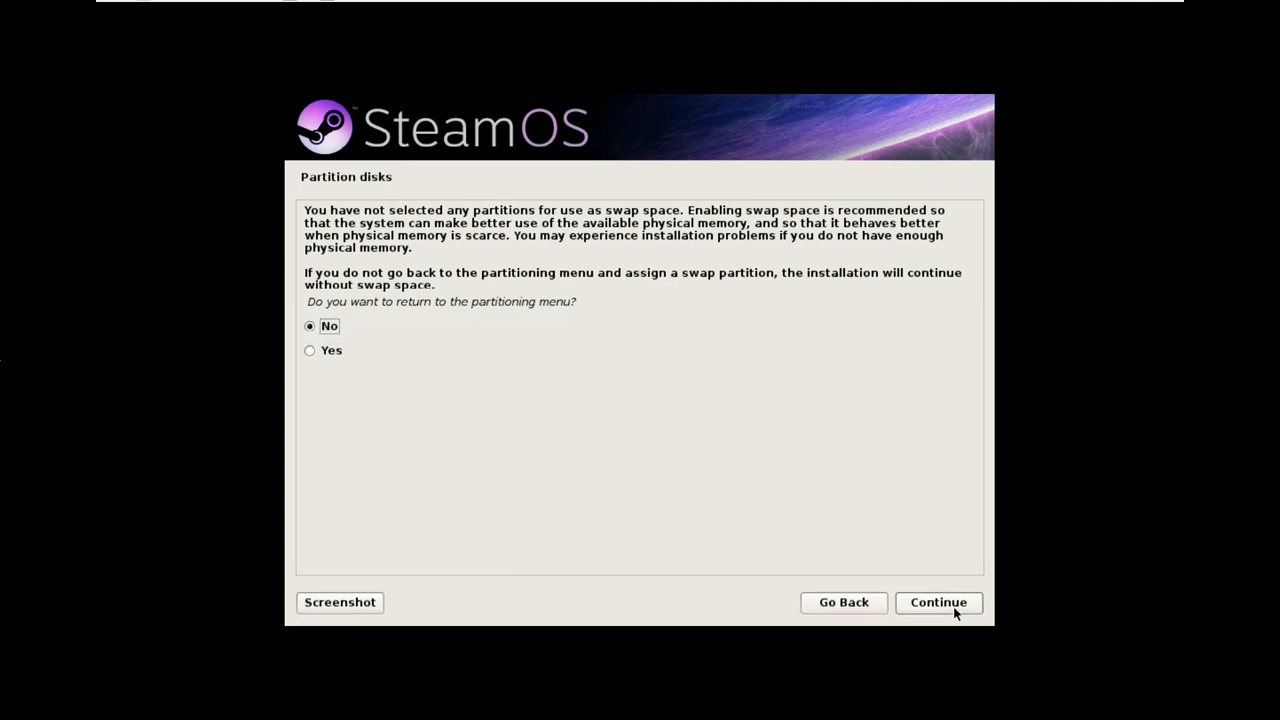
# Step: Continue past the warning and confirm Yes to write changes, starting the base system install
pyautogui.click(938, 602)
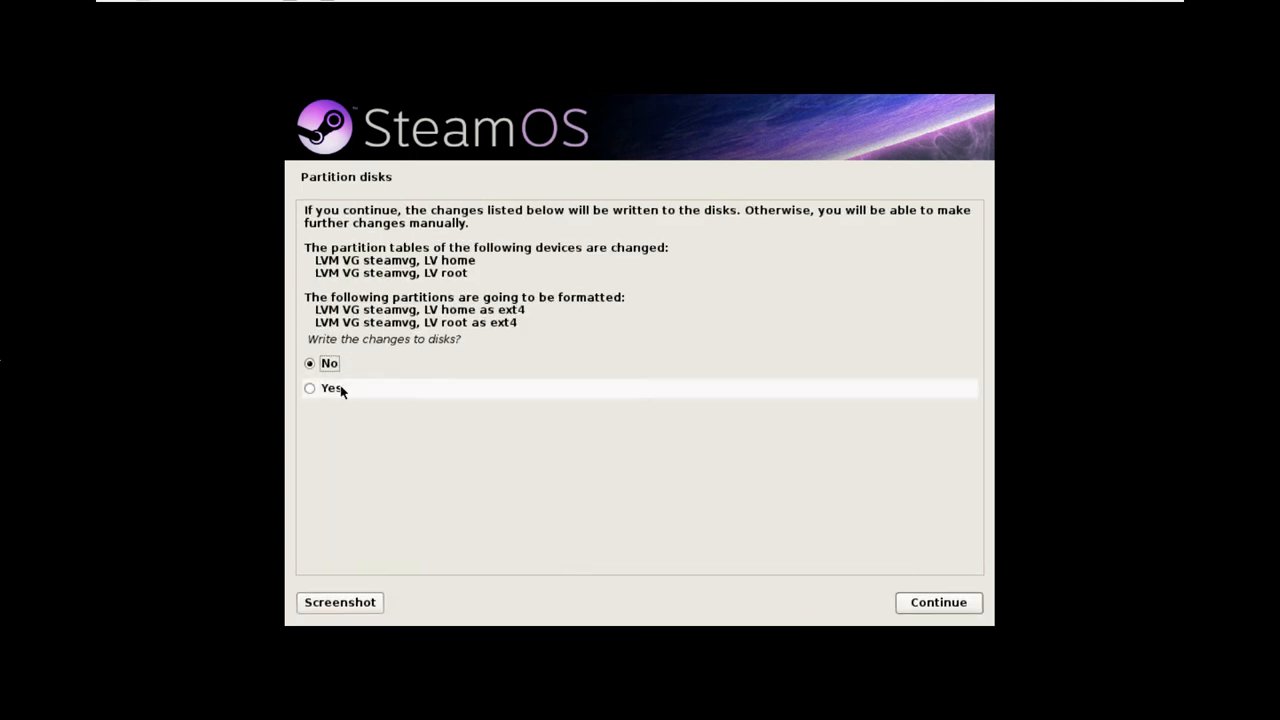
pyautogui.click(936, 602)
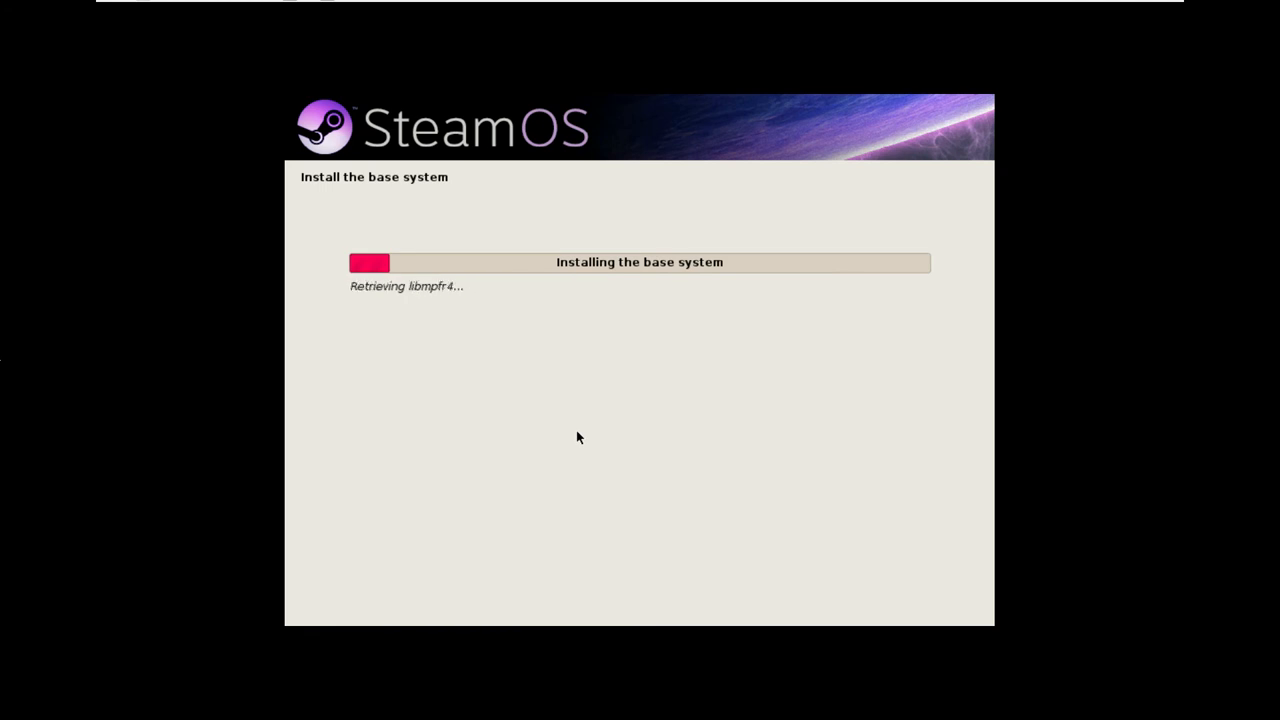
pyautogui.moveTo(610, 348)
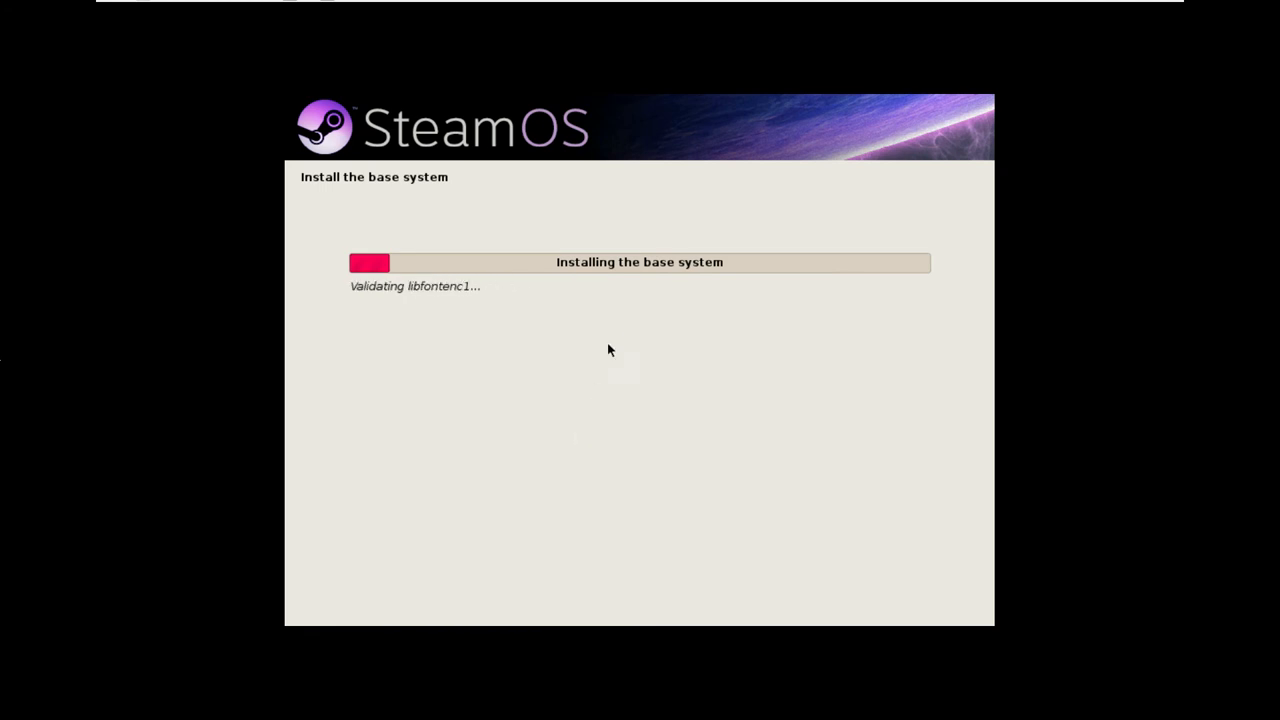
pyautogui.moveTo(596, 166)
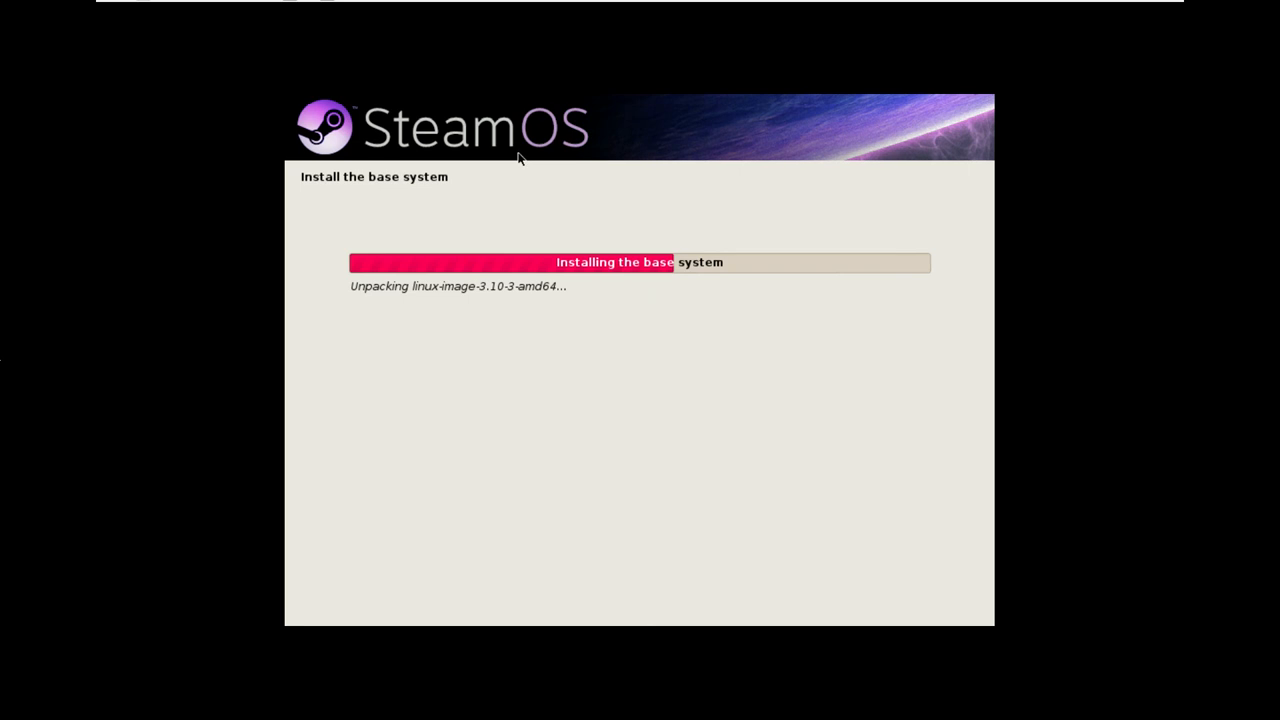
pyautogui.moveTo(520, 148)
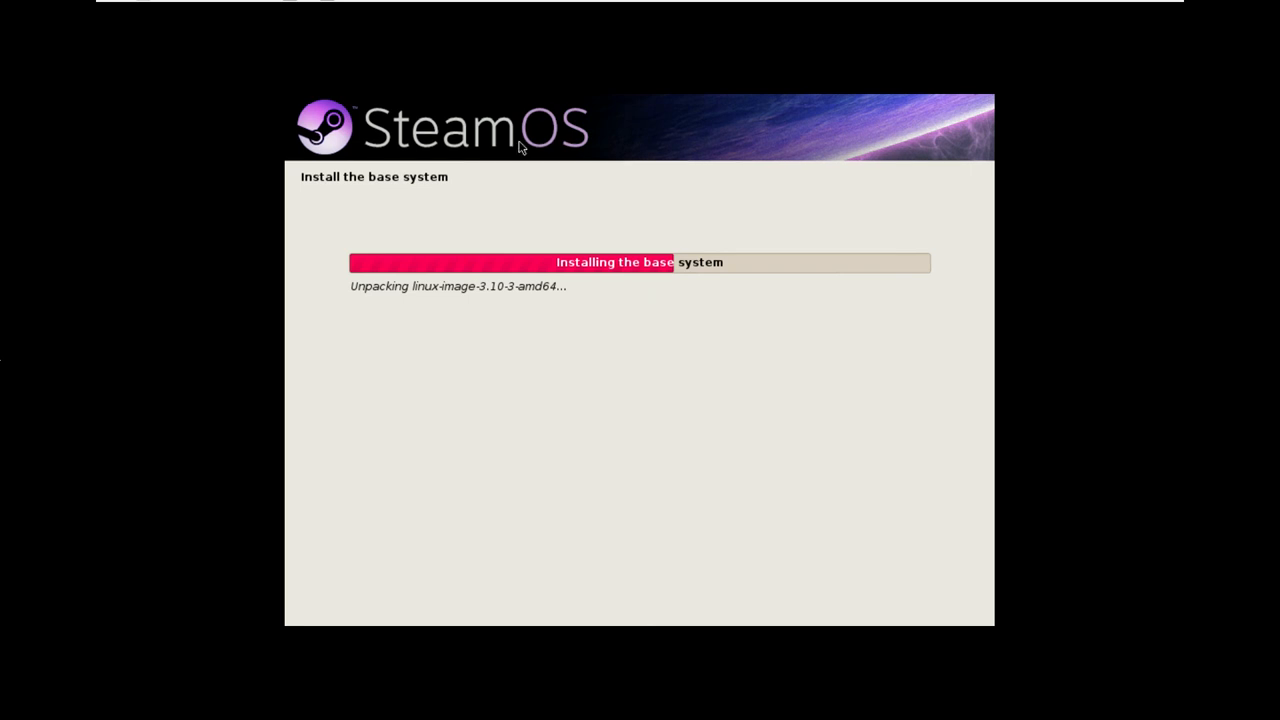